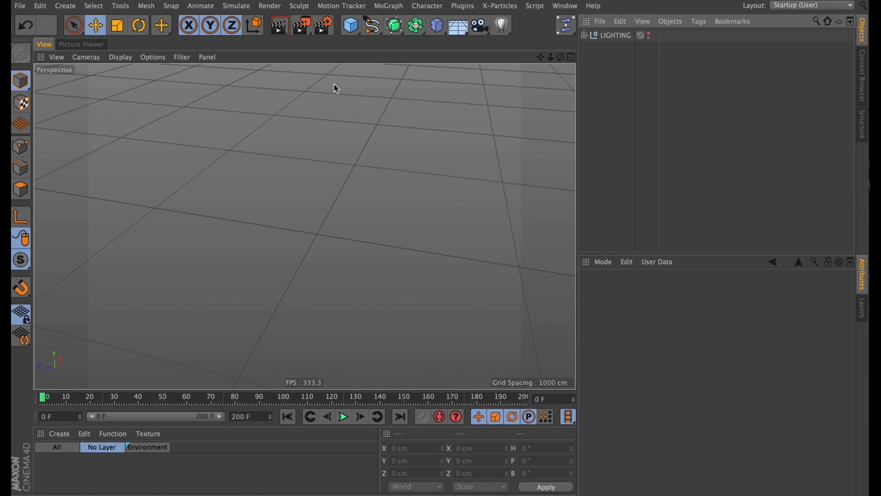
Add a Plane primitive and adjust its segment count in the object settings.
left_click(350, 25)
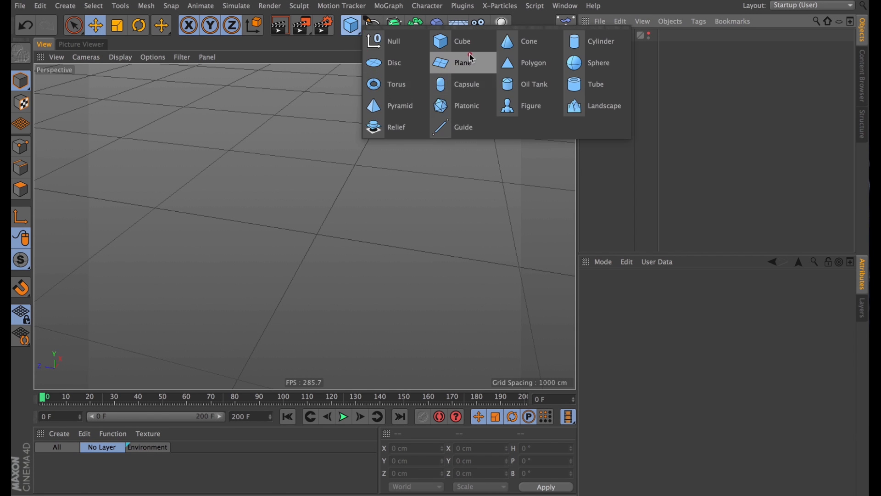
left_click(463, 63)
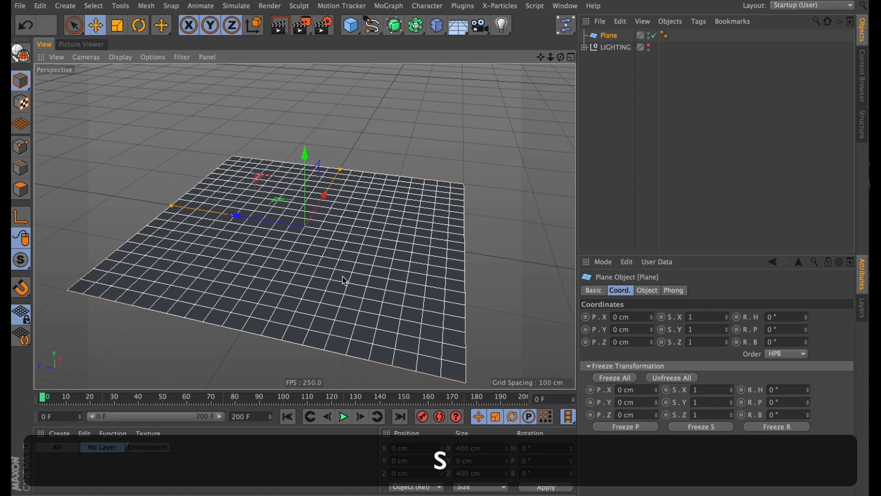
left_click(647, 291)
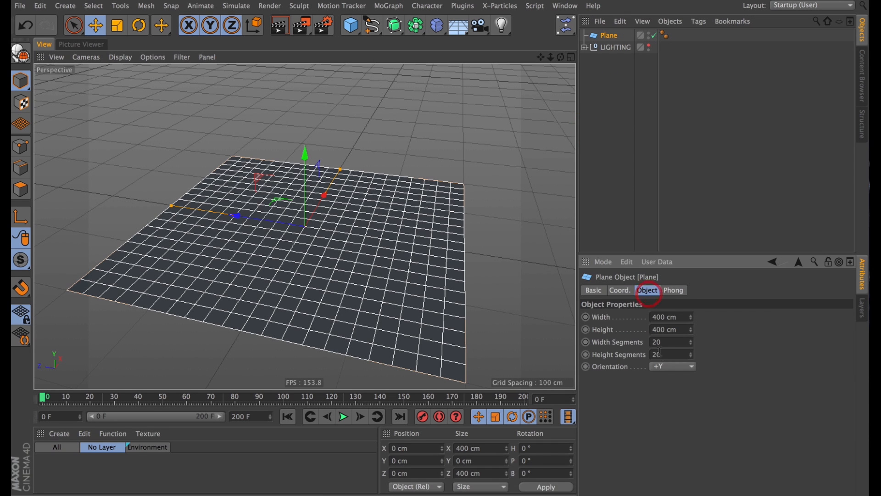
left_click(669, 342)
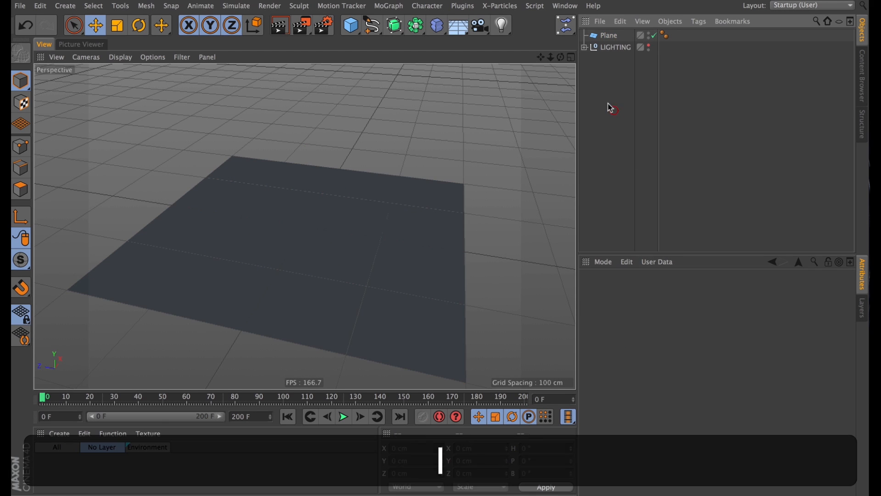
Make the plane editable, taper it into a rounded petal shape, and add a Null to hold it.
left_click(607, 35)
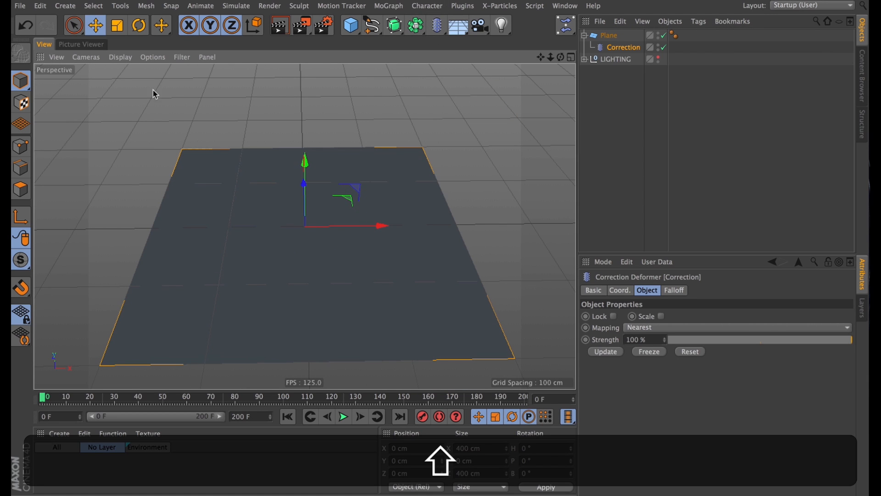
left_click(74, 26)
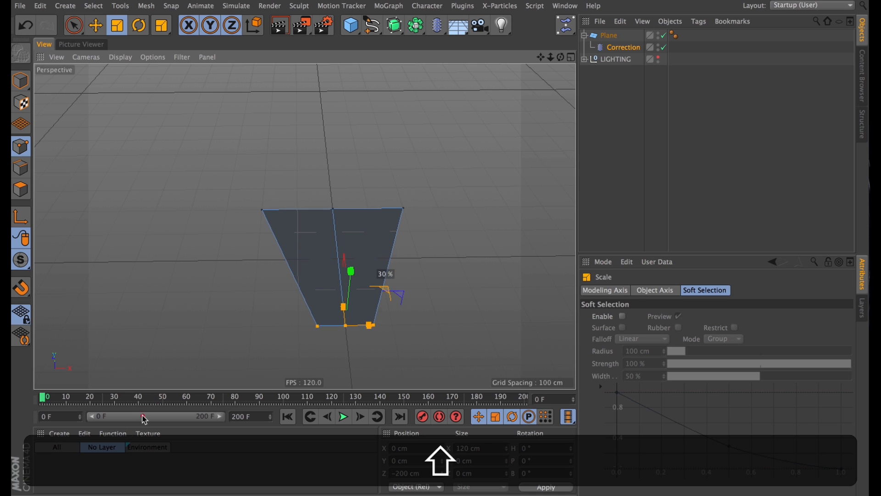
left_click(73, 25)
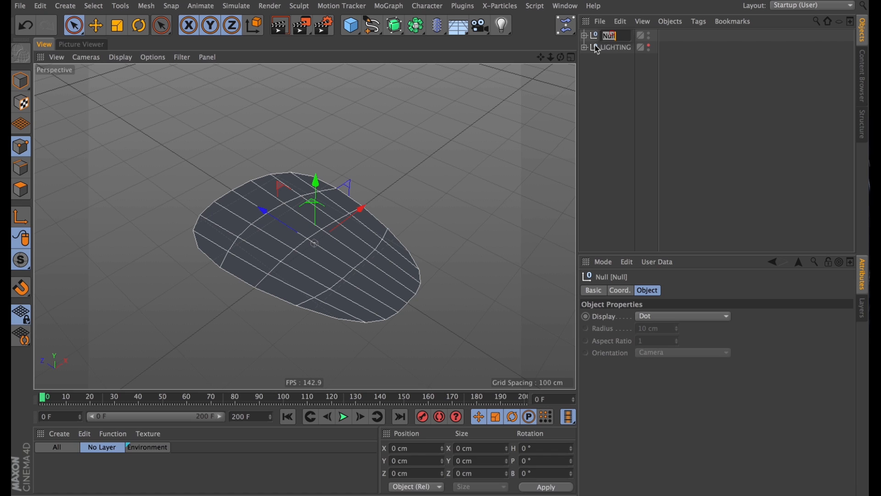
Name the null Petal and add a Bend deformer, undoing a stray rotation.
type("Petal")
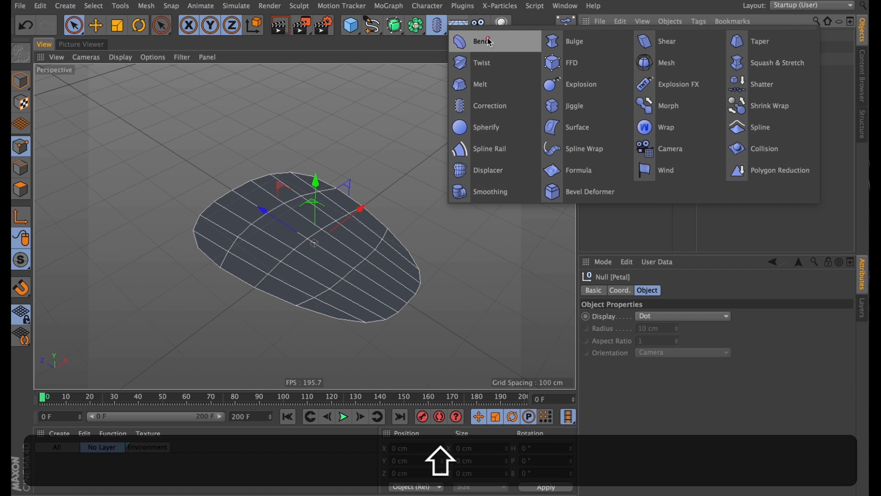
left_click(480, 42)
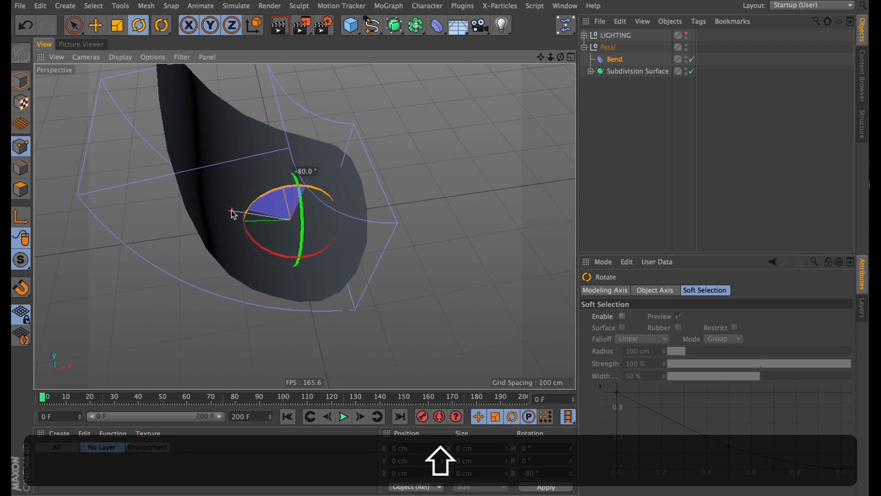
left_click_drag(230, 214, 297, 189)
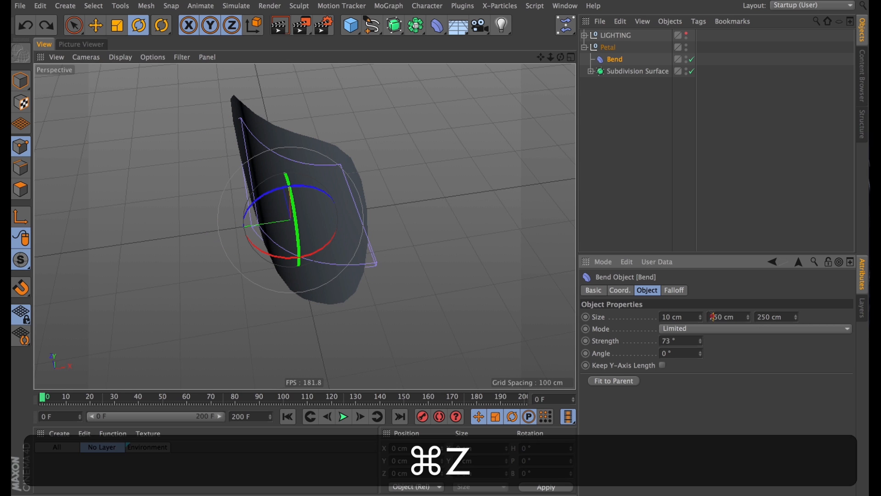
key("cmd+z")
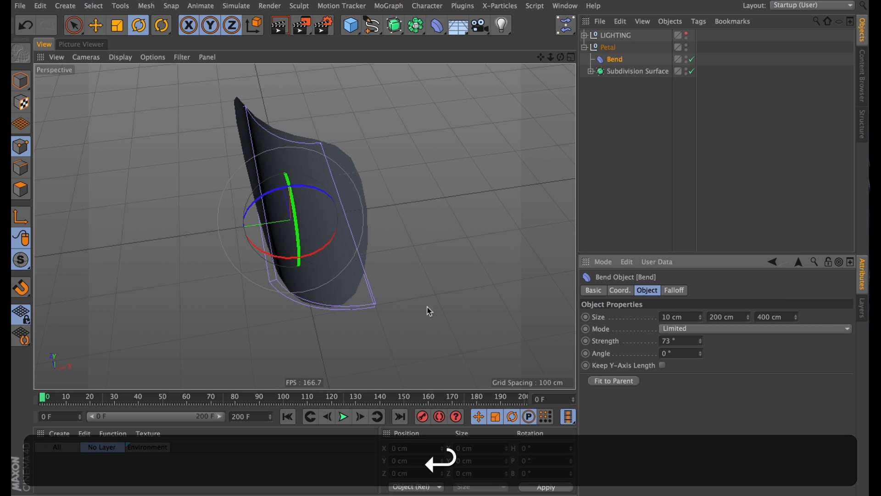
Set the Bend to Unlimited mode at 50° strength with Keep Y-Axis Length on.
left_click(620, 290)
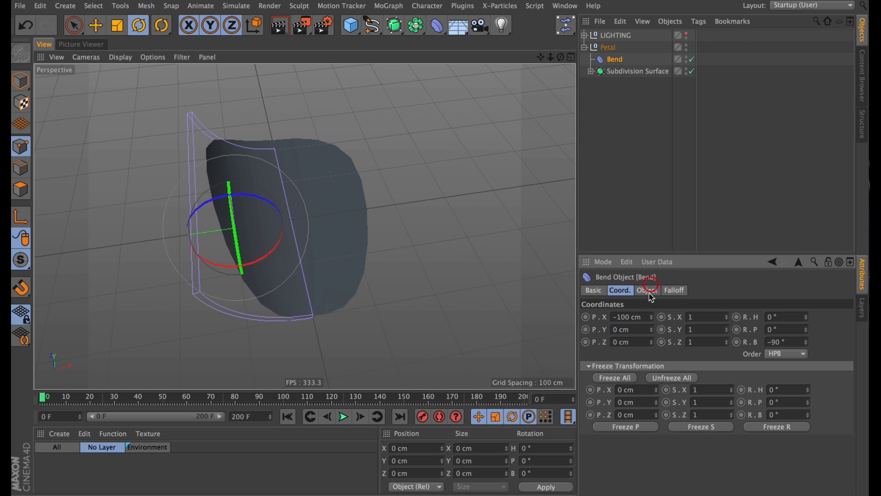
left_click(646, 290)
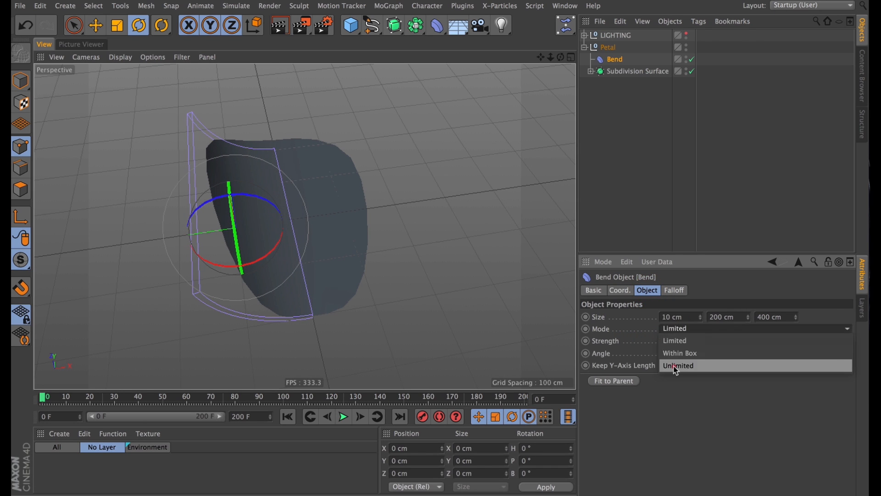
left_click(677, 366)
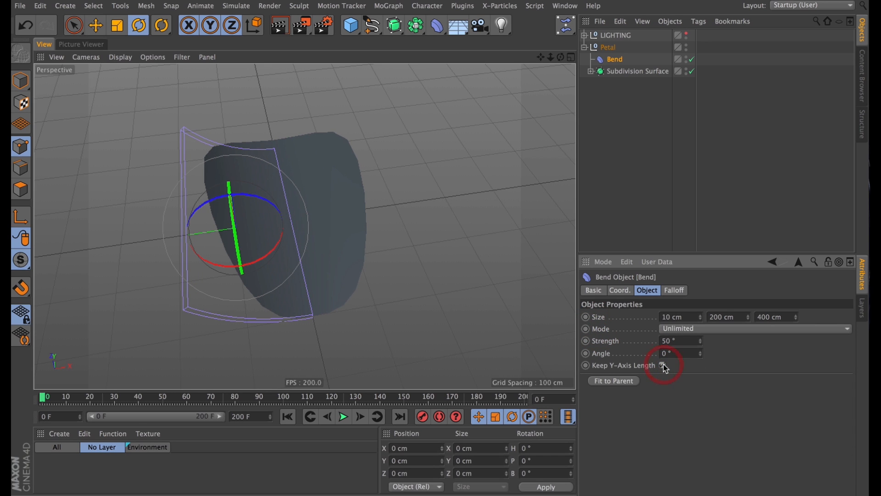
left_click(663, 365)
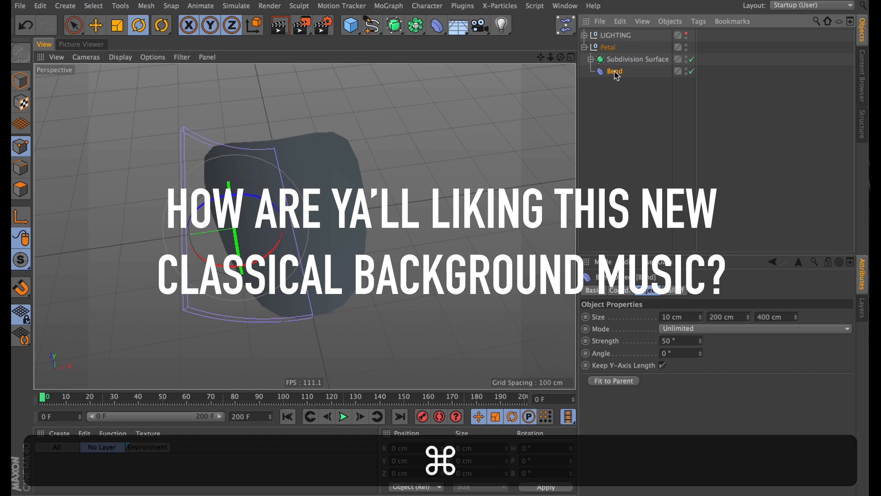
Rename the duplicated bend deformer H and reselect the main Bend.
double_click(614, 71)
type("H")
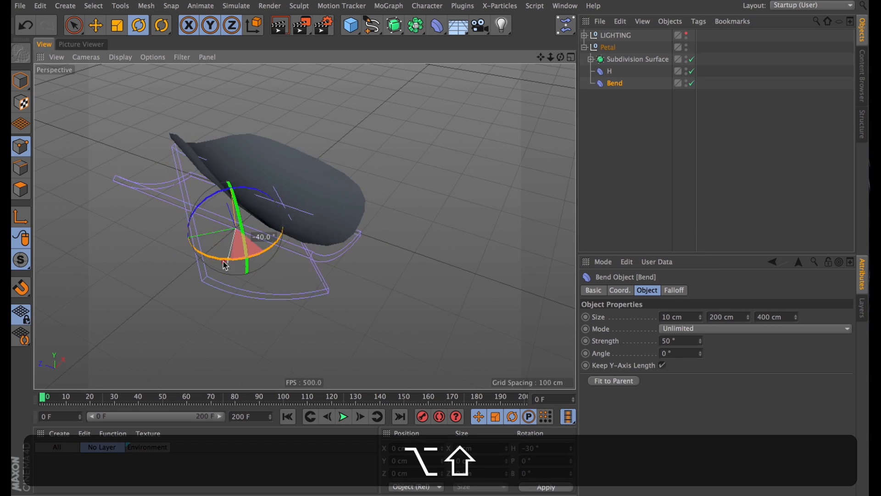
left_click(96, 25)
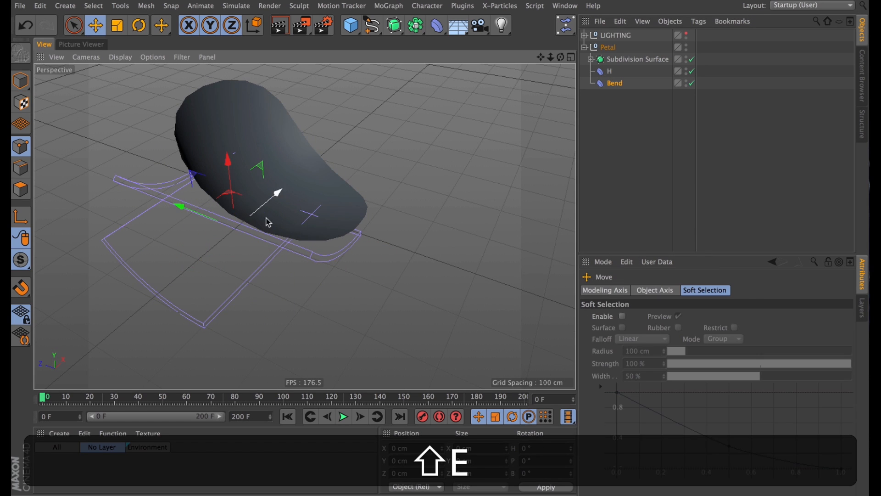
left_click(614, 82)
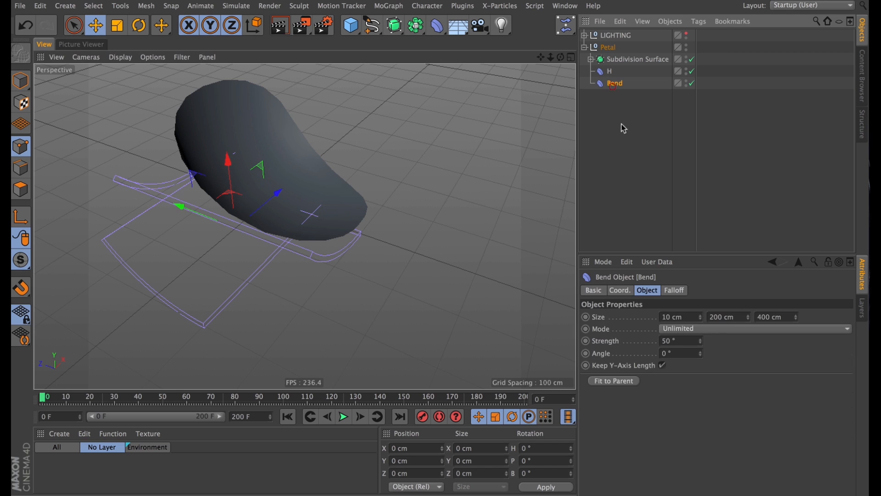
Rotate and reposition the main Bend, stretching it to 450 cm at 120° strength.
left_click(619, 290)
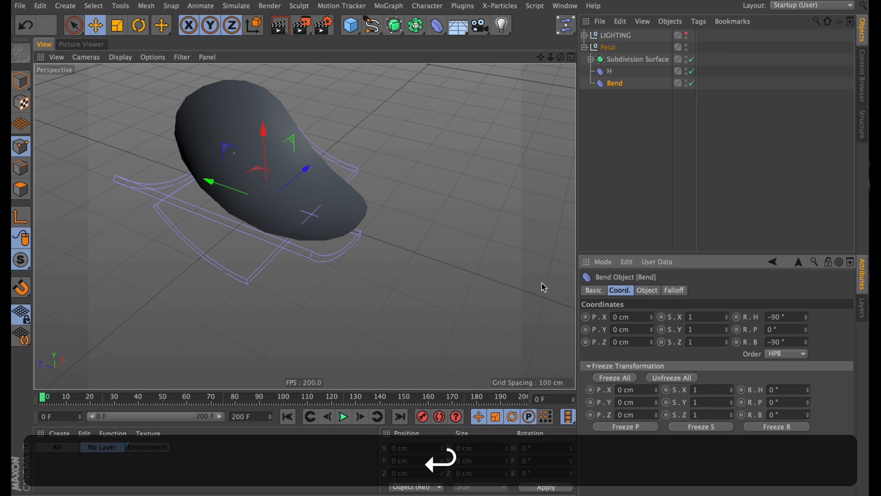
left_click(647, 291)
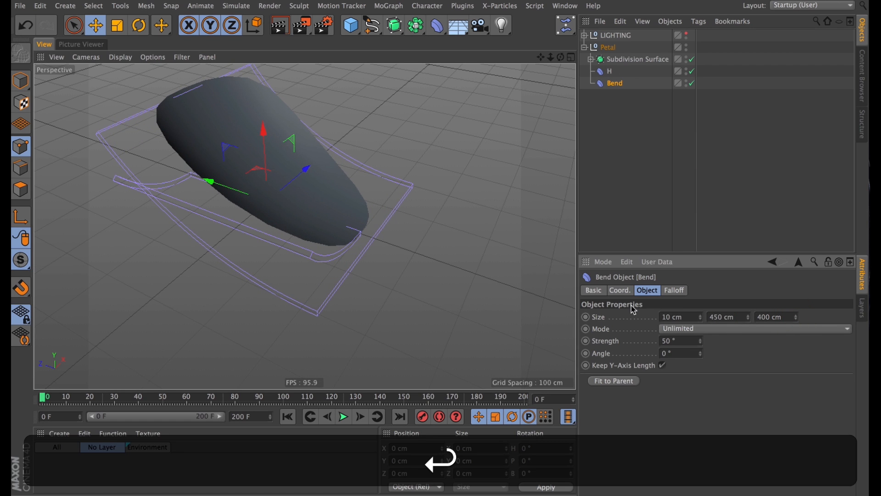
left_click(620, 290)
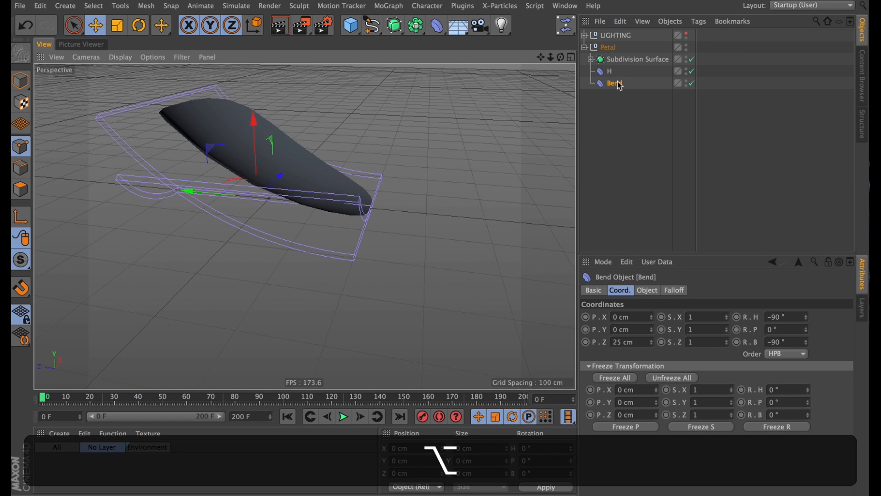
left_click(647, 290)
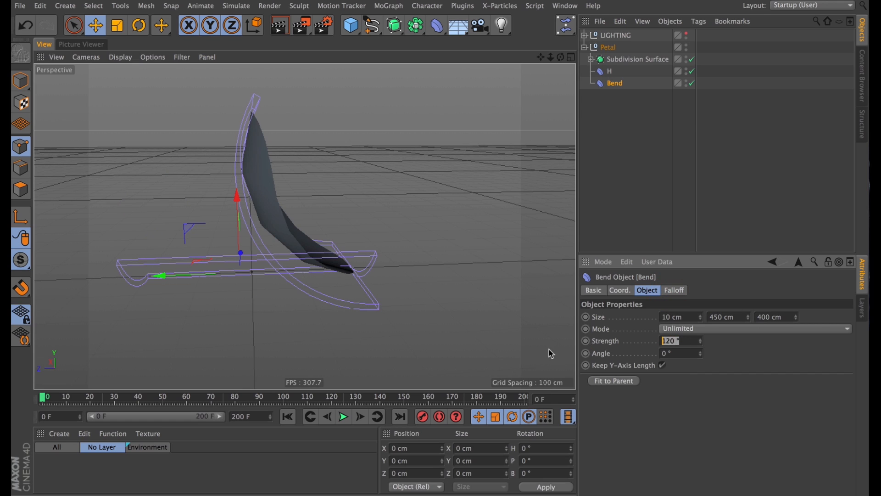
Keyframe the main Bend's strength across the timeline so the curl changes over time.
left_click(681, 340)
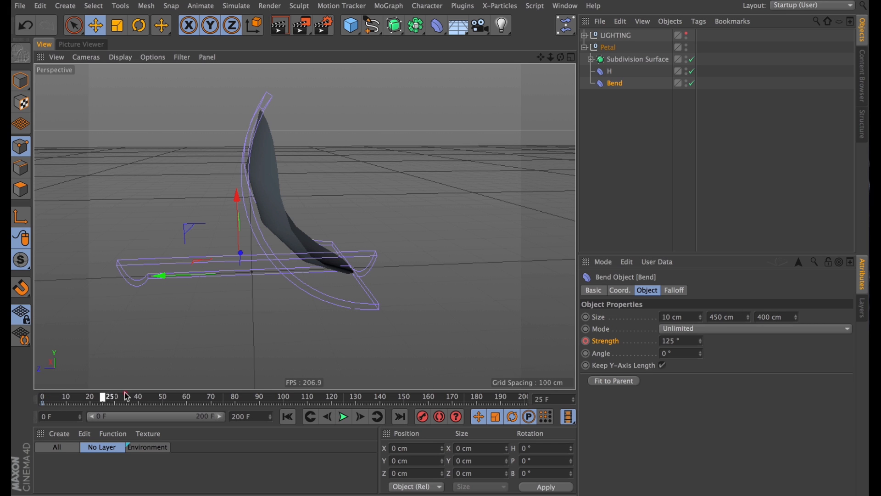
left_click_drag(103, 396, 269, 396)
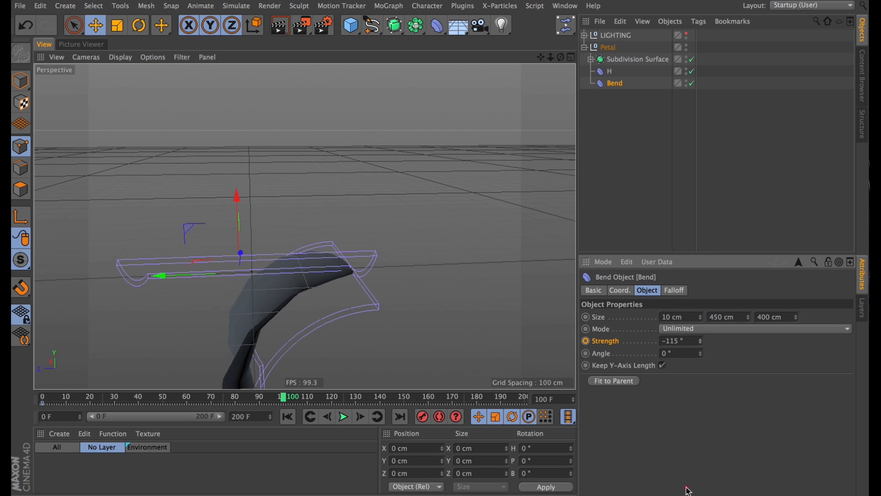
type("-298")
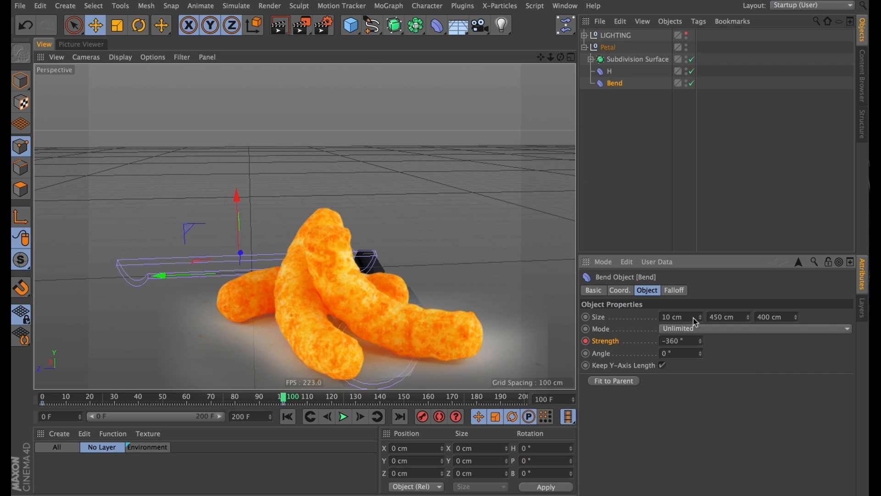
left_click(343, 417)
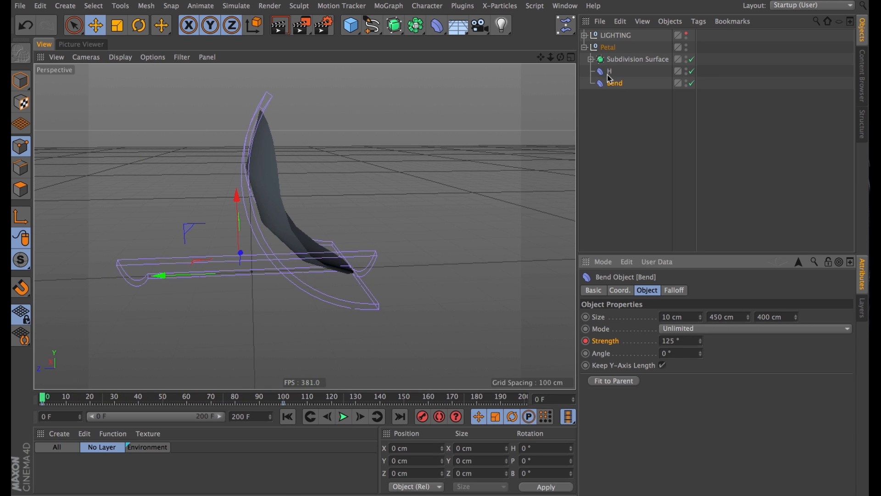
On the H bend, key full strength at frame 99 and 0° at frame 100.
left_click(610, 71)
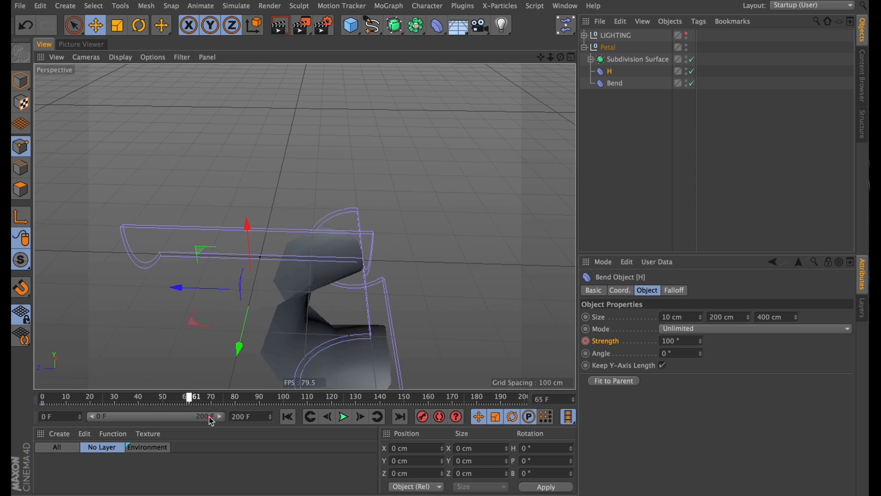
left_click(342, 417)
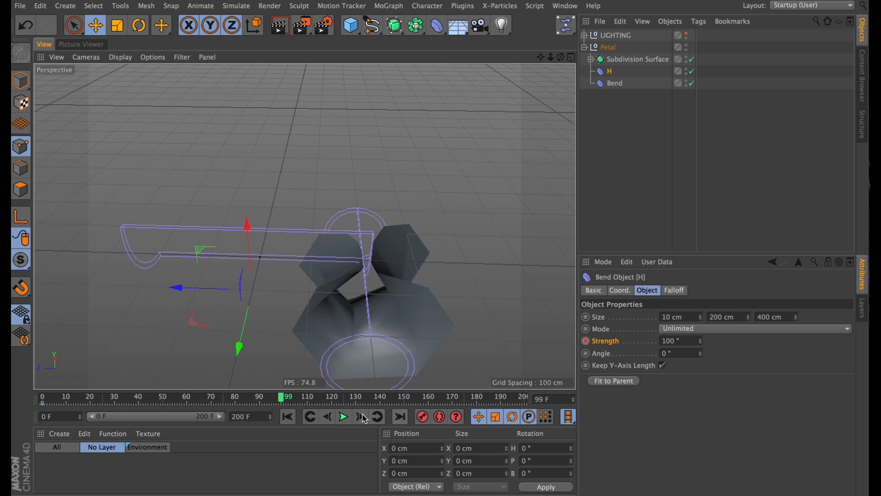
left_click(343, 417)
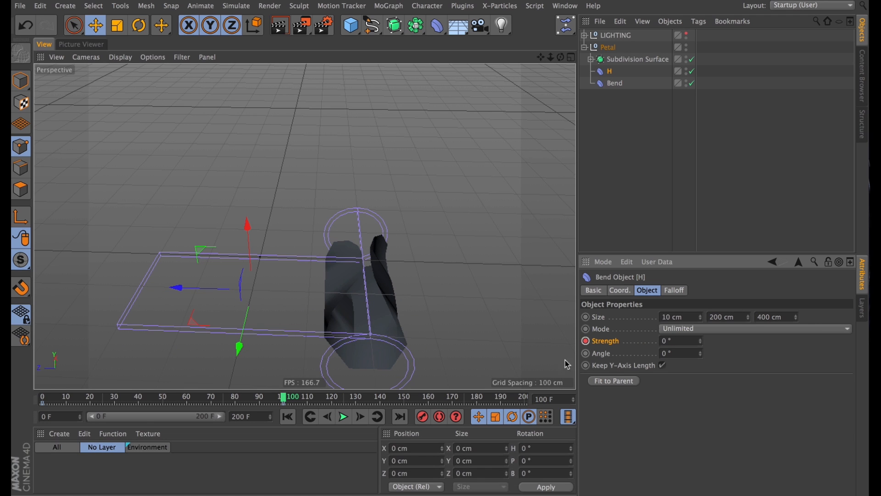
left_click(342, 417)
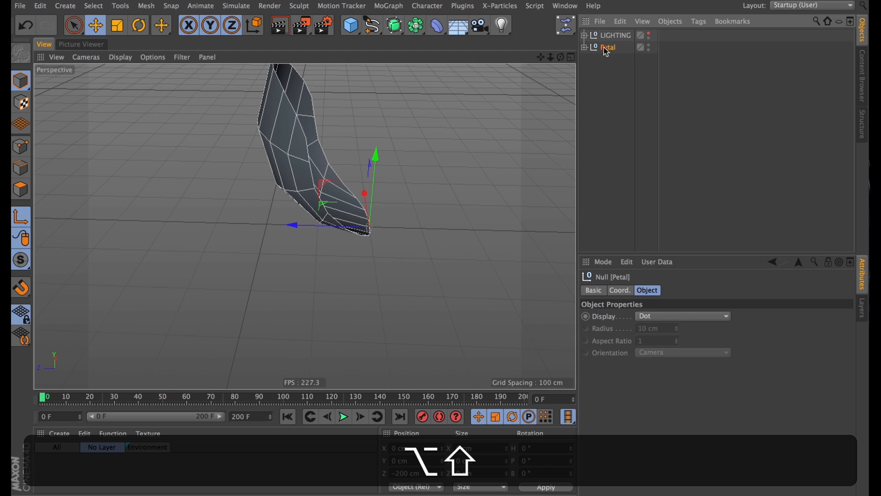
Key the Petal null's scale at 0.01 on frame 0 and 1 at full size later.
left_click(620, 290)
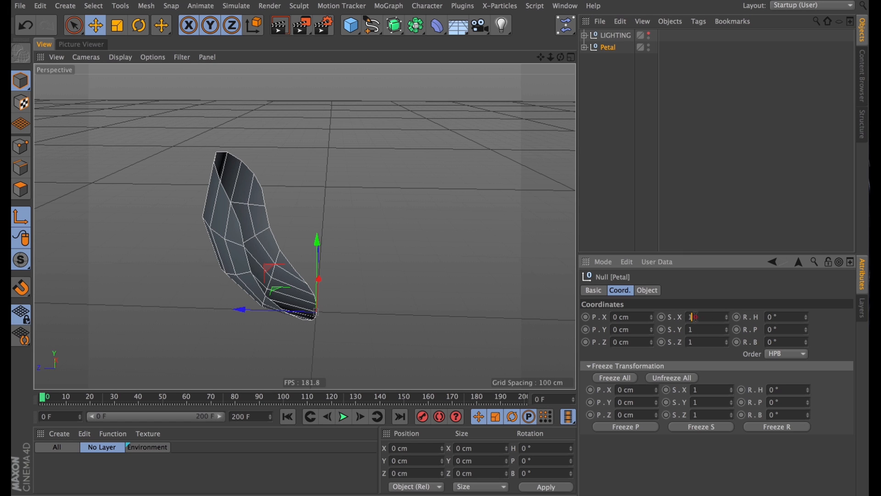
type("0.01")
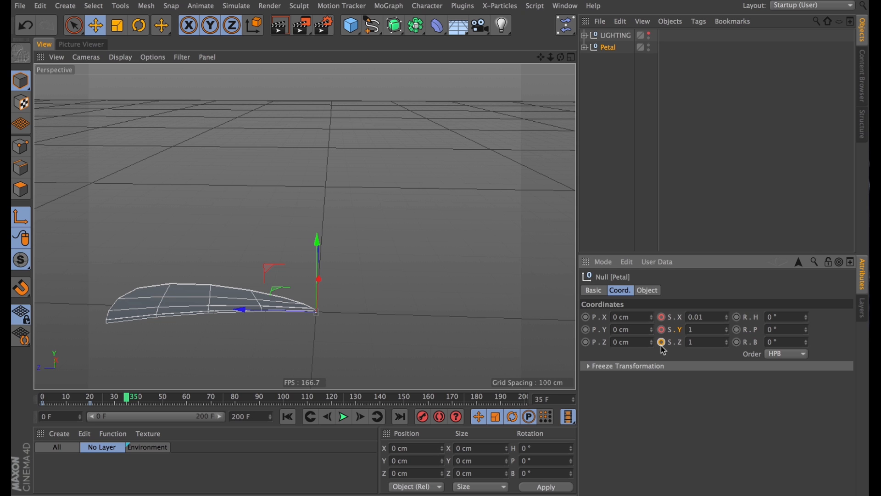
left_click(662, 342)
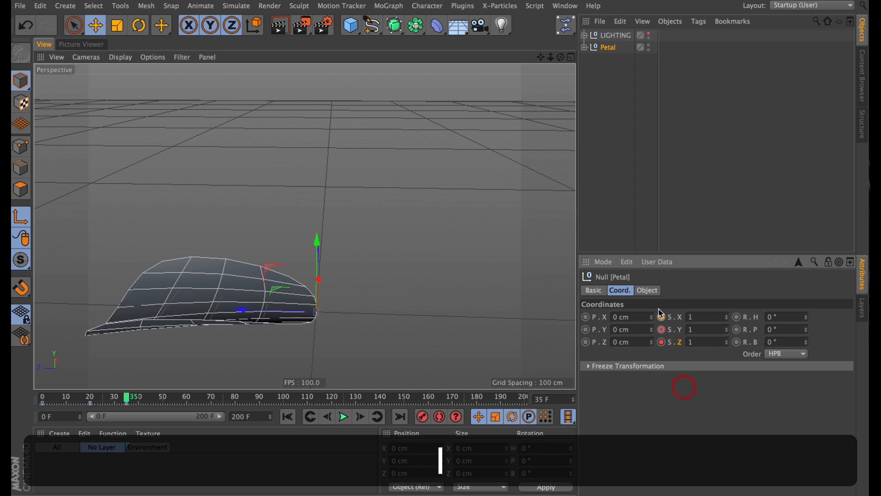
left_click(286, 417)
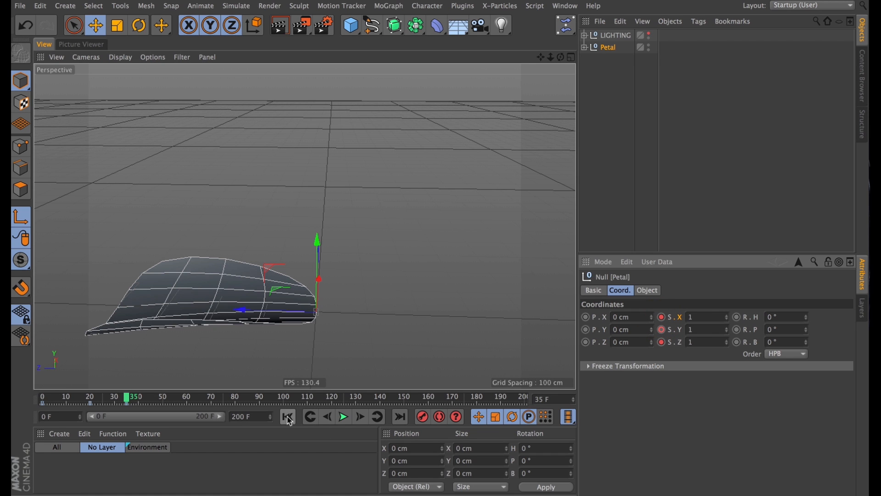
Rewind and play back to check the petal growing from tiny to full size.
left_click(343, 417)
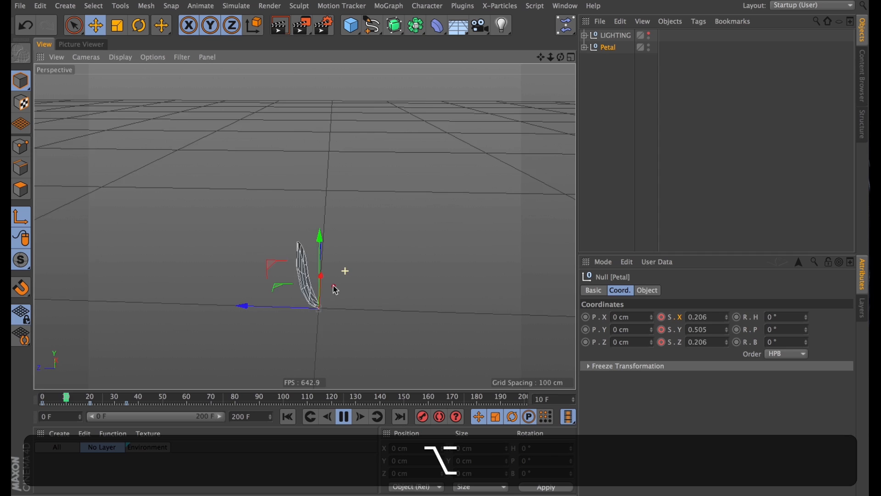
left_click(343, 417)
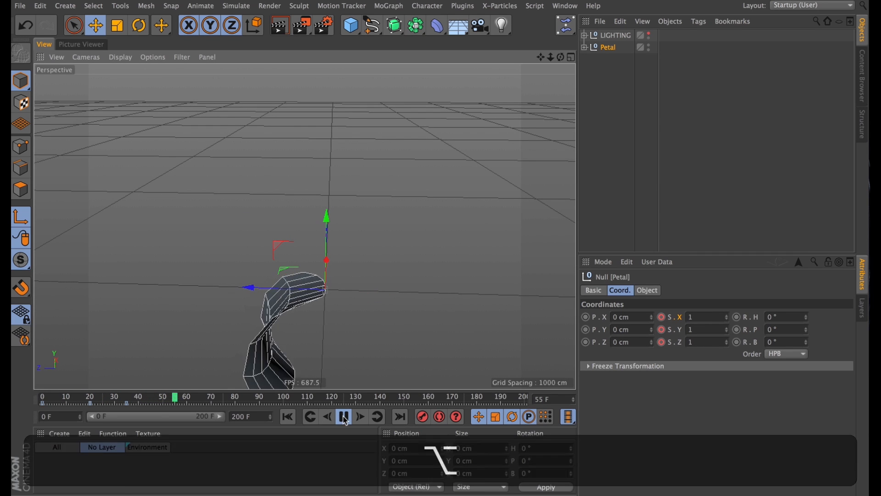
left_click(344, 417)
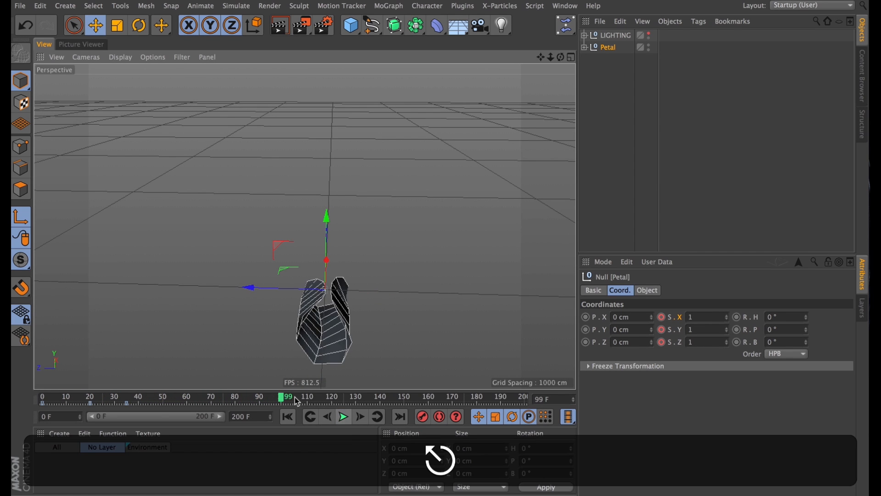
Key the Petal at zero scale on frame 100 and add a 30° pitch rotation keyframe.
left_click_drag(285, 397, 179, 396)
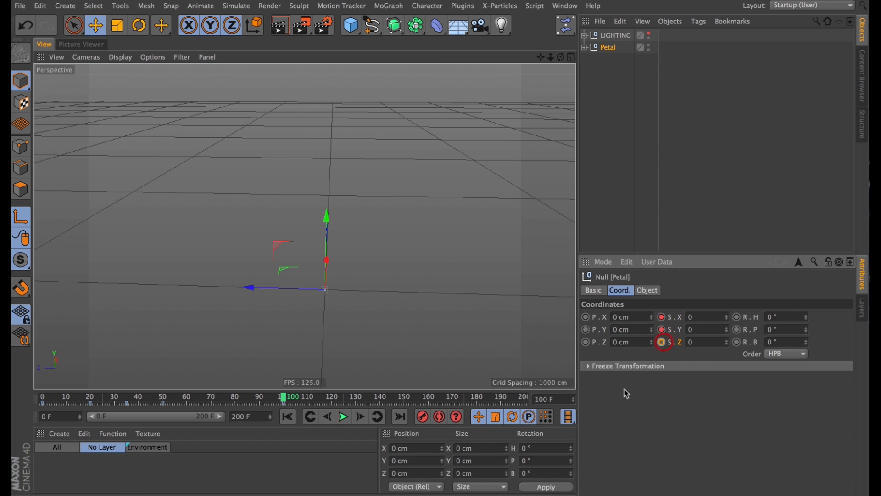
left_click(344, 417)
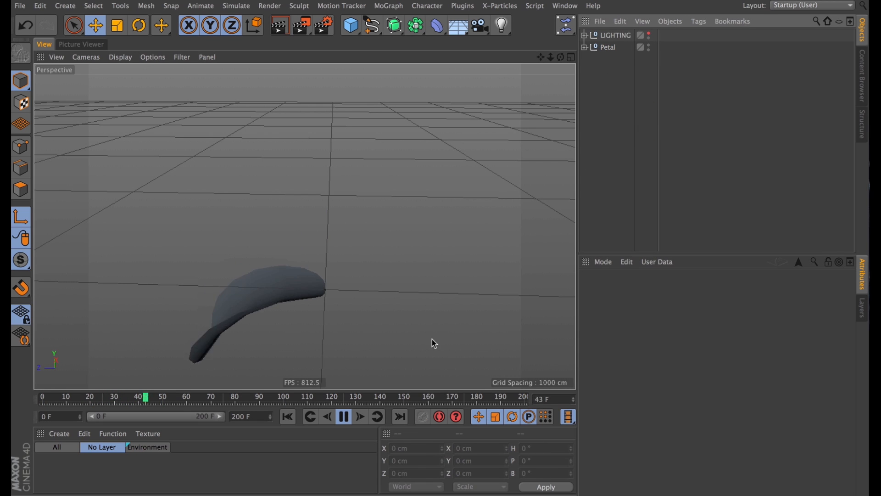
left_click(286, 417)
type("30")
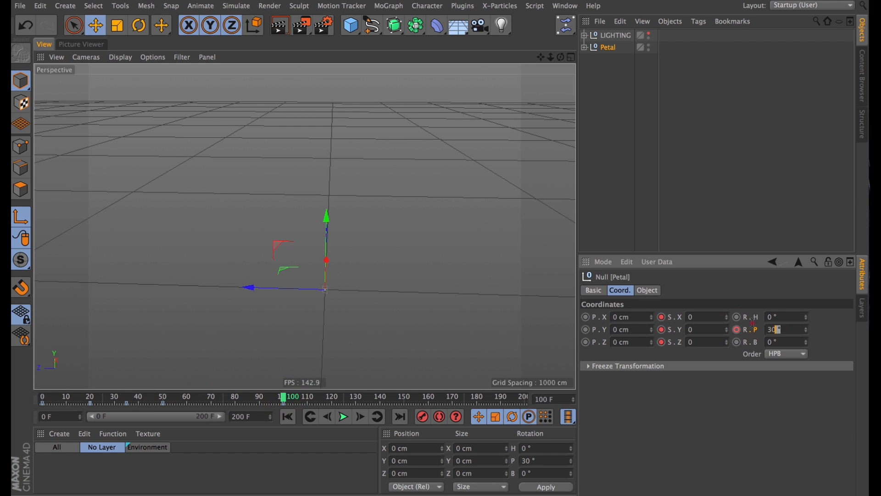
left_click(287, 416)
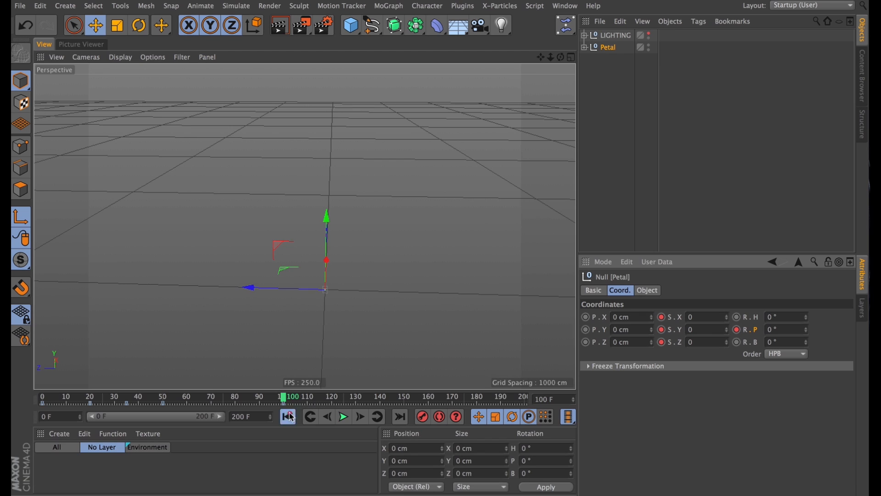
left_click(342, 417)
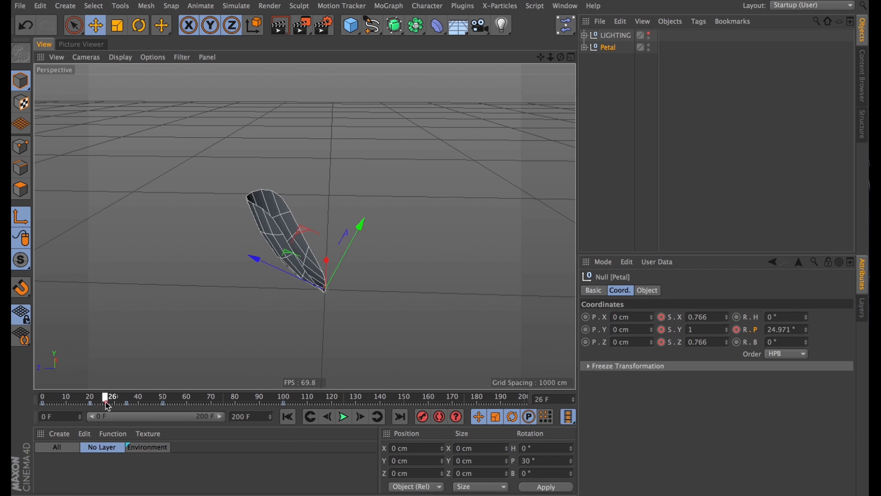
Key the Petal's P.Y at 100 cm on frame 25 and scrub to review its rise.
left_click_drag(112, 402, 67, 402)
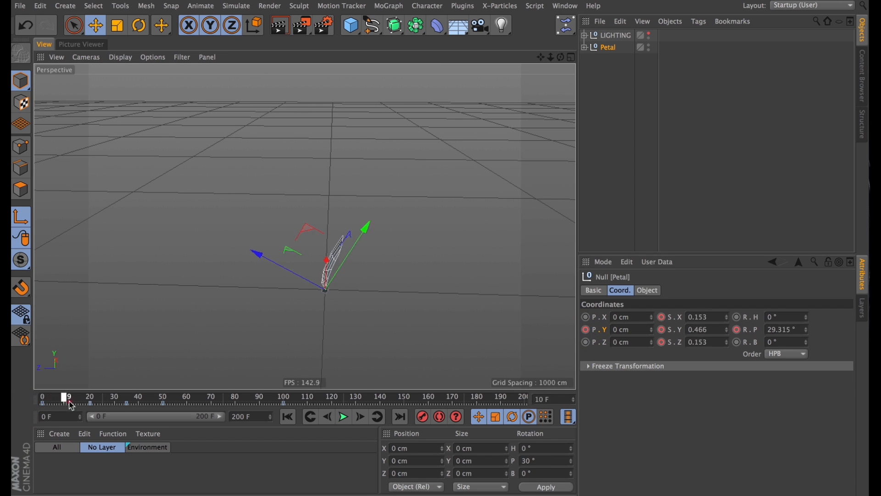
left_click_drag(69, 404, 106, 399)
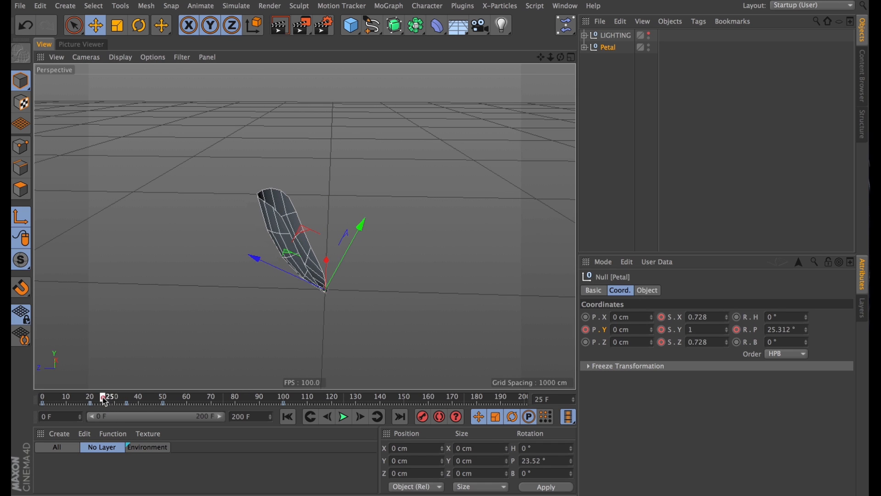
type("86")
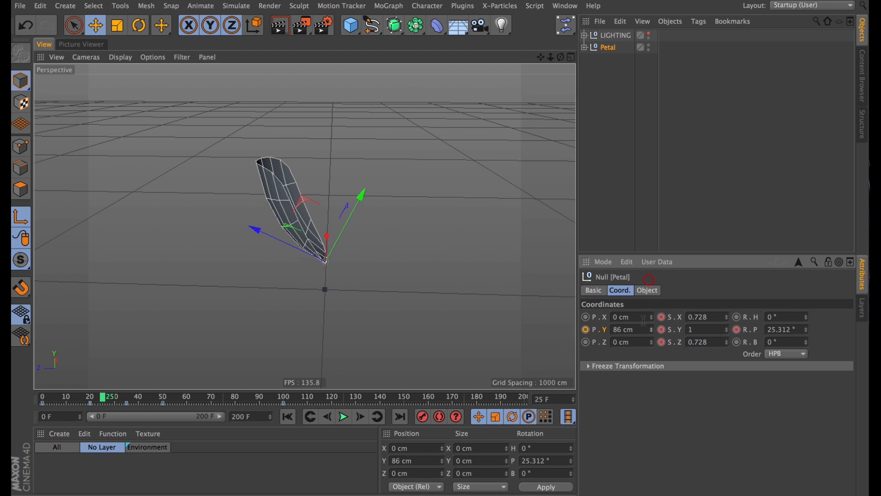
type("100")
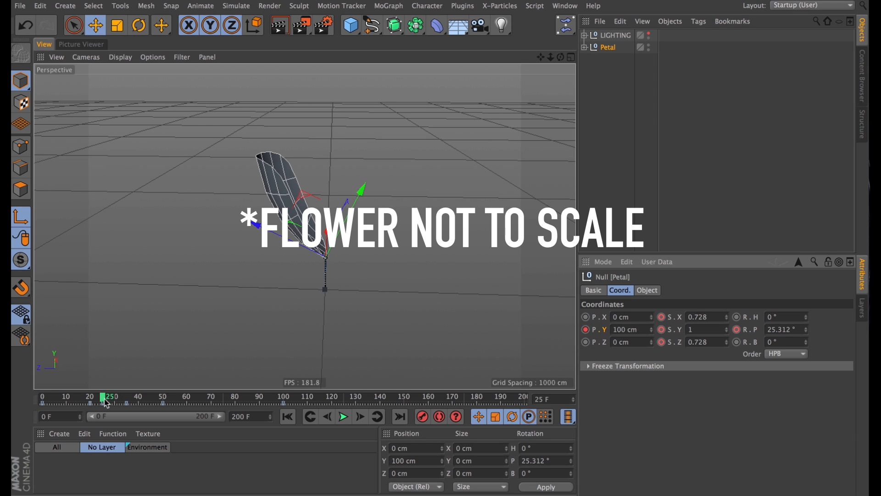
left_click_drag(104, 397, 211, 396)
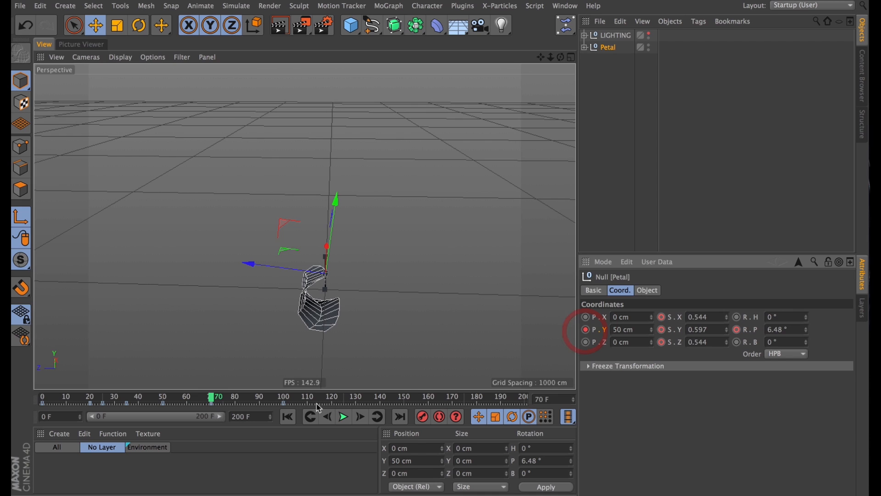
Key the Petal's P.Z at 0 on frame 0, 75 cm on frame 50 and 0 on frame 100.
left_click_drag(216, 396, 94, 397)
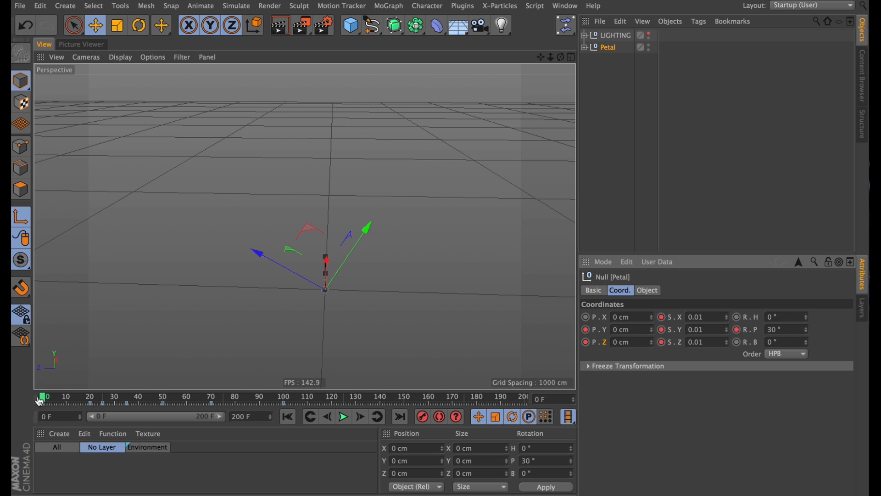
left_click_drag(43, 396, 122, 397)
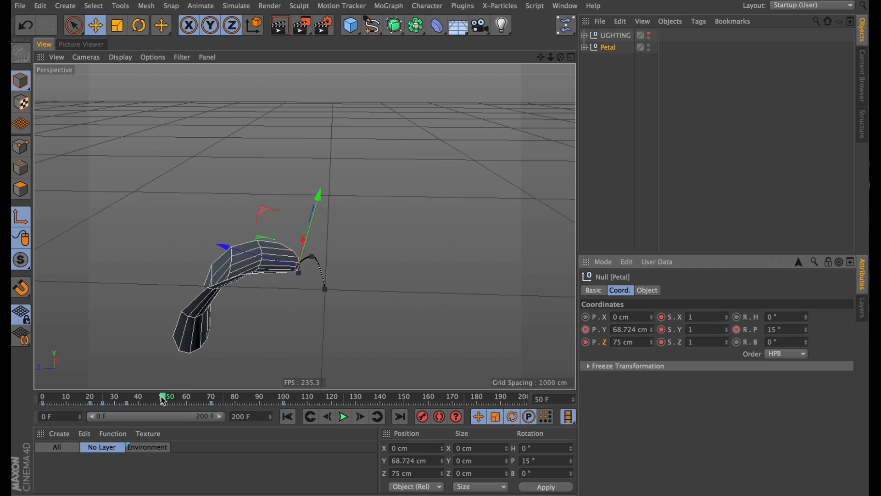
left_click_drag(164, 397, 225, 397)
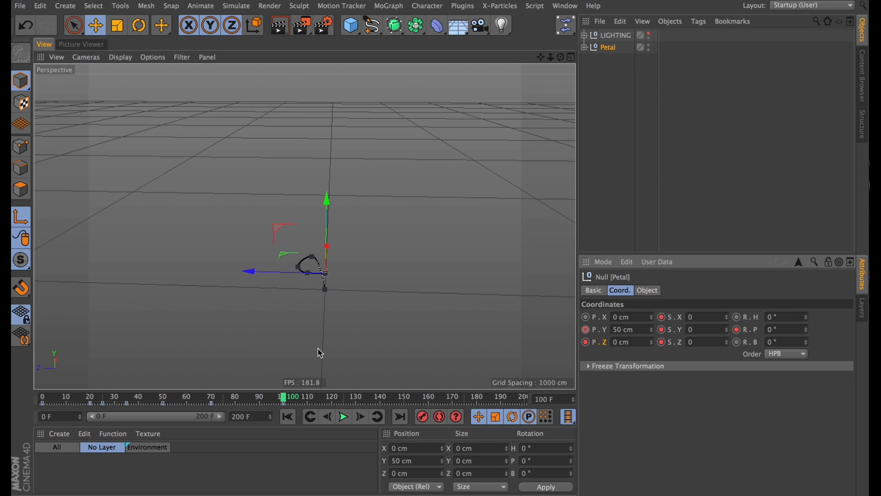
left_click(342, 417)
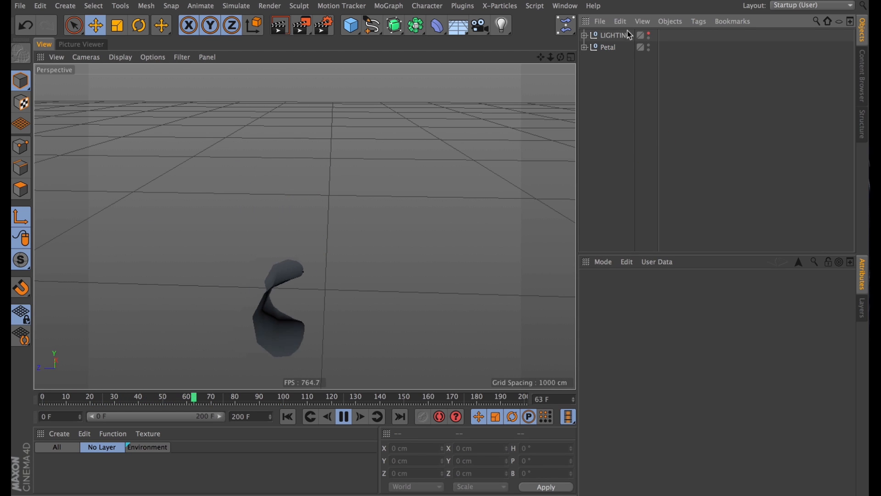
Trace the petal's subdivision surface with a MoGraph Tracer and play to draw its looping path.
left_click(637, 59)
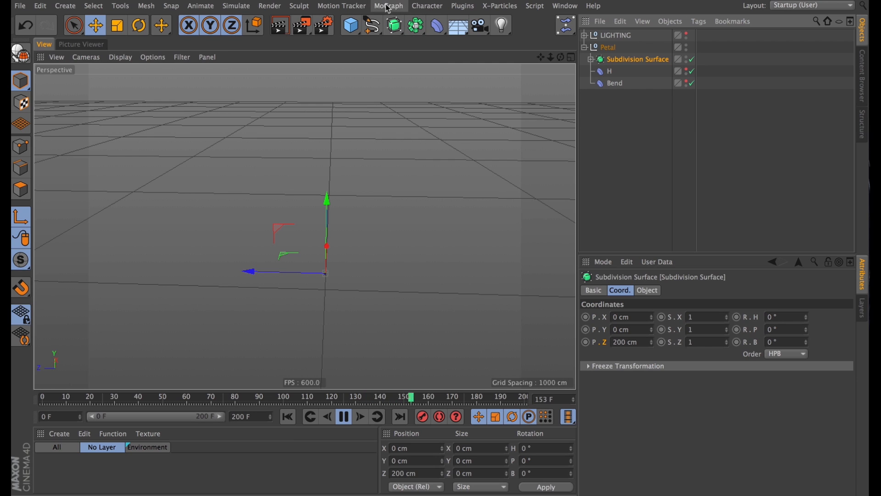
left_click(287, 417)
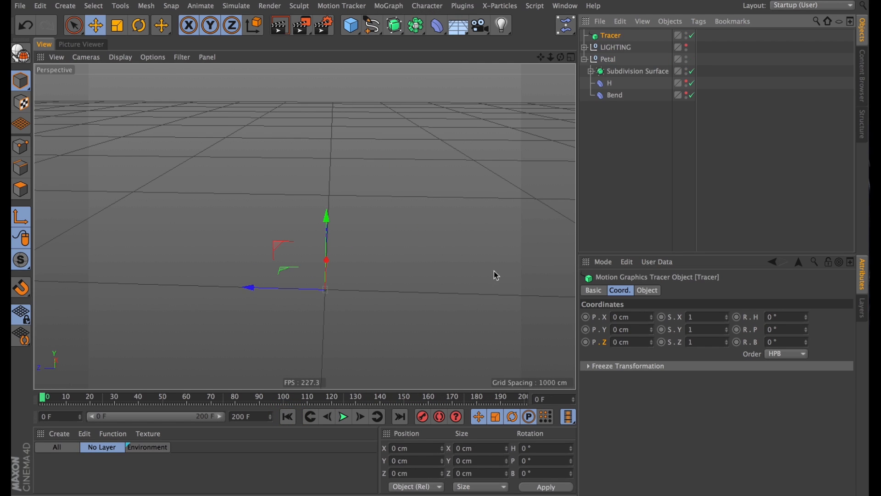
left_click(342, 416)
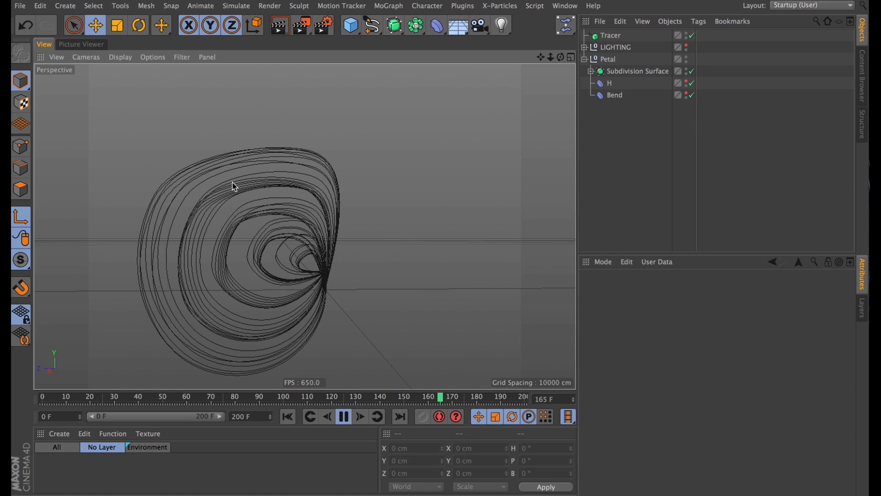
left_click(288, 417)
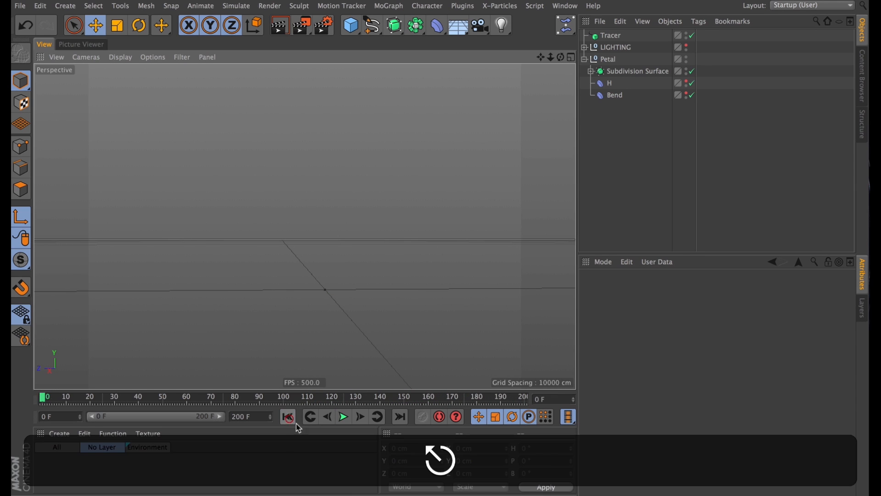
left_click(343, 417)
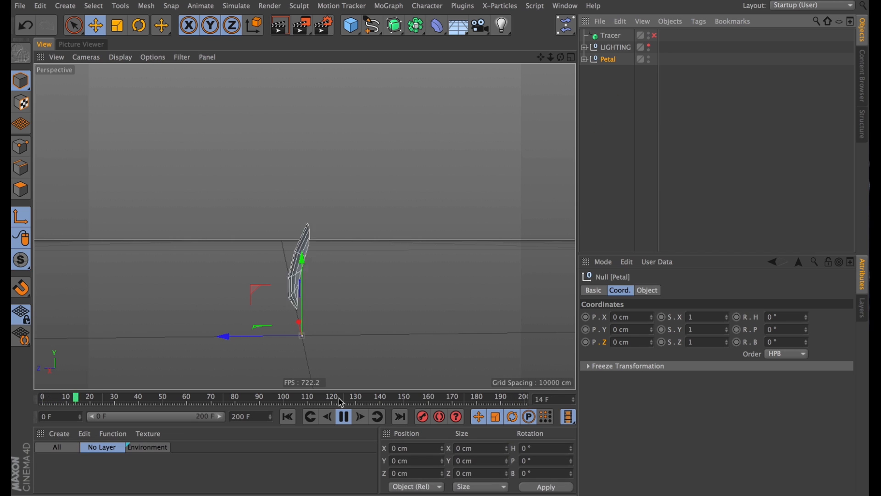
Put the Petal in a Cloner with Count 40, End Point mode and 3600° heading rotation at 150%.
left_click(387, 5)
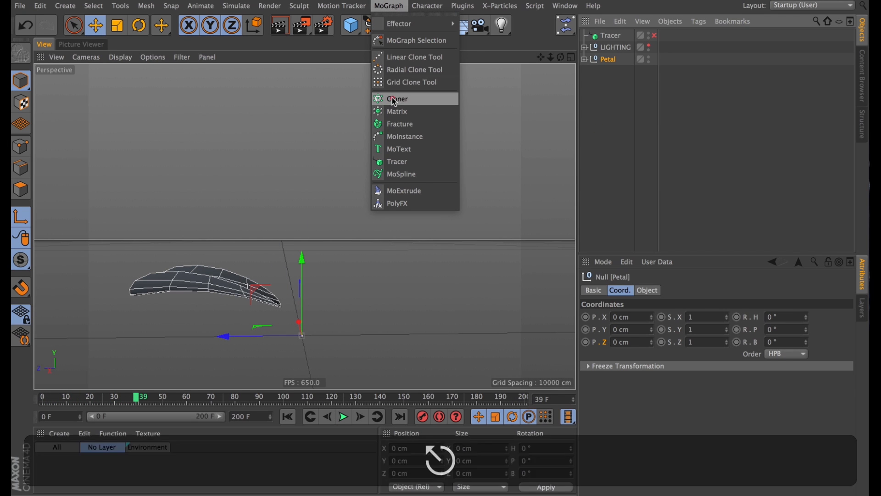
left_click(397, 98)
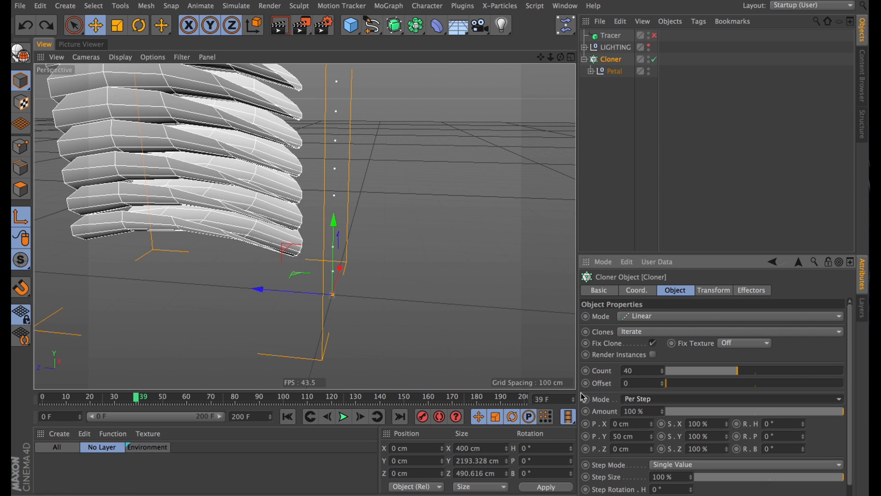
left_click(730, 399)
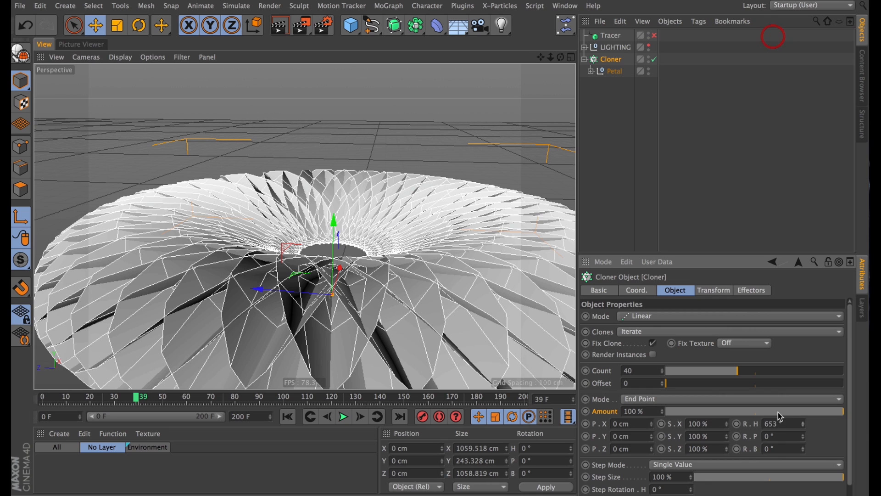
type("3600 °")
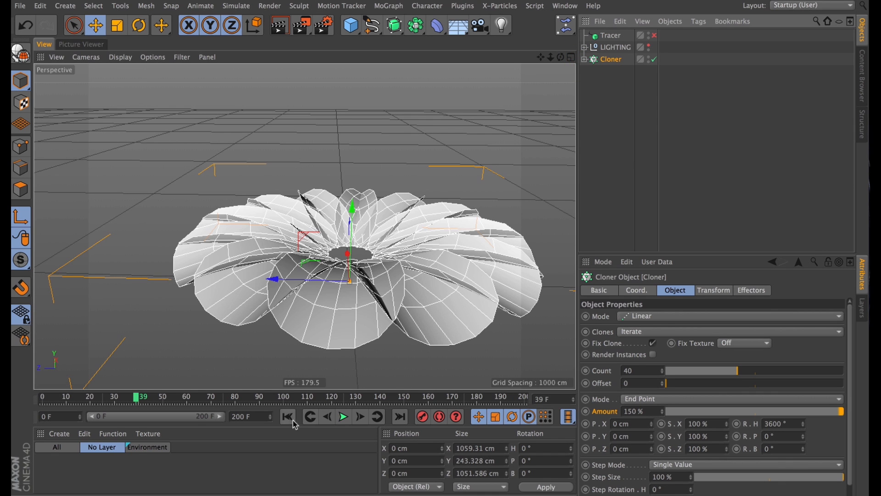
Play and pause the animation to inspect the layered blooming flower.
left_click(343, 417)
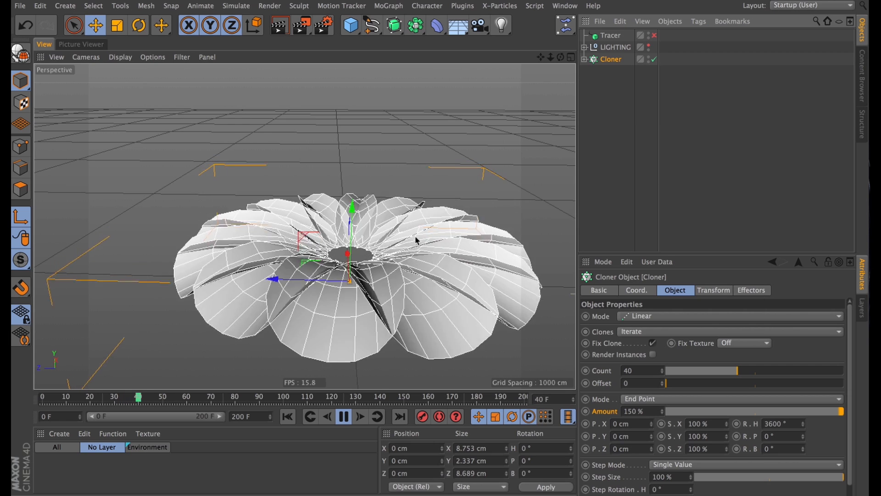
left_click(343, 417)
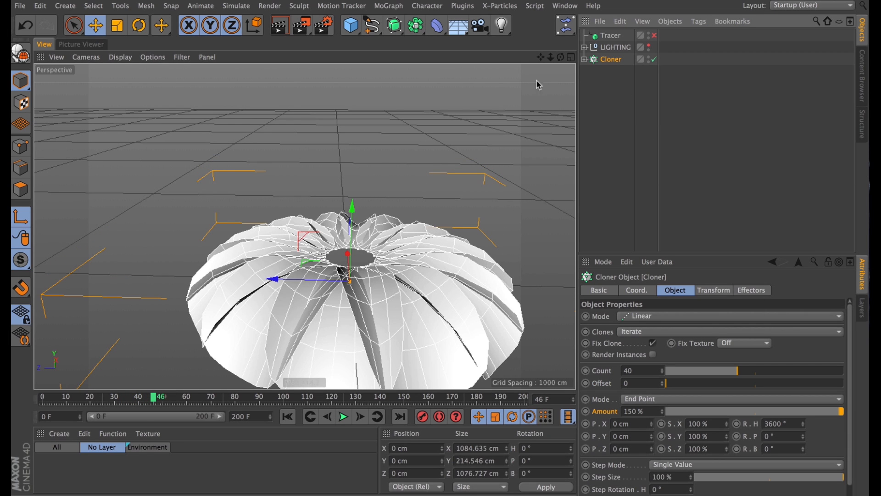
mouse_move(384, 9)
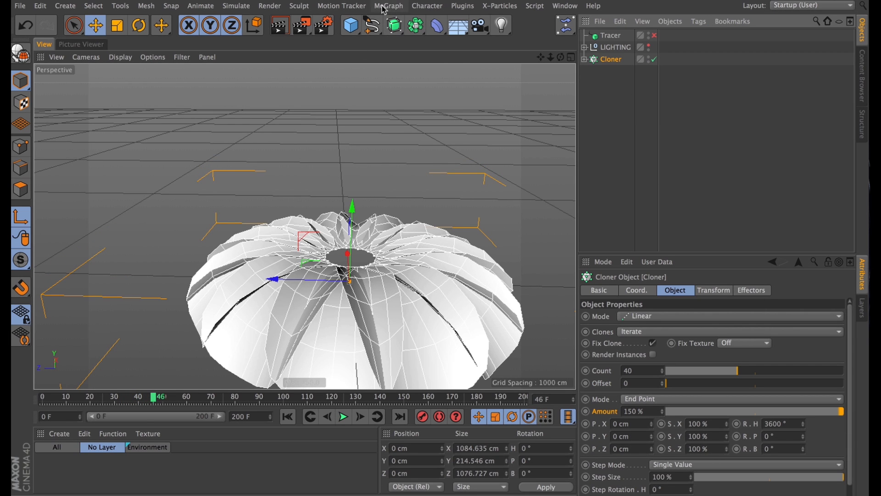
Add a Step effector with Scale off and a 100 F time offset, then preview from frame 0.
left_click(389, 6)
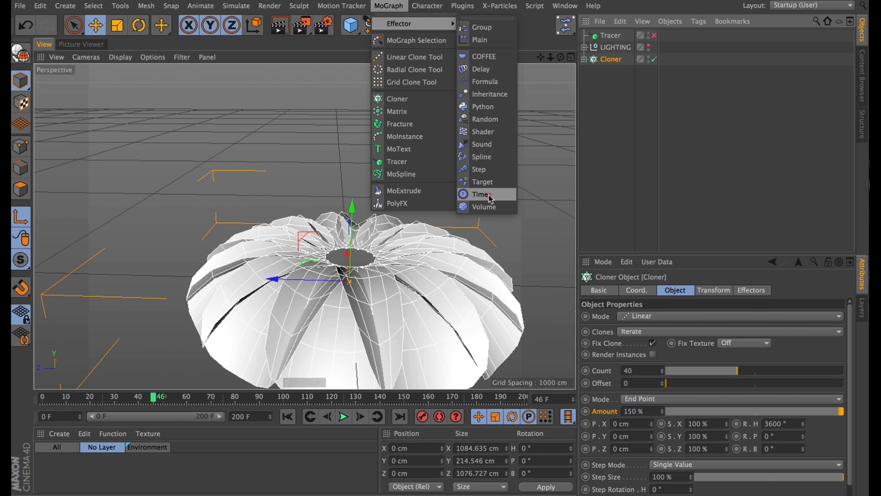
mouse_move(482, 144)
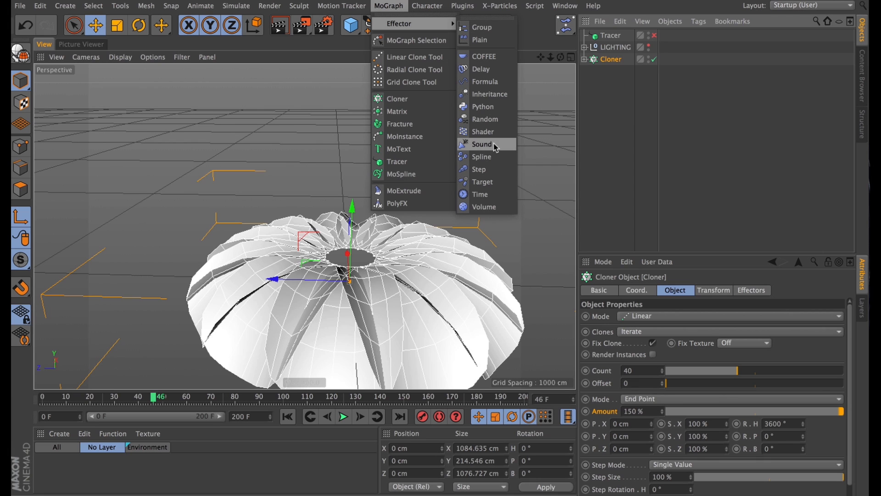
mouse_move(494, 169)
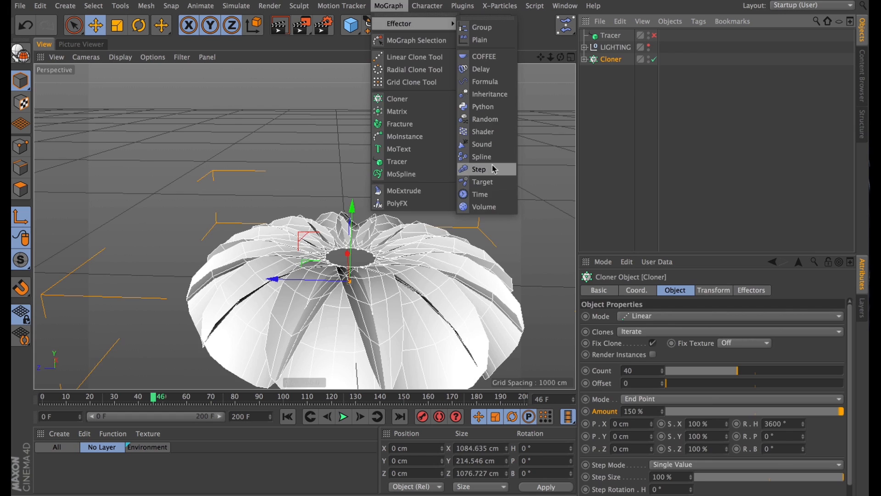
left_click(478, 169)
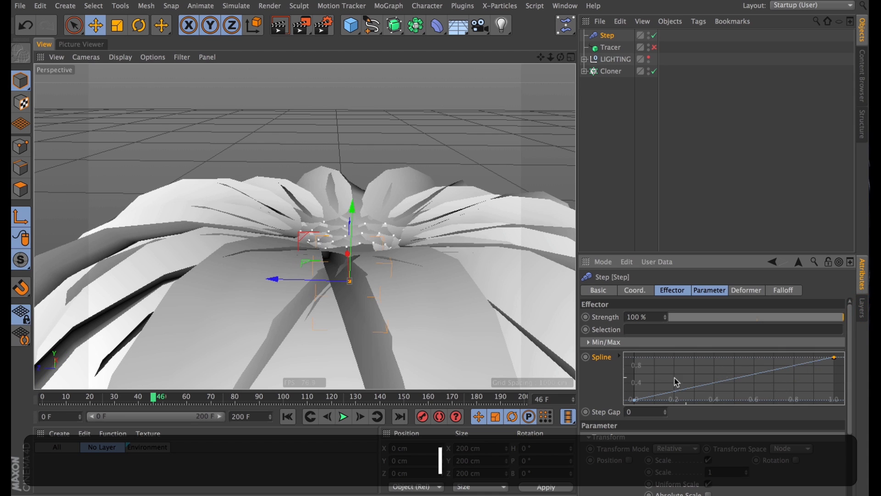
left_click(710, 290)
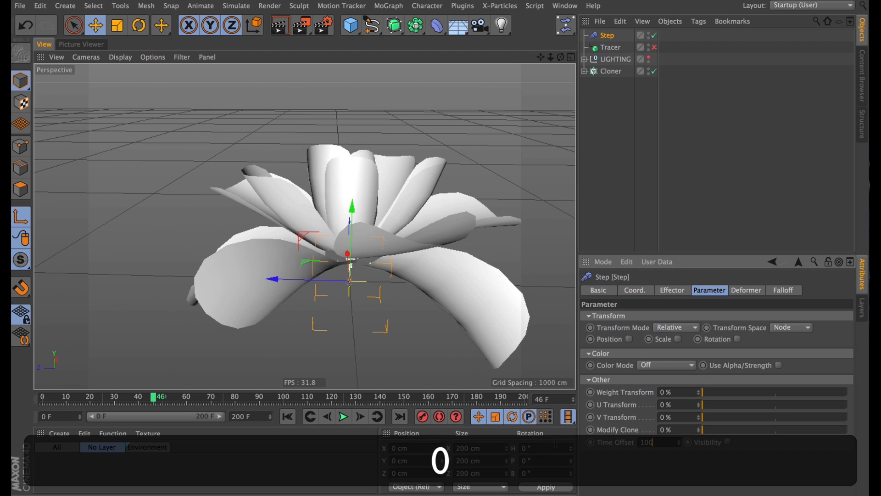
left_click(286, 417)
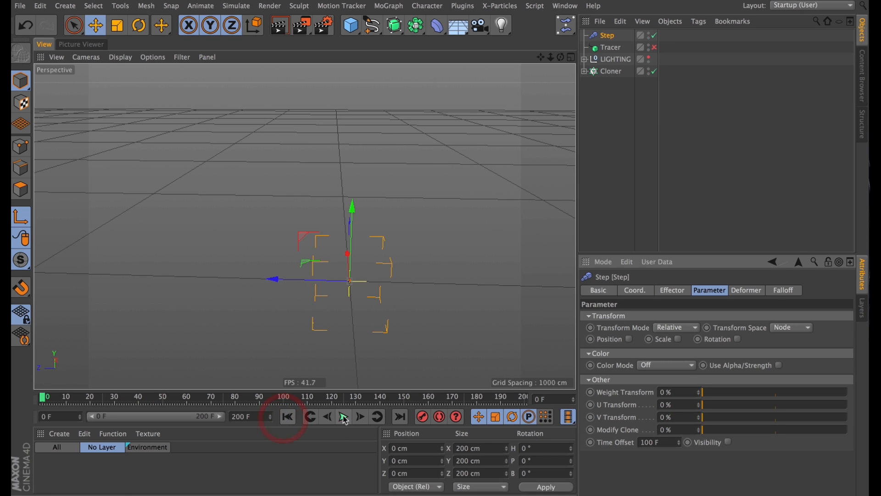
left_click(344, 417)
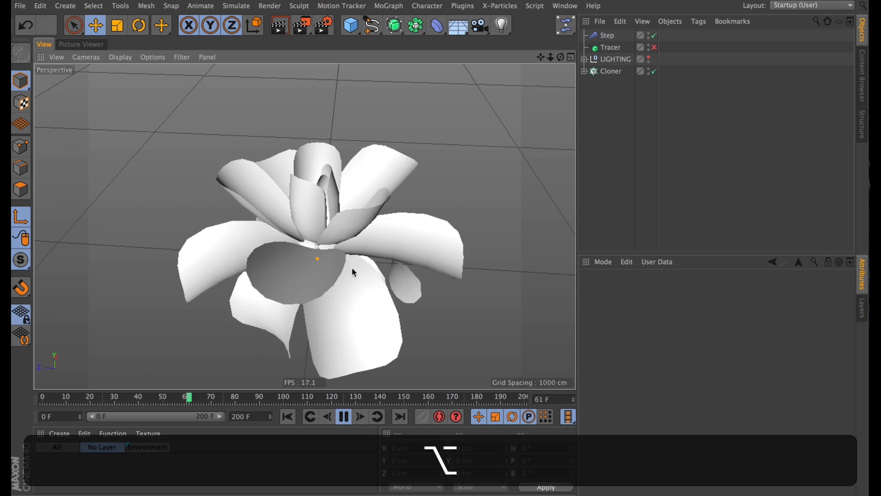
left_click(612, 71)
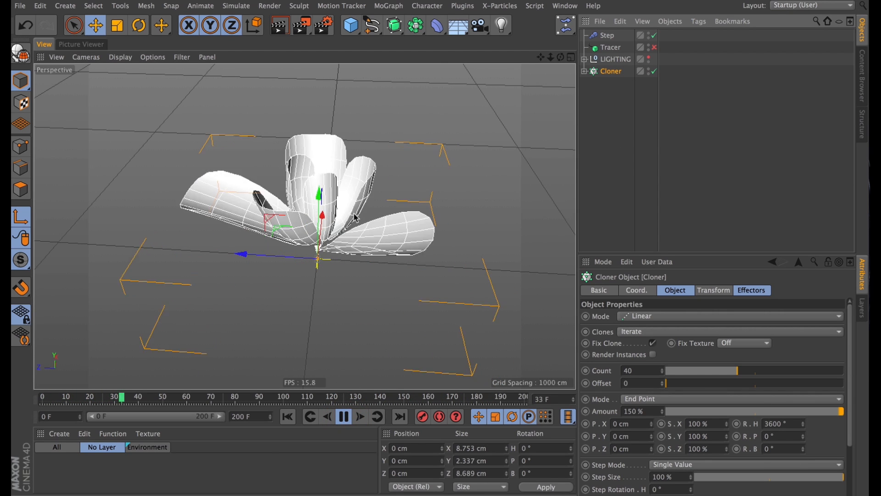
Add a Random effector with P.Z 10 cm, R.H 2° rotation enabled and a 1 F time offset.
left_click(342, 418)
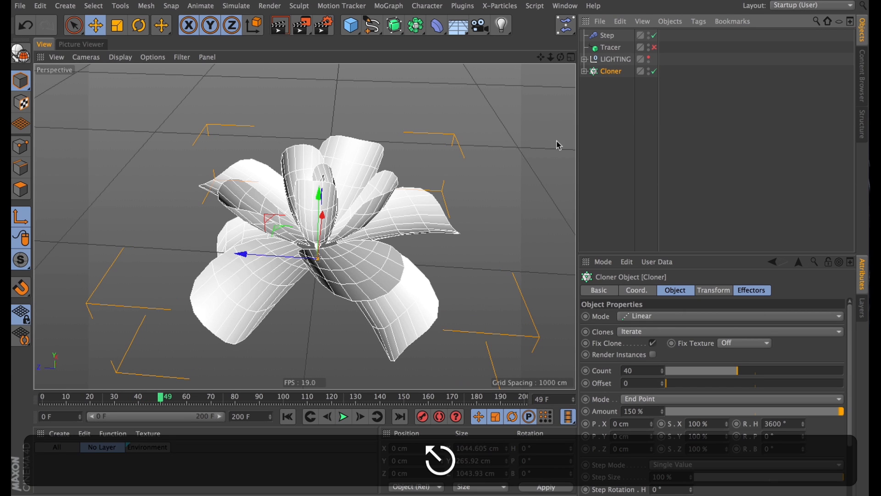
left_click(388, 5)
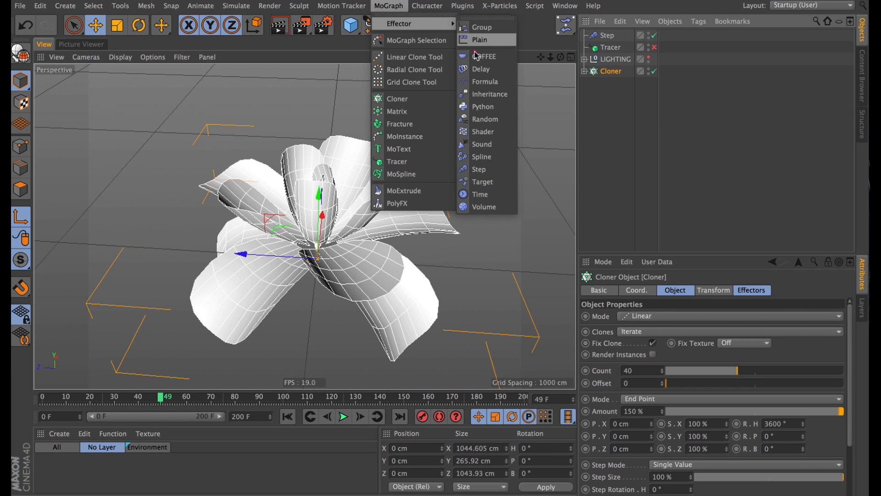
left_click(485, 118)
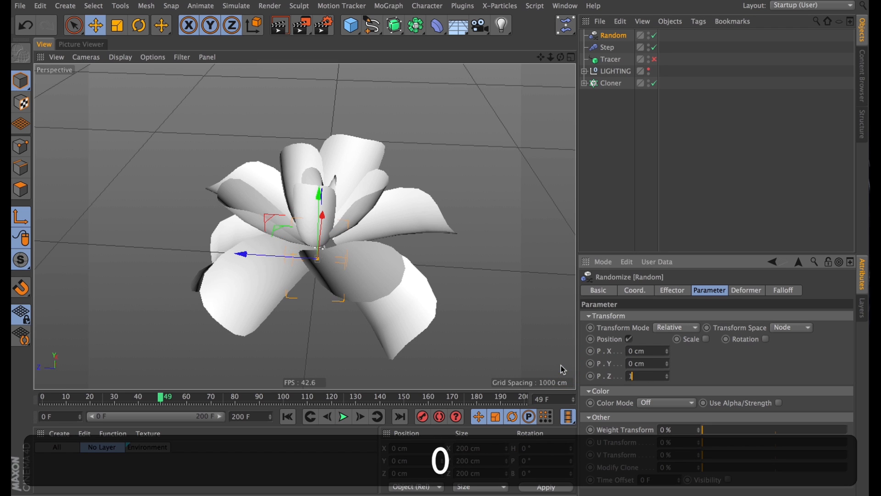
type("10 cm")
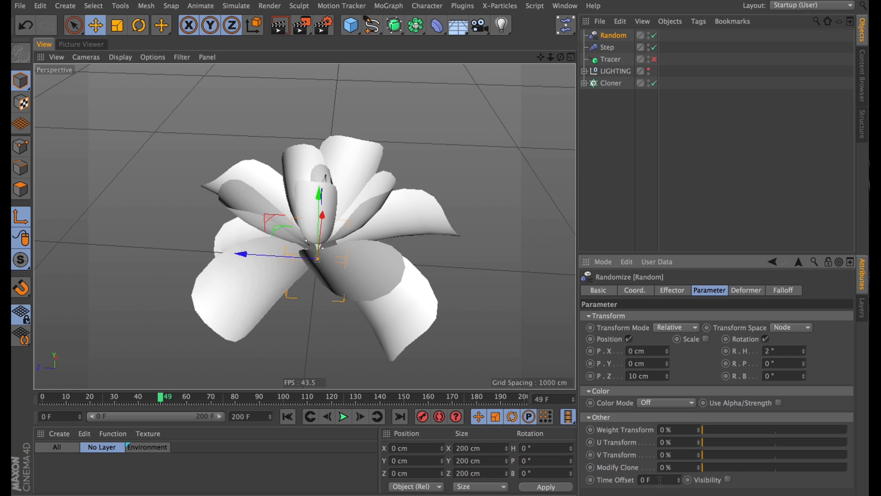
left_click(673, 479)
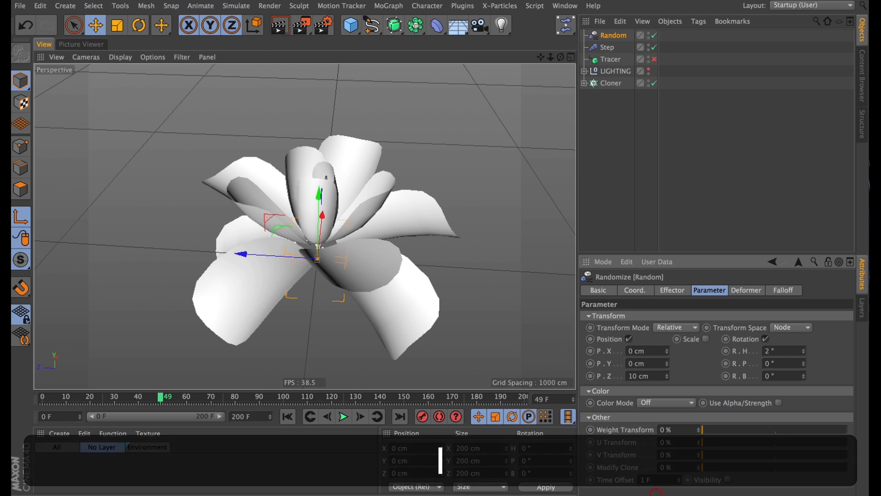
left_click(342, 417)
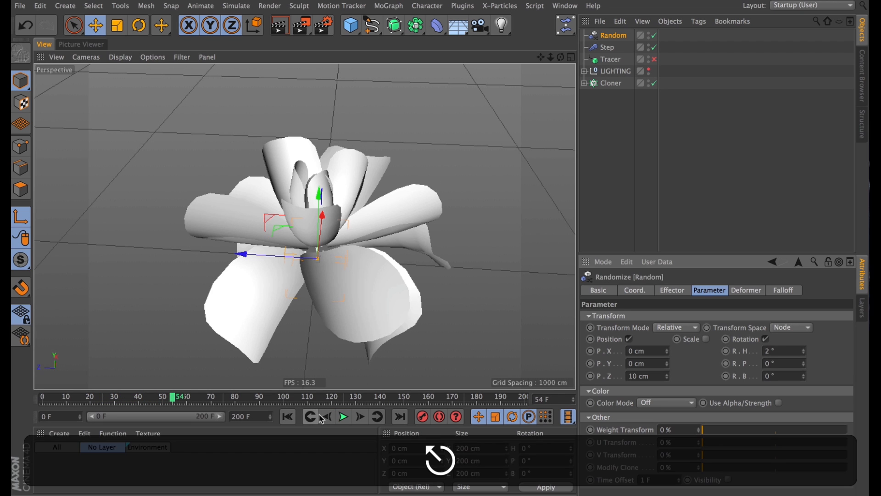
left_click(612, 83)
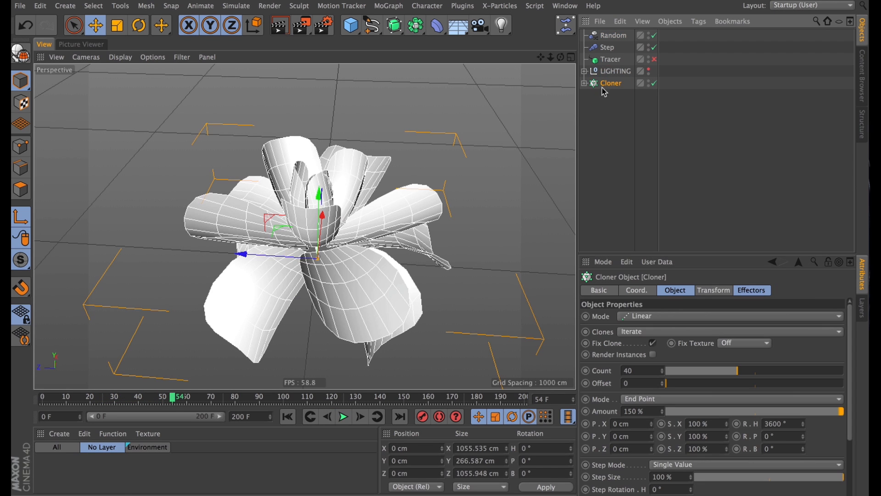
Group the Random, Step and Cloner objects under a new null named Flower.
left_click(614, 35)
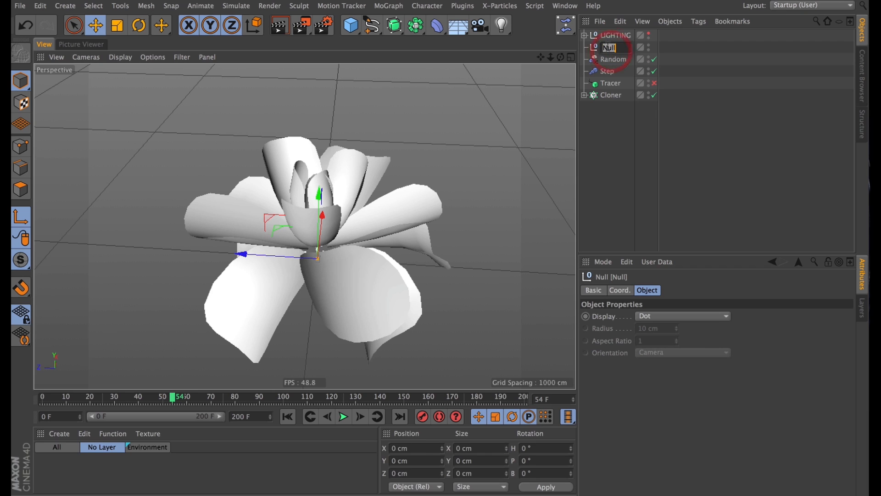
type("Flower")
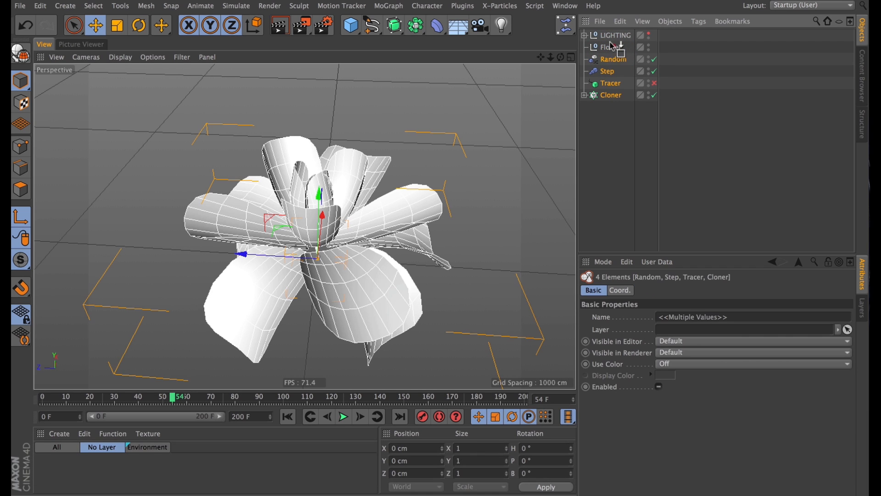
left_click(617, 82)
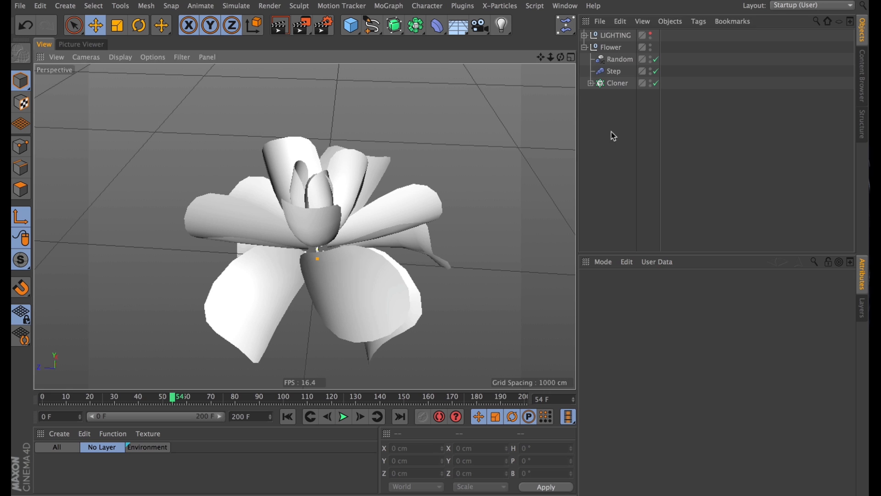
Add a Connect object to merge the cloner's petals into one mesh.
left_click(617, 83)
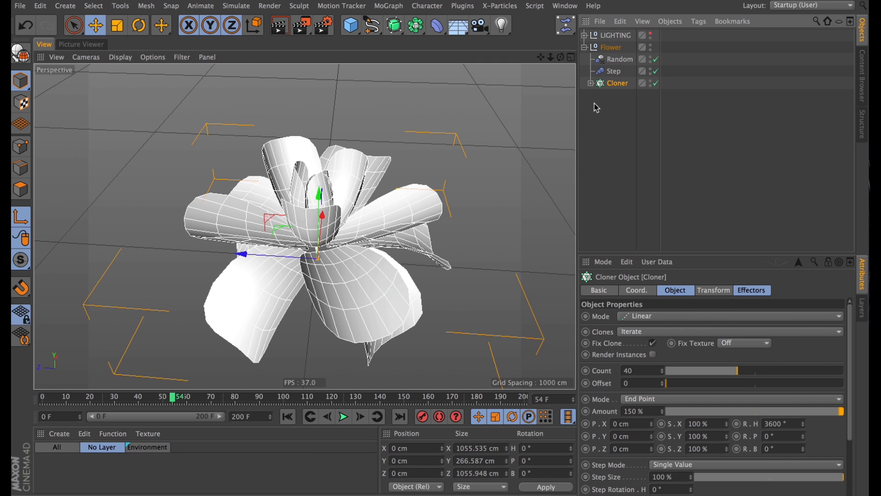
left_click(415, 25)
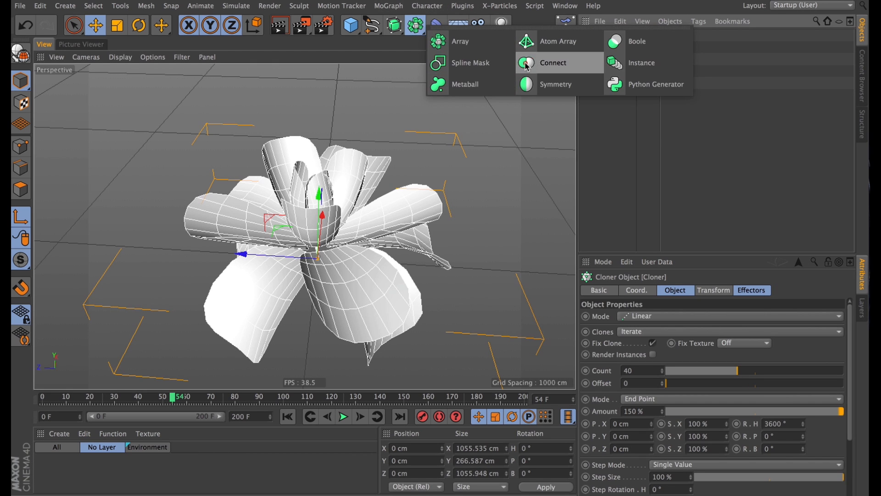
left_click(553, 63)
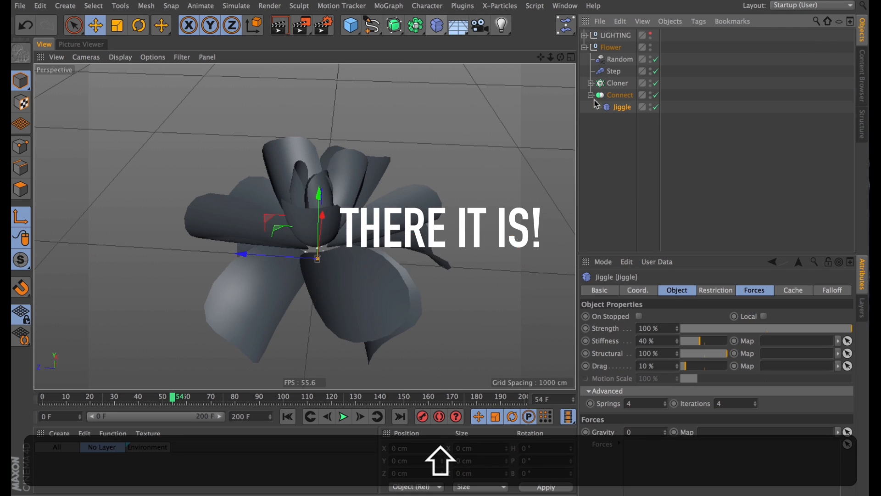
Set Jiggle to Structural 40%, Drag 20%, Springs 2, Iterations 2 and preview the wobble.
left_click(343, 417)
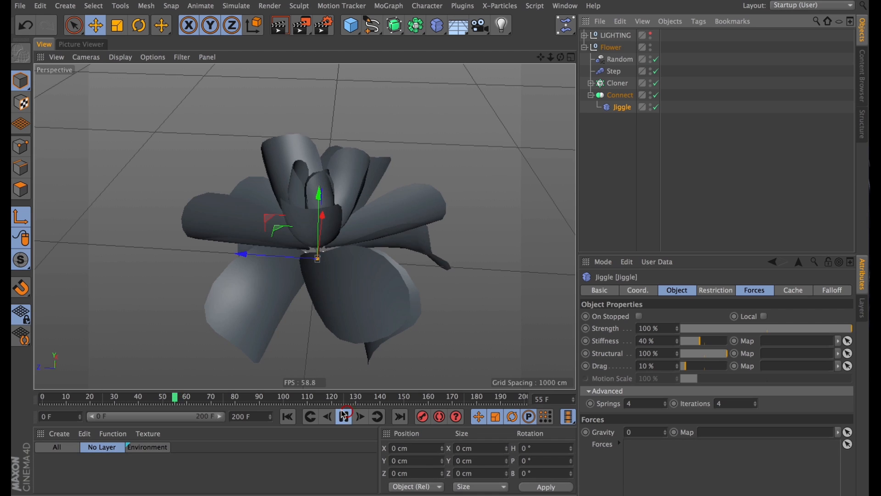
left_click(343, 417)
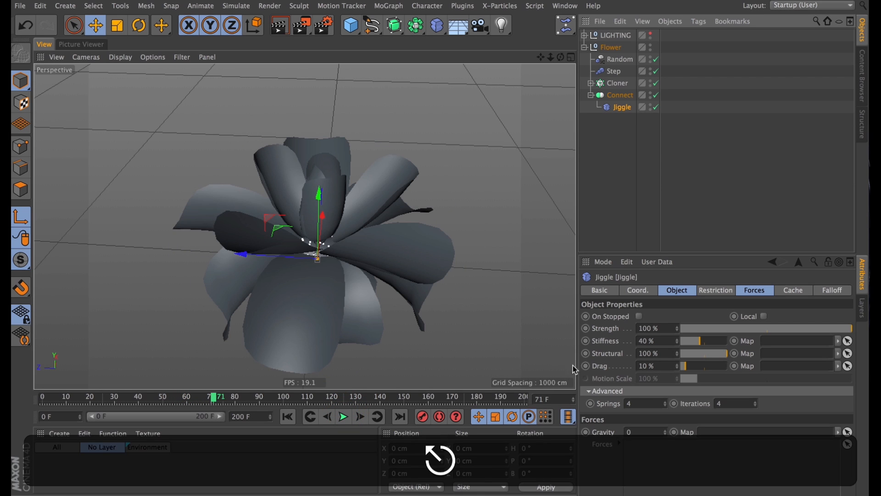
left_click(648, 341)
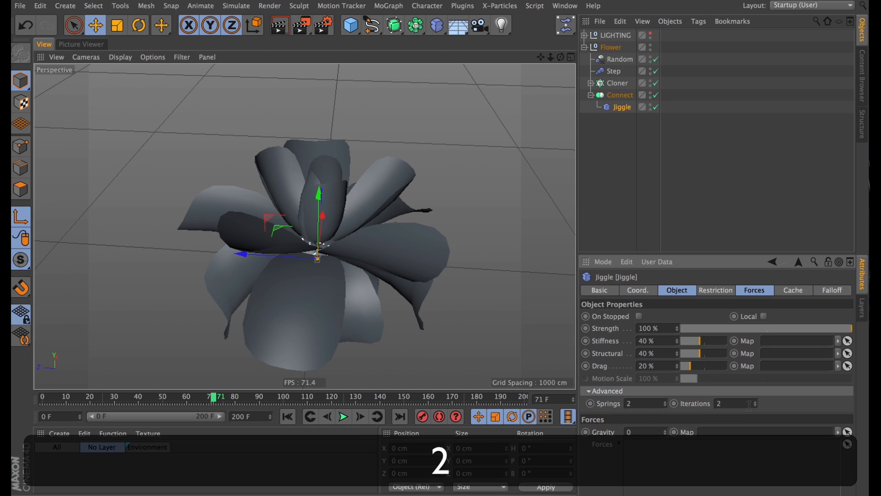
left_click(343, 416)
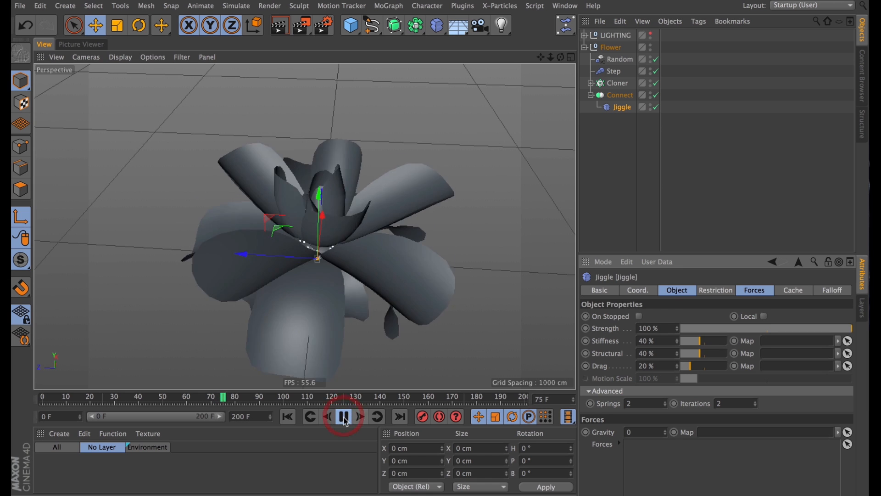
left_click(344, 416)
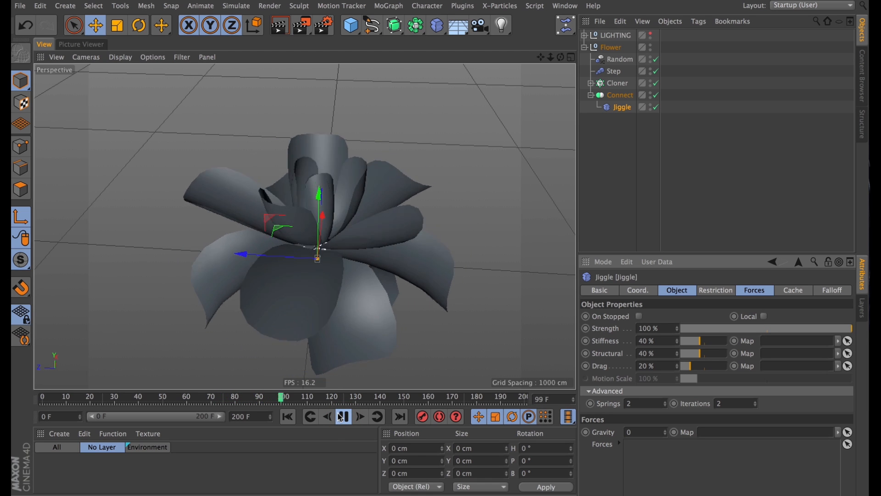
left_click(344, 417)
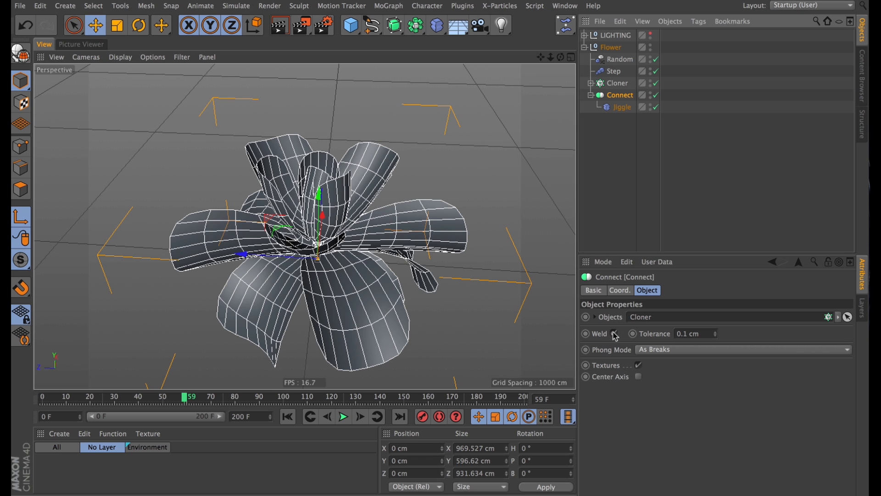
Turn off welding on the Connect object and preview the animation.
left_click(614, 334)
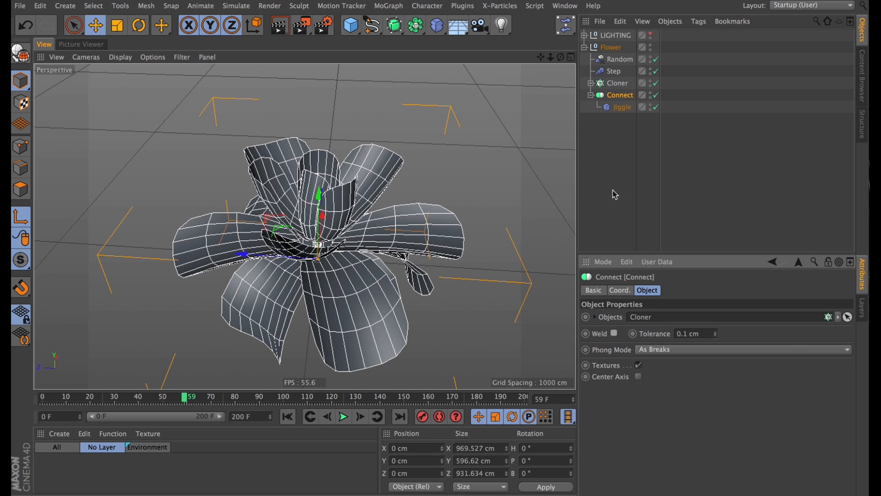
left_click(343, 416)
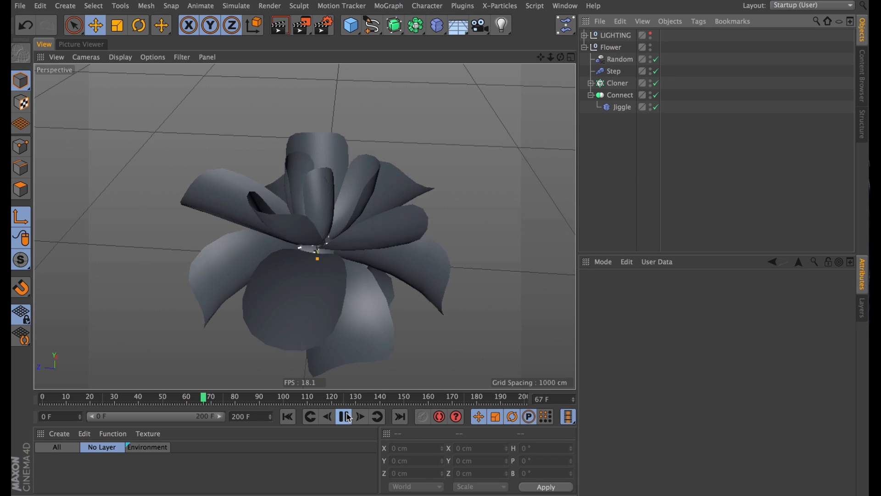
left_click(344, 417)
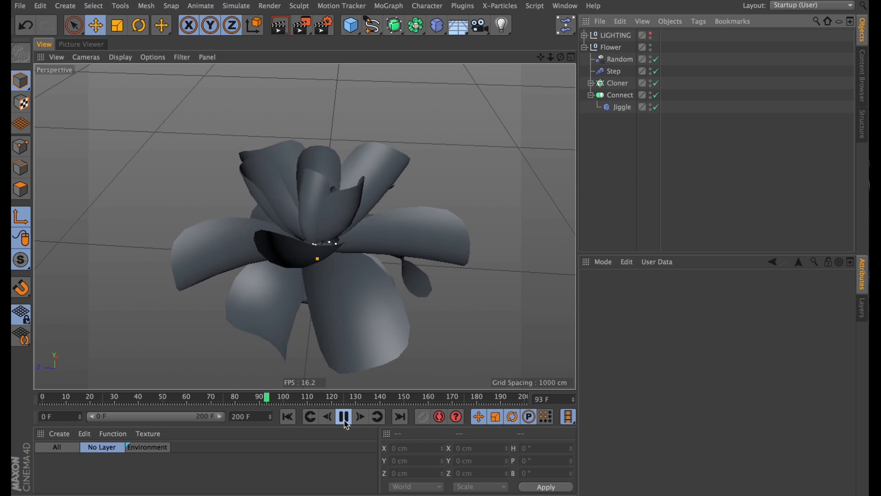
Wrap the Connect object in a Cloth Surface with 0 subdivisions and 1 cm thickness.
left_click(620, 94)
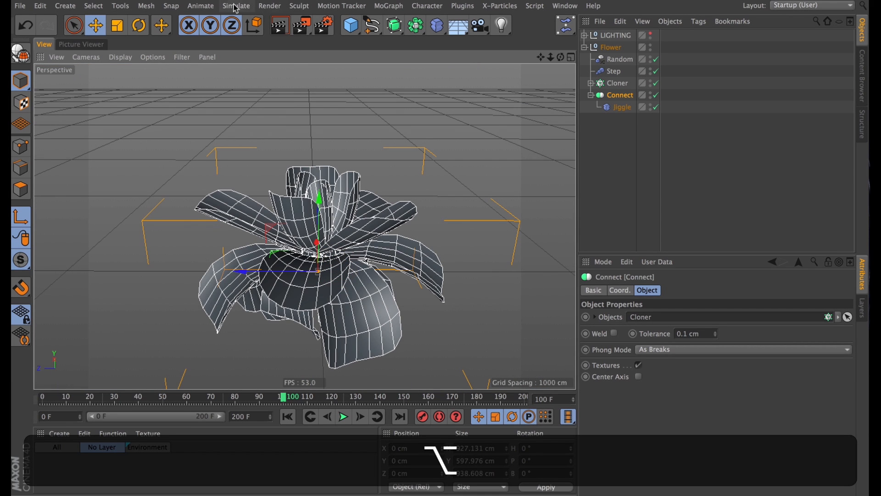
left_click(236, 6)
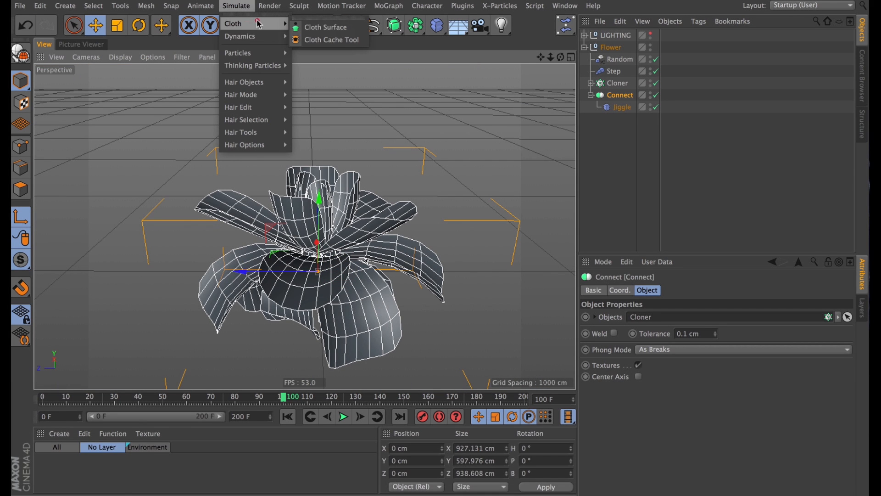
left_click(325, 26)
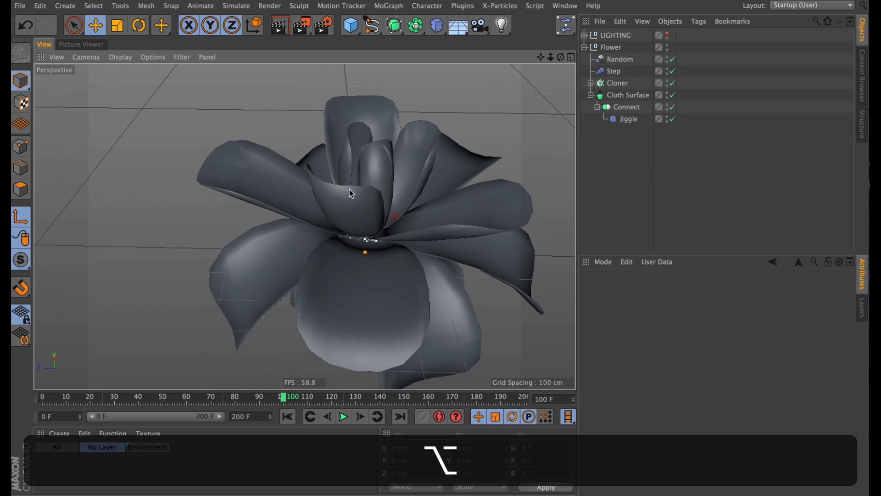
left_click(592, 94)
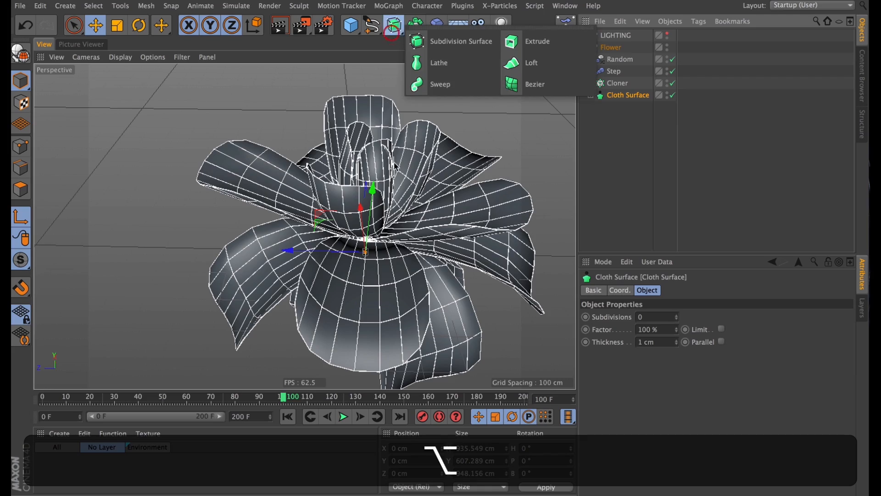
Make a Subdivision Surface the parent of the Cloth Surface to smooth the petals.
left_click(460, 41)
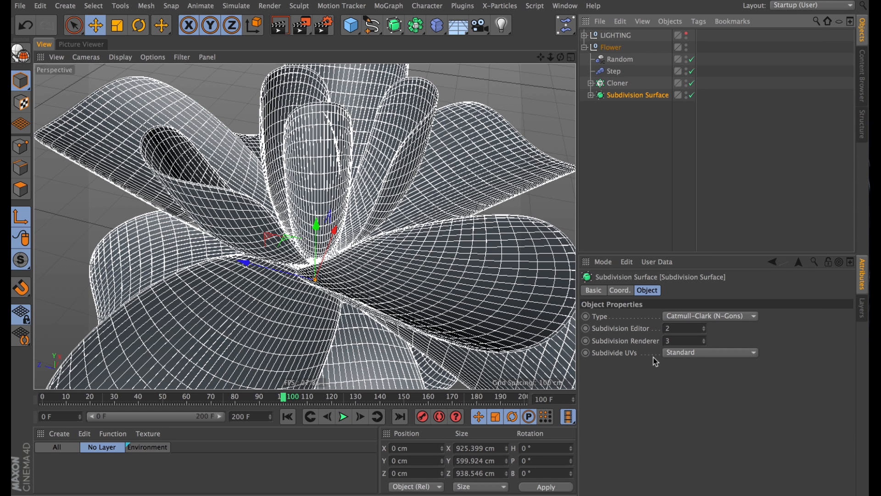
left_click(710, 353)
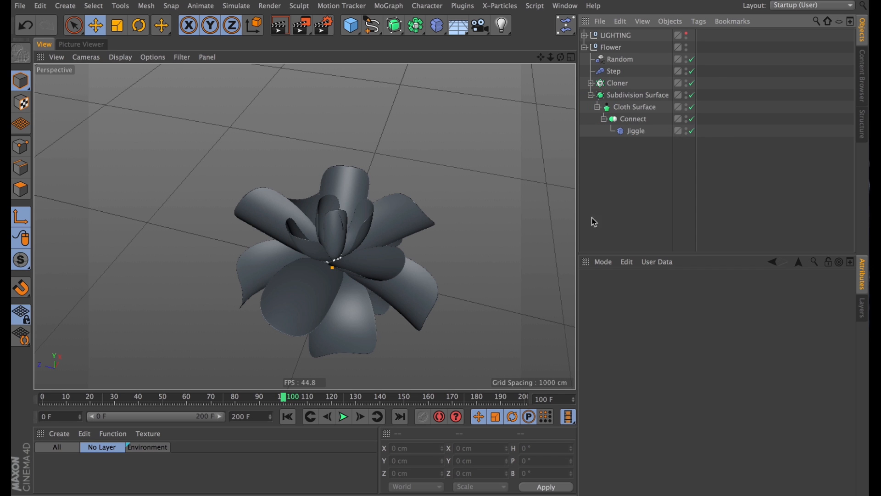
left_click(636, 131)
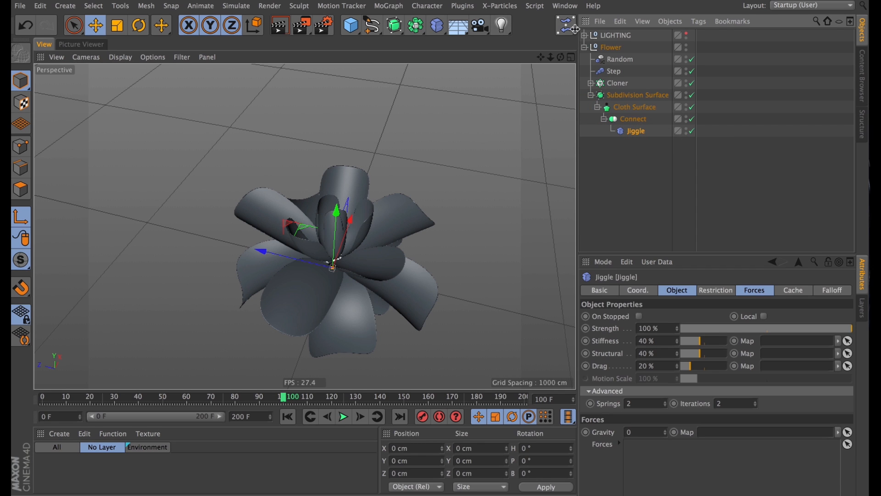
Link a Turbulence force to Jiggle with 250 cm strength, about 108% scale and 66% frequency.
left_click(565, 25)
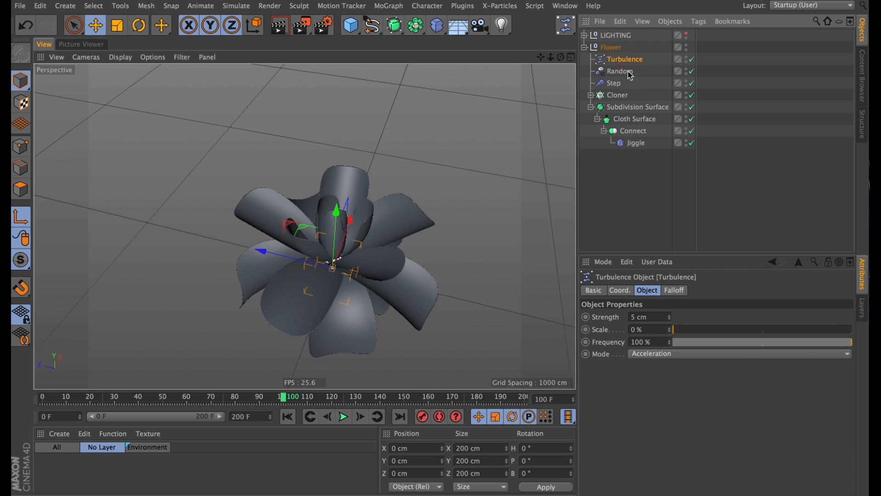
left_click(635, 144)
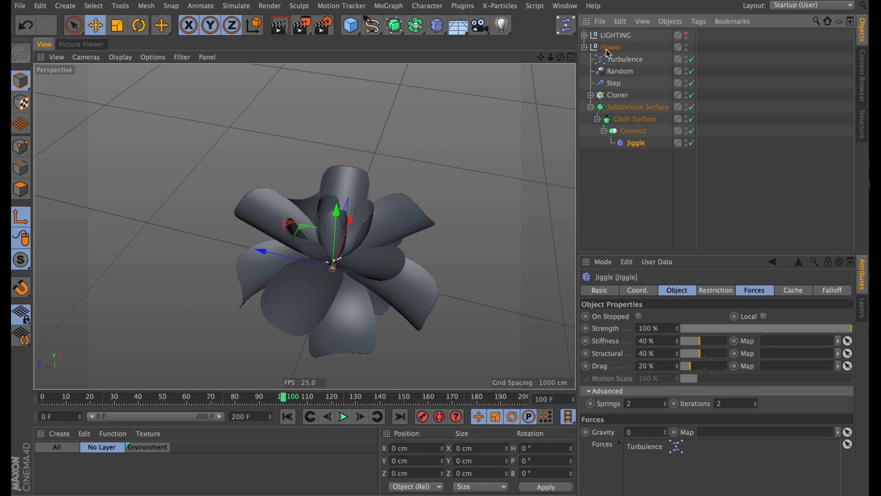
left_click(343, 417)
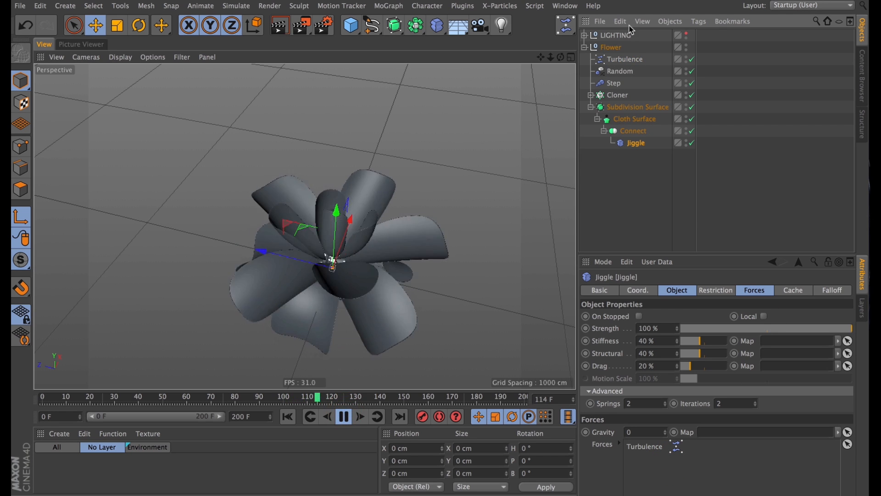
left_click(624, 59)
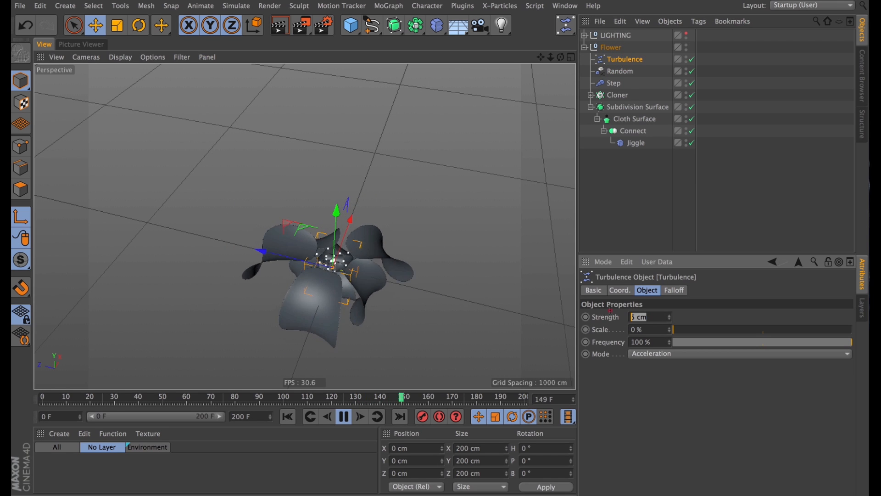
type("250")
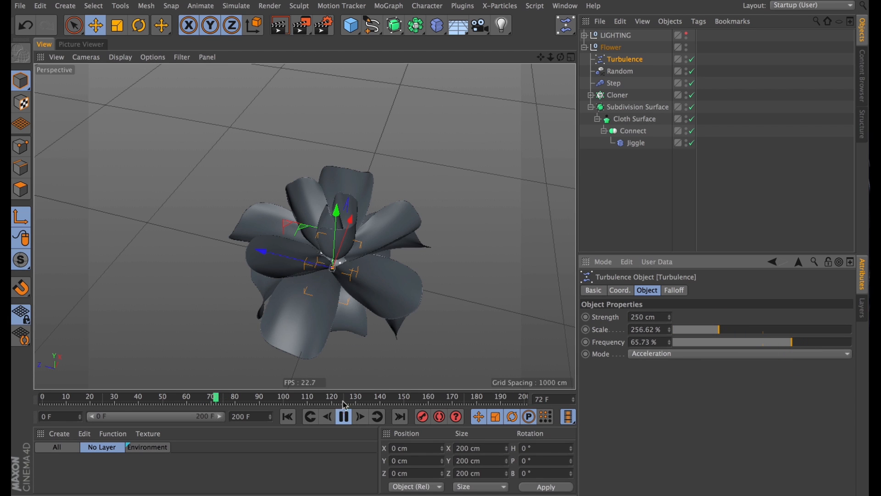
left_click_drag(723, 329, 695, 329)
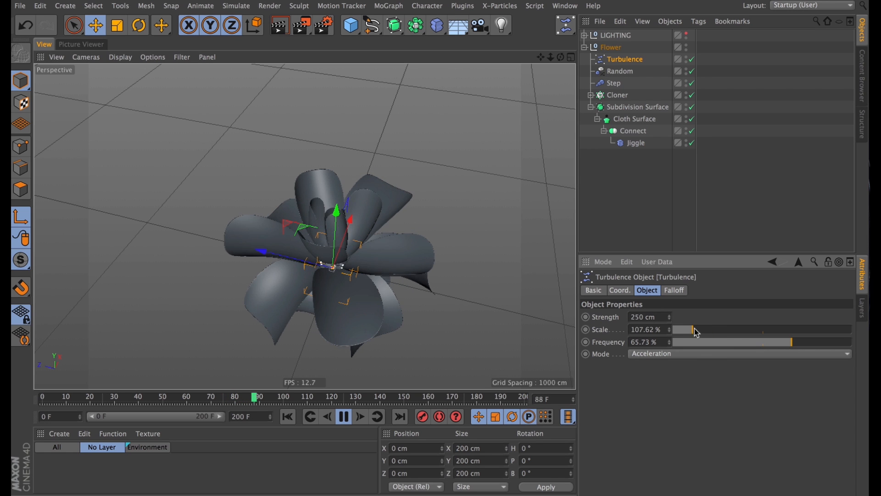
left_click_drag(694, 329, 672, 328)
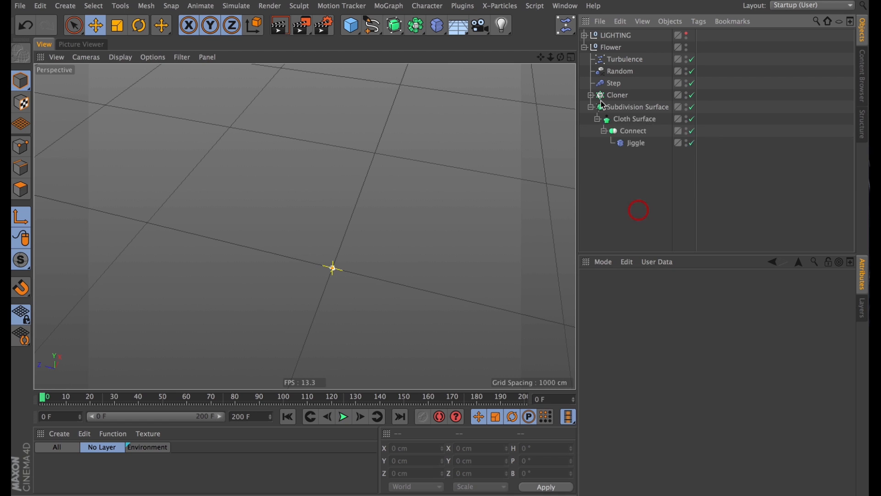
Raise the Flower null 200 cm while previewing, then create a new material for the Subdivision Surface.
left_click(342, 417)
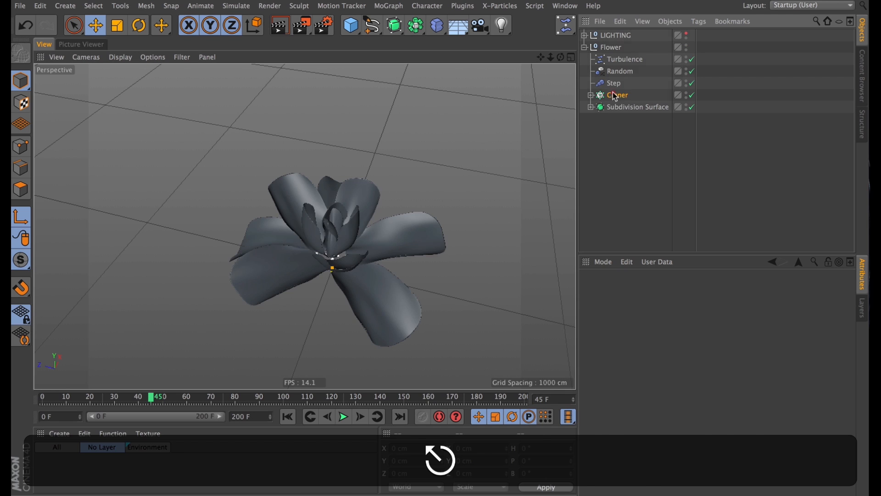
left_click(617, 94)
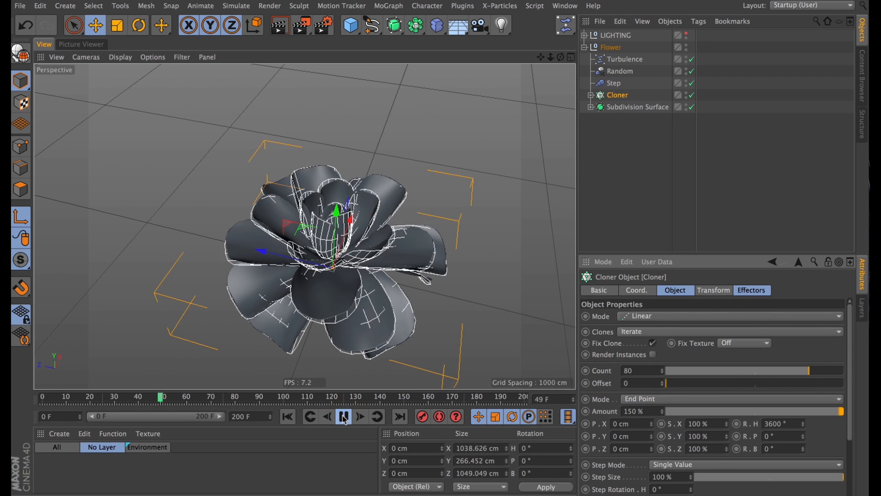
left_click(343, 417)
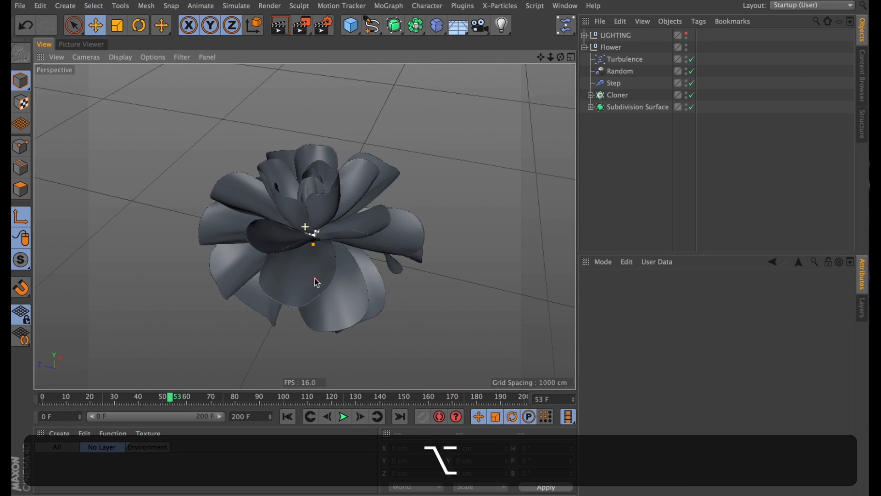
left_click_drag(314, 281, 315, 242)
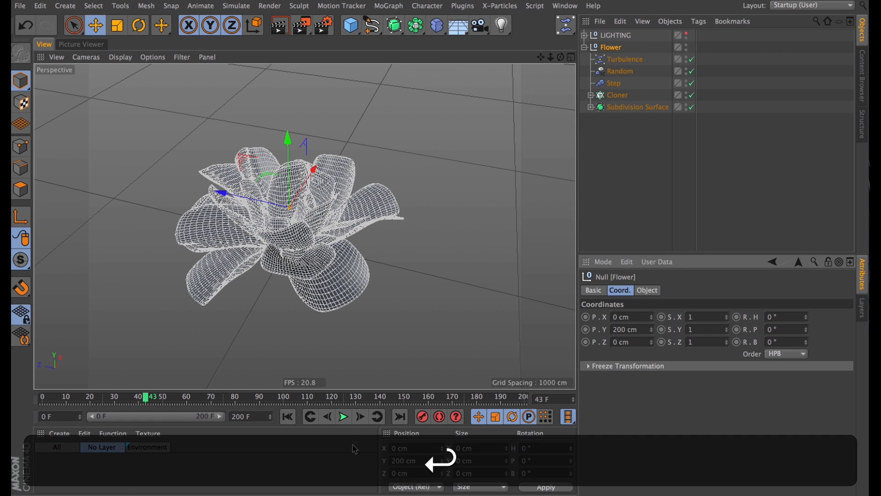
left_click(343, 417)
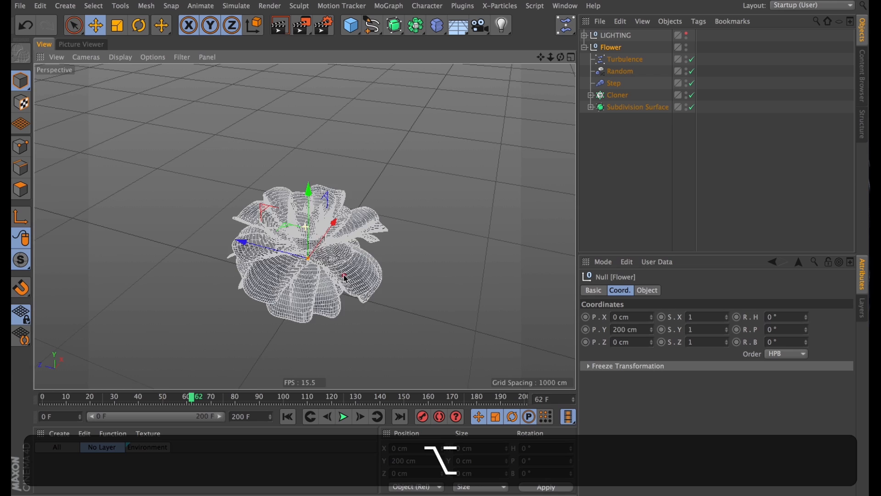
key("cmd+r")
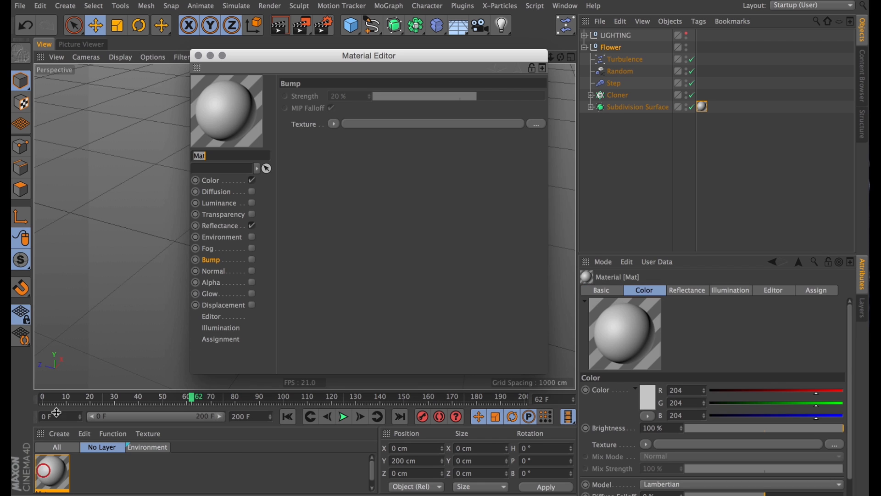
Name the material Petal and load a 2D-V Gradient into its Color channel.
type("Pe")
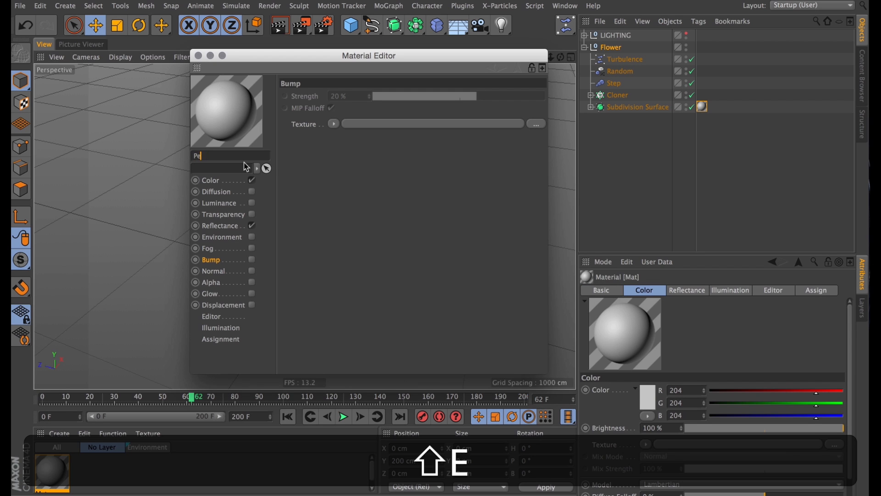
left_click_drag(369, 55, 631, 122)
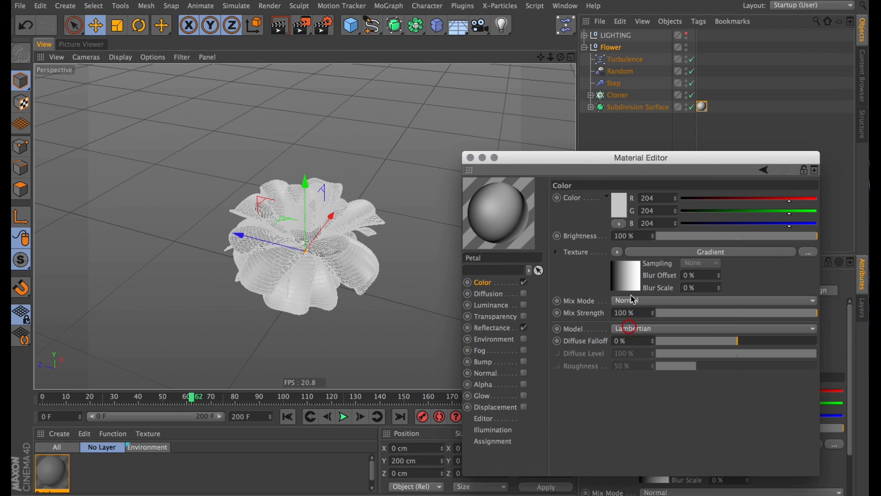
left_click(590, 182)
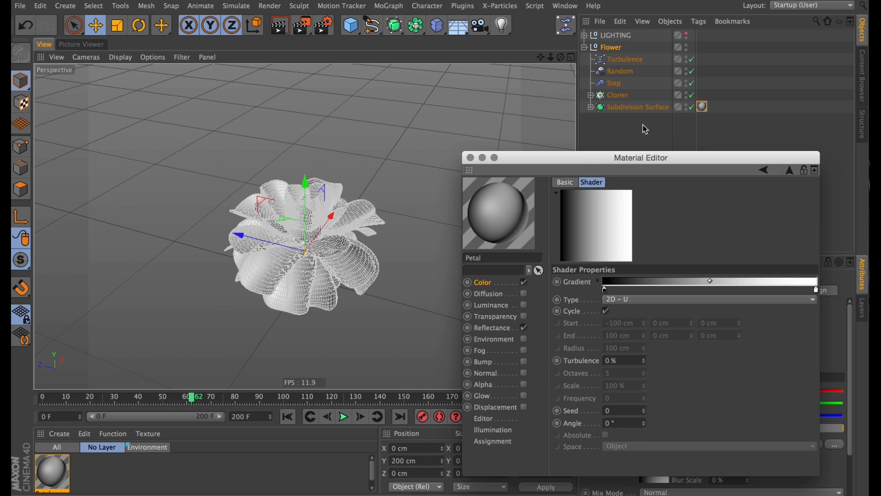
left_click(708, 299)
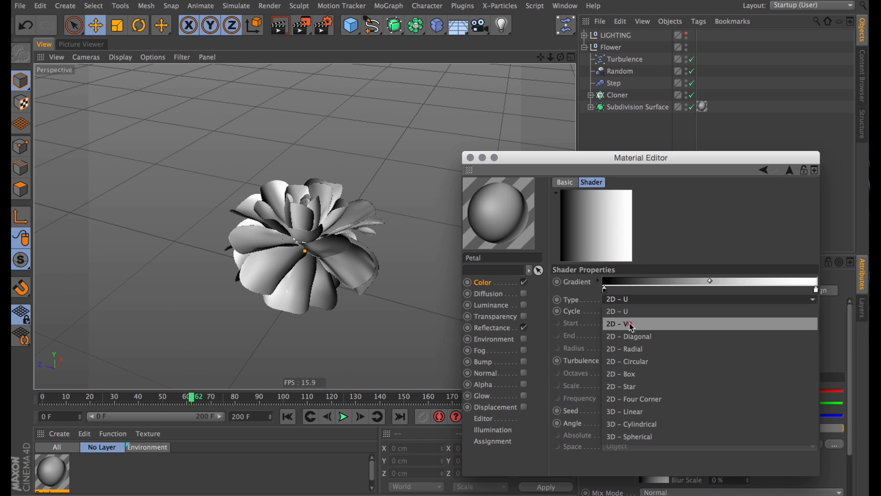
left_click(618, 323)
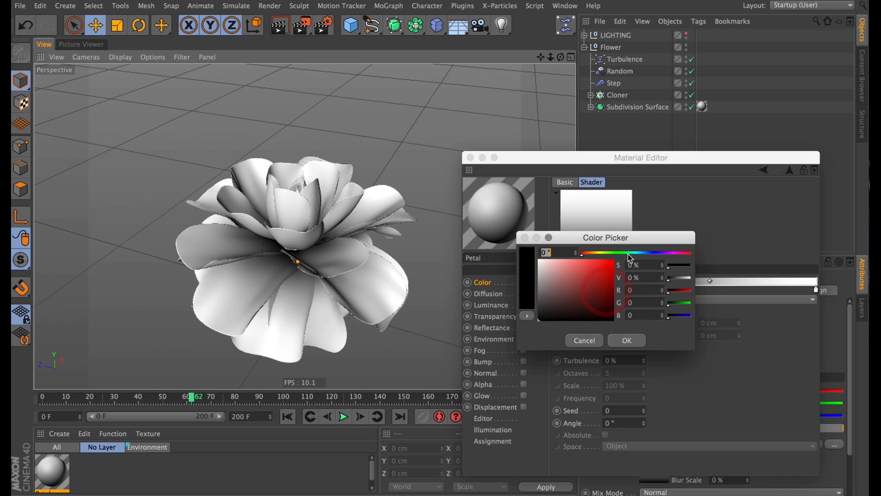
Set both Color gradient knots to blue and enable Luminance.
left_click(569, 288)
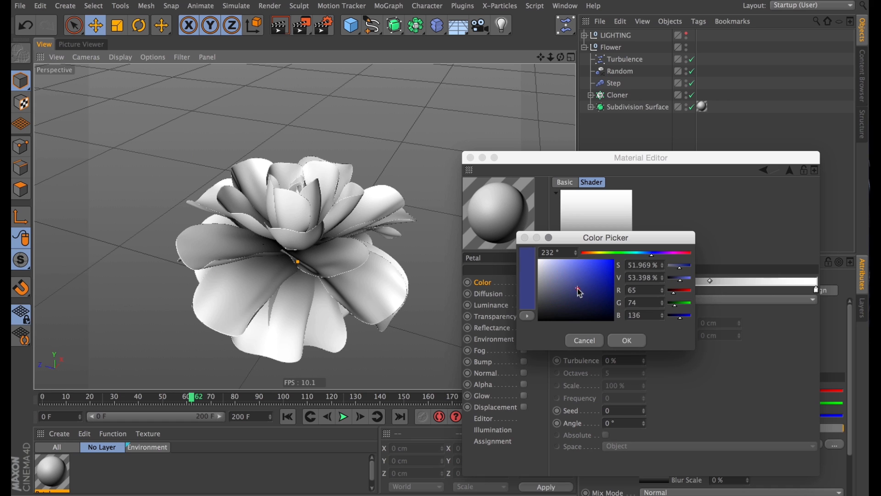
left_click(626, 340)
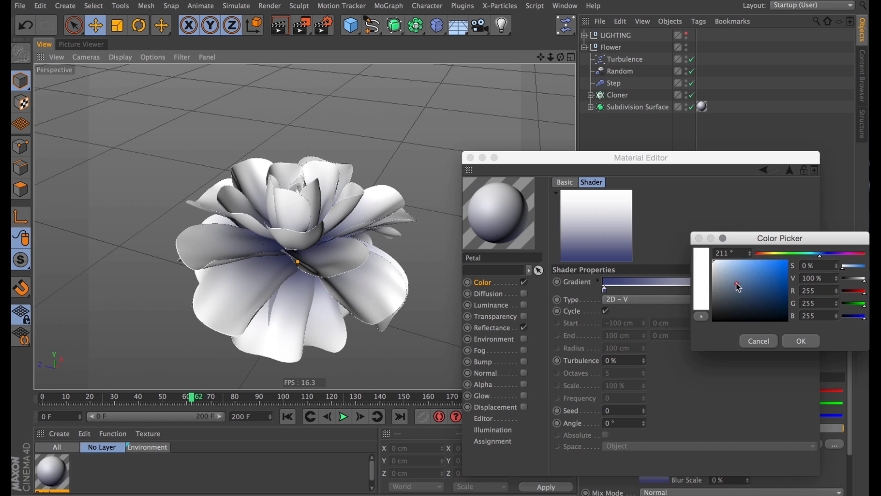
left_click(800, 341)
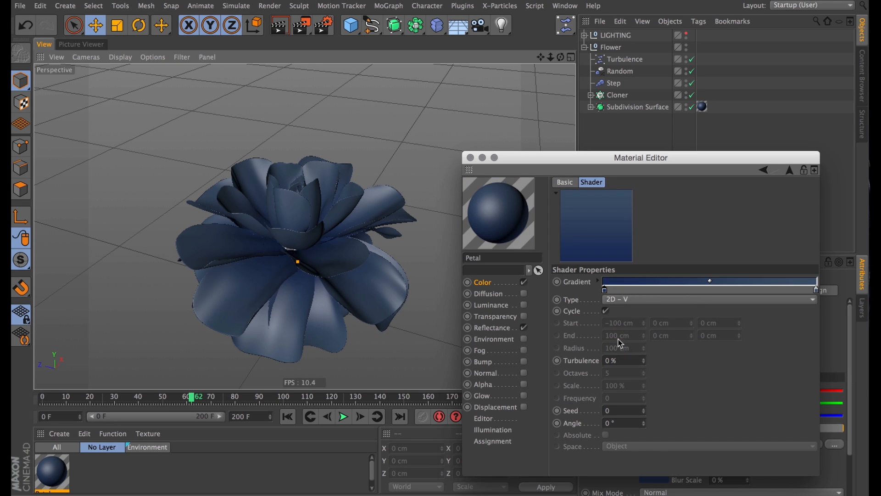
mouse_move(471, 323)
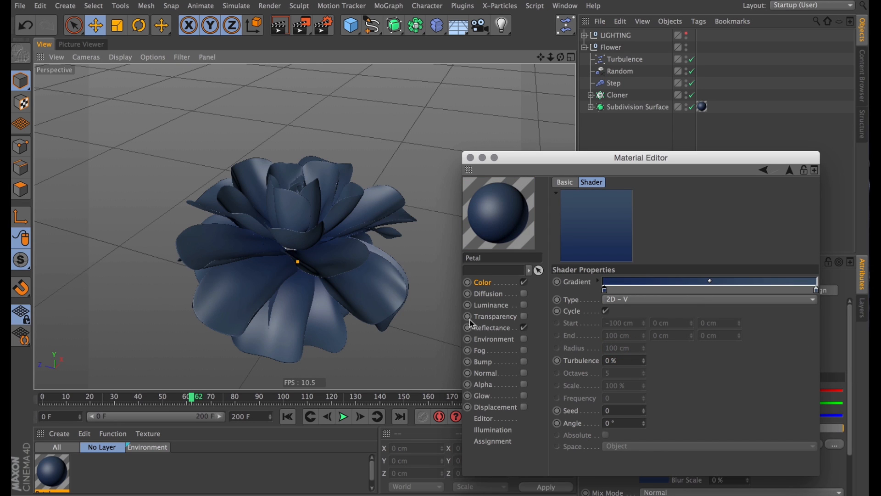
mouse_move(422, 317)
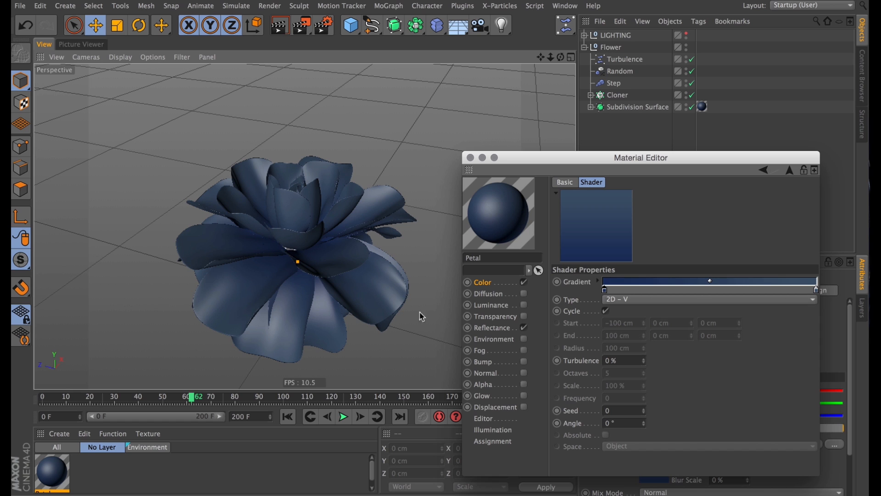
left_click(492, 305)
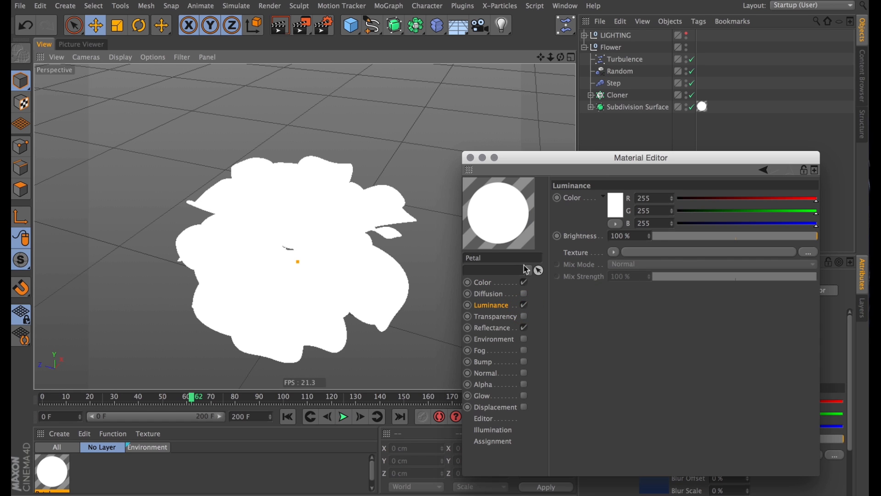
Load a 2D-V Gradient into Luminance and push the dark region toward the bright end.
left_click(614, 252)
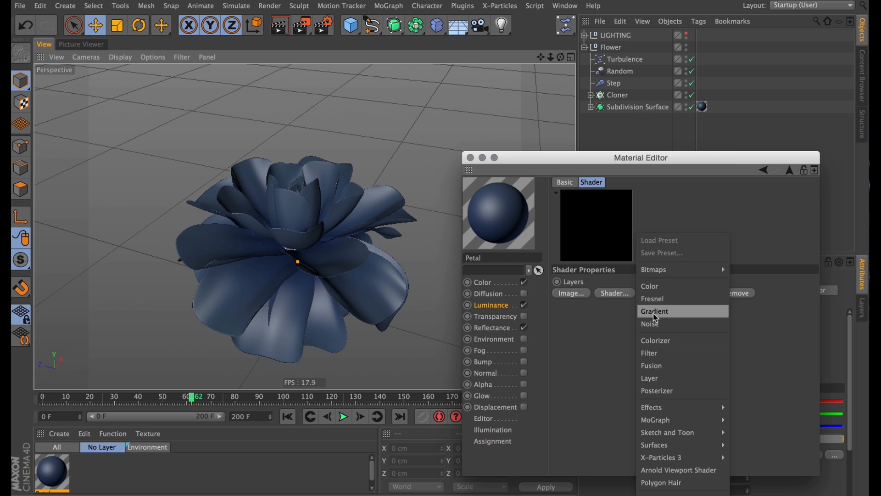
left_click(654, 311)
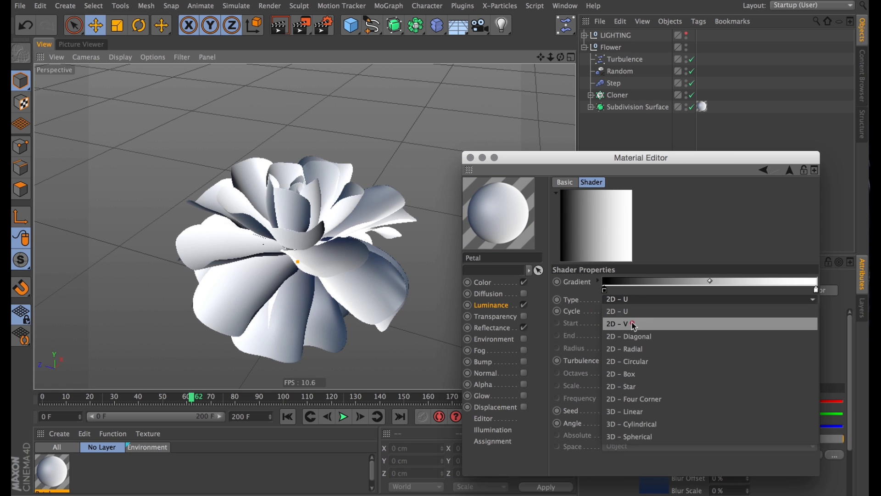
left_click(618, 323)
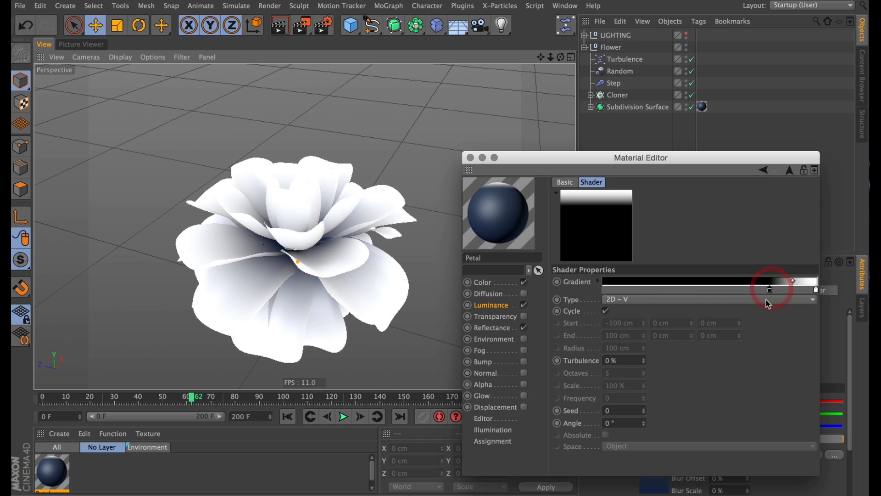
left_click_drag(770, 290, 765, 292)
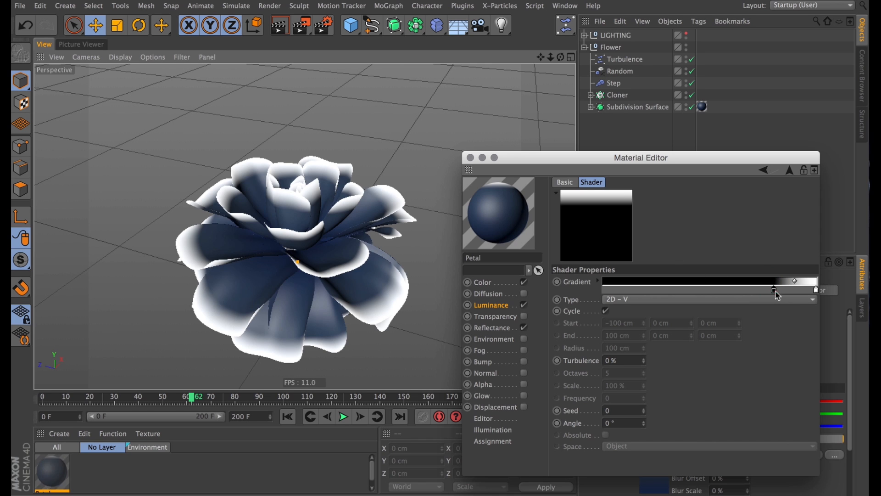
Colour the end knots pale blue and grey-blue and set Cubic Knots interpolation.
left_click(765, 290)
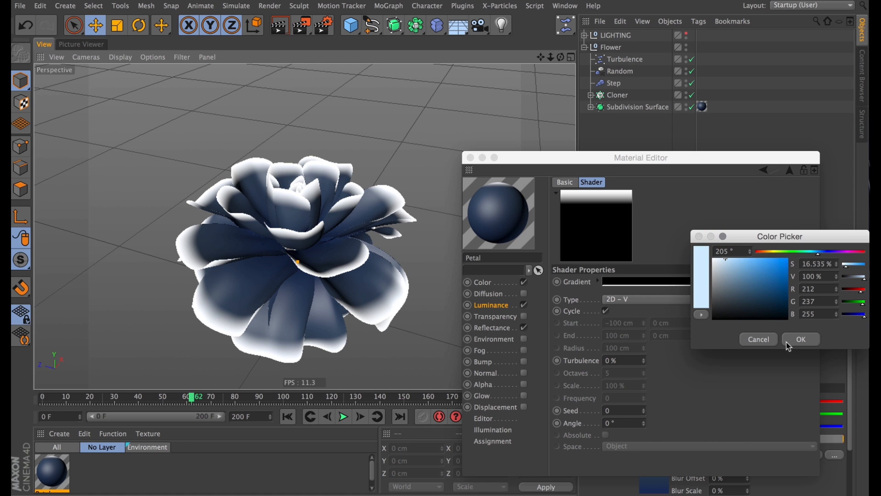
left_click(801, 339)
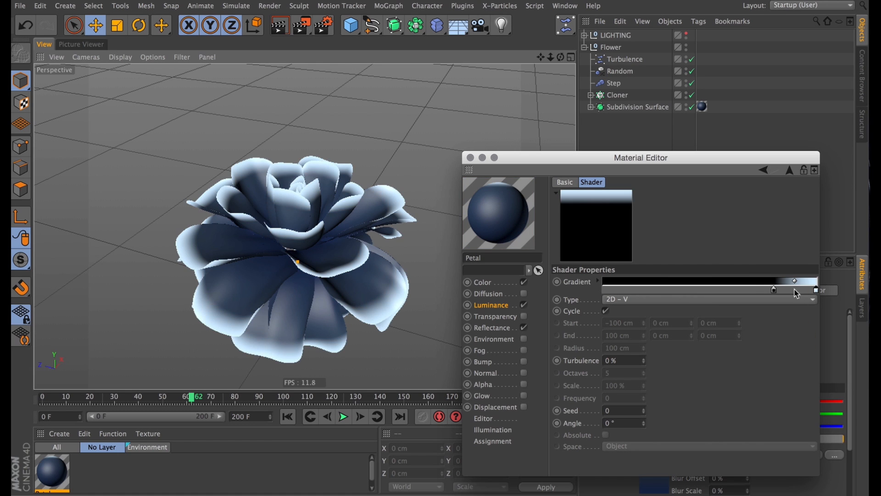
left_click(794, 281)
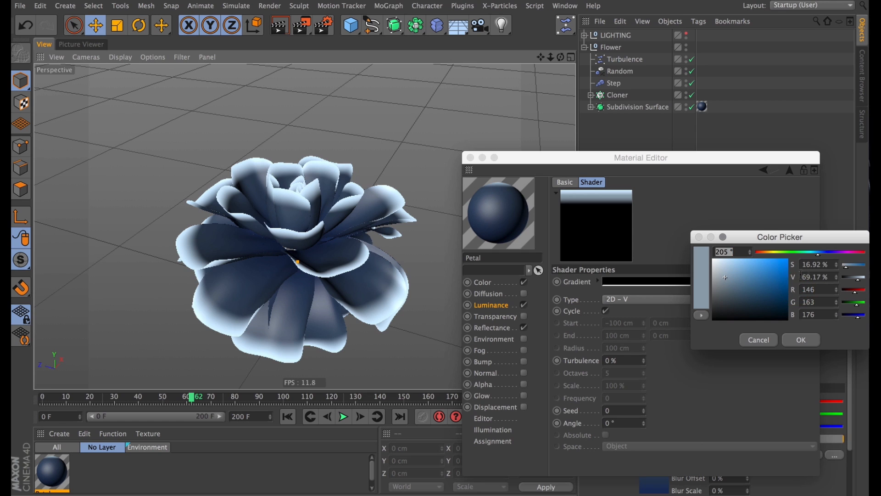
left_click(800, 340)
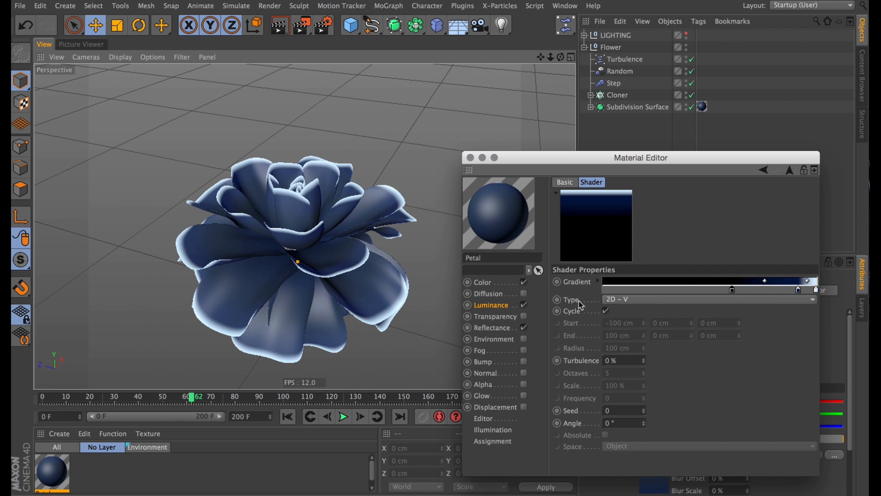
left_click(764, 281)
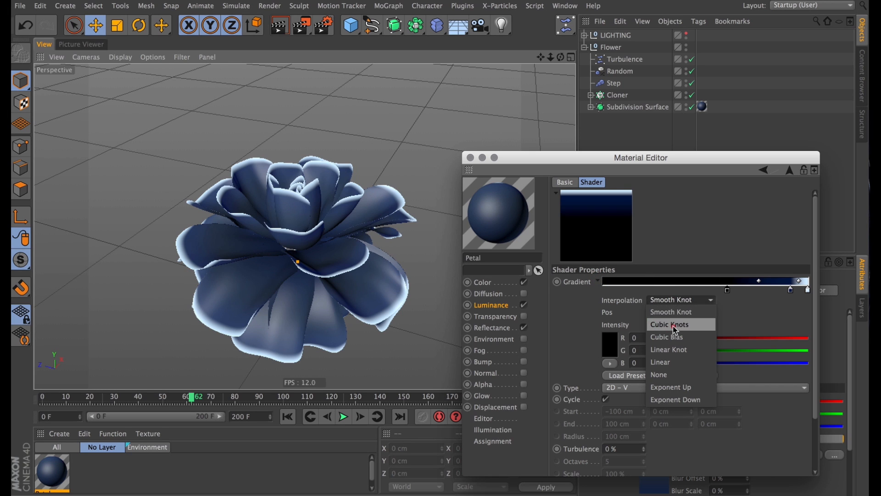
left_click(669, 325)
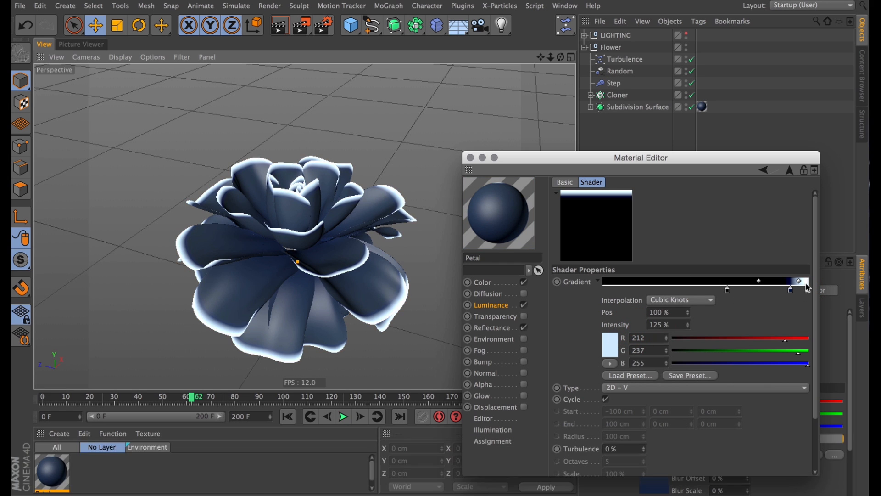
Set the brightest knot to lighter blue and the middle knot to deep blue.
left_click(610, 350)
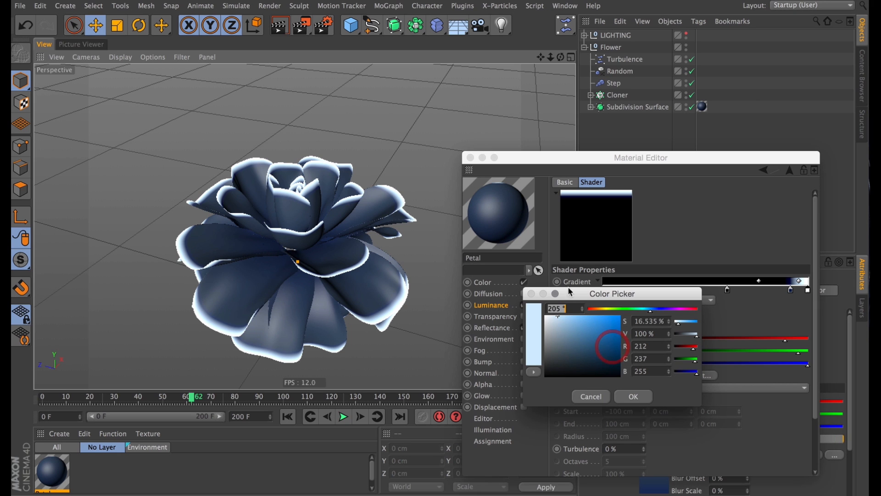
left_click(632, 397)
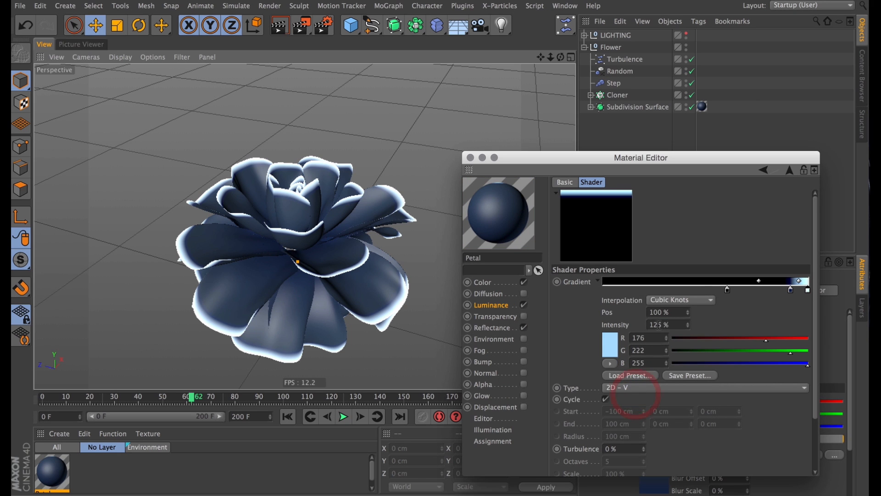
left_click(609, 337)
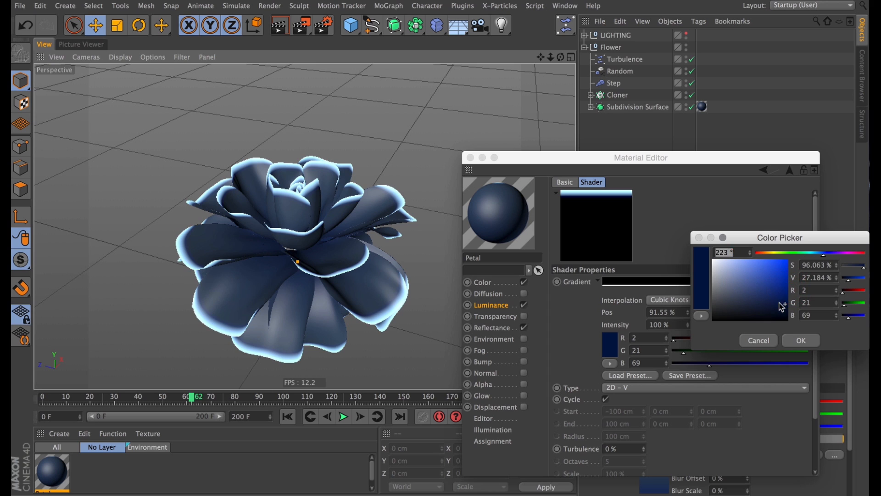
left_click(801, 340)
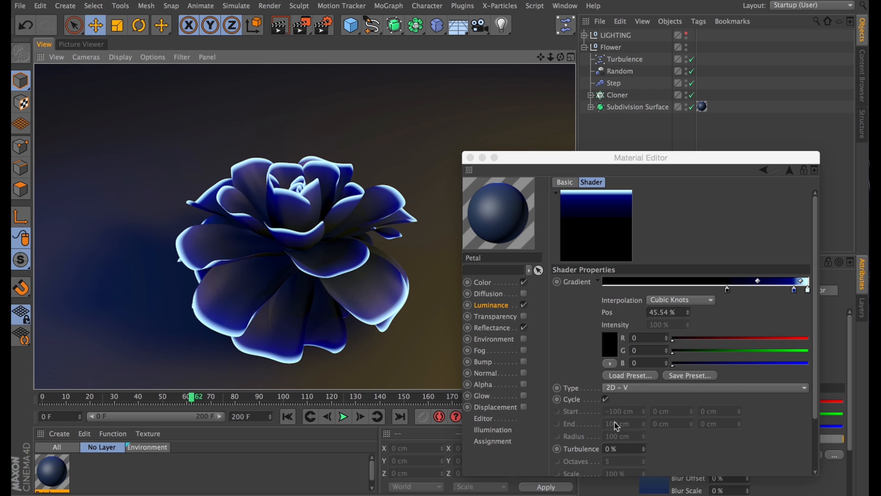
Add an Ober noise layer with 1000% relative Y scale in UV (2D) space, blended as Multiply over the gradient.
left_click(606, 399)
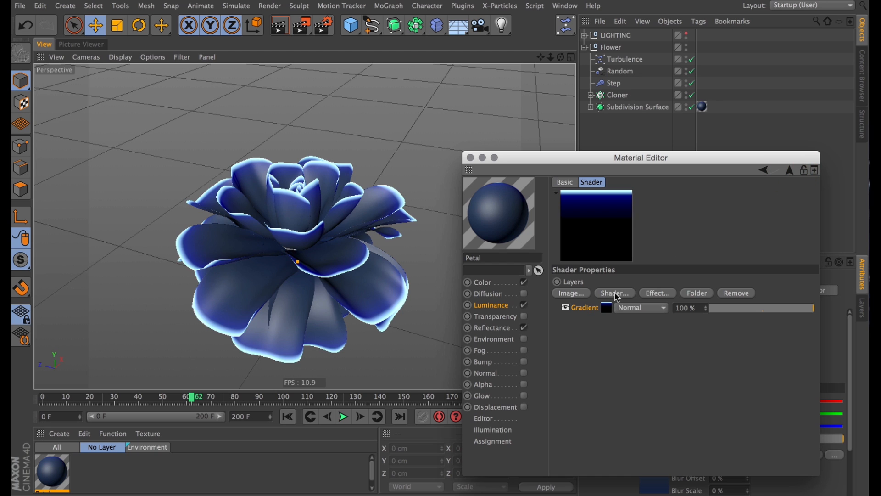
left_click(615, 293)
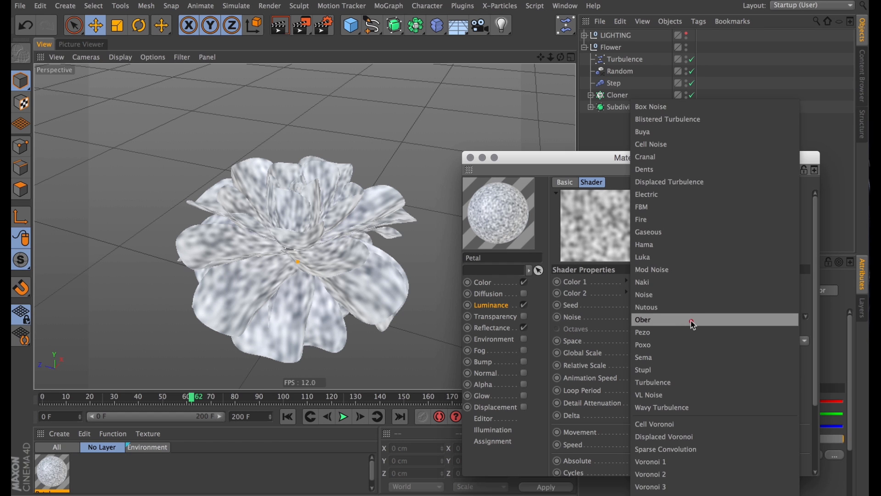
left_click(643, 320)
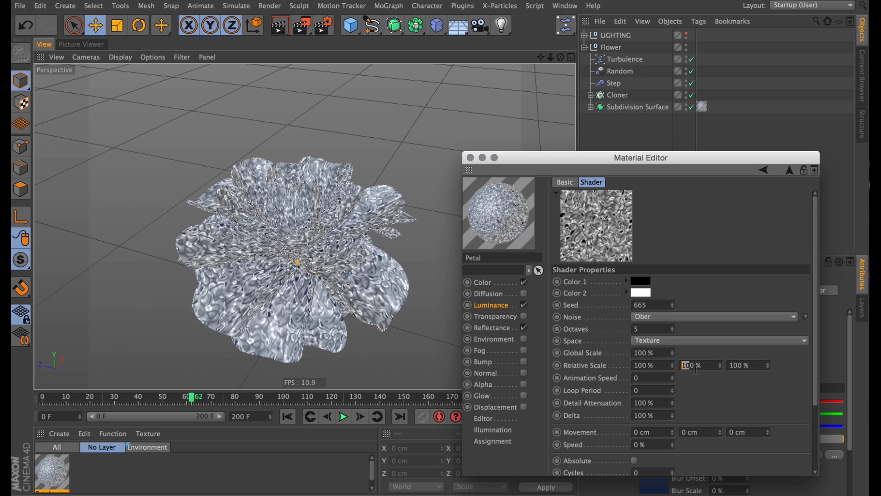
type("1000")
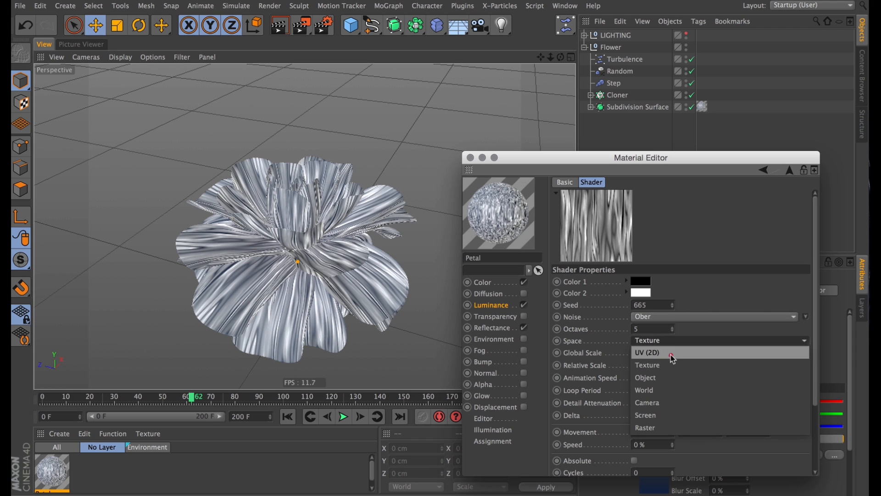
left_click(648, 353)
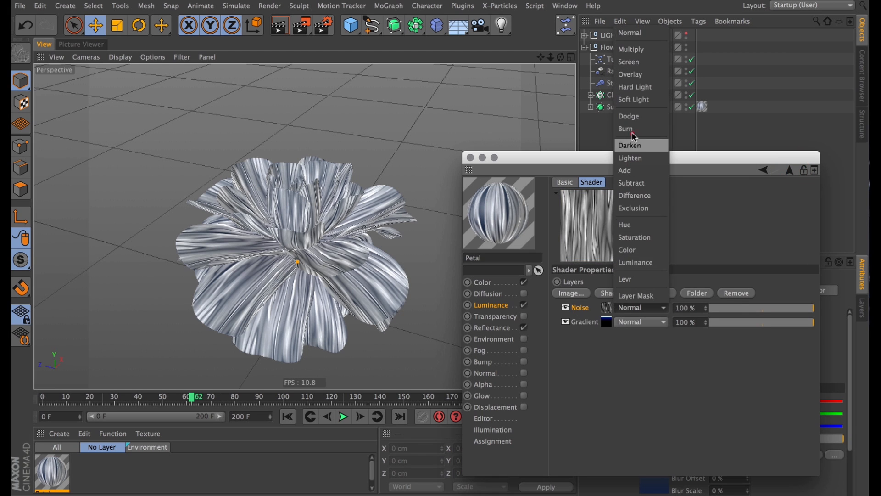
left_click(631, 49)
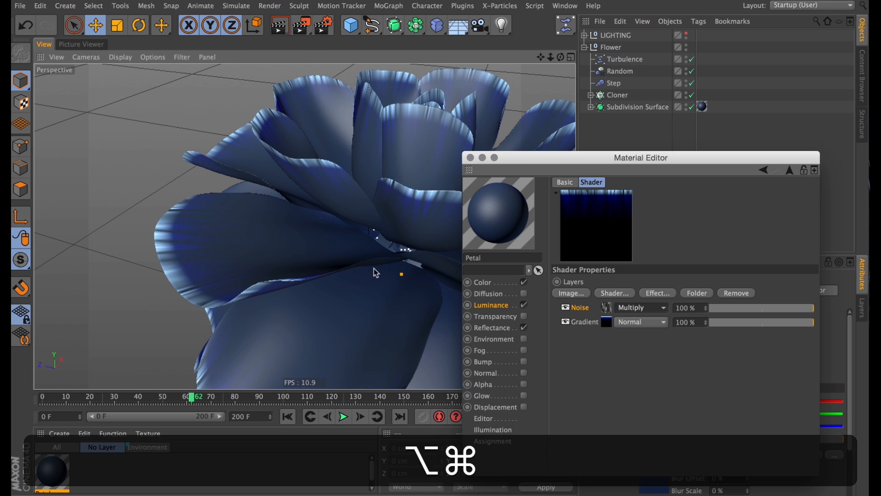
Review the glowing blue luminance result, then bring up the Petal material's Reflectance channel.
left_click(490, 304)
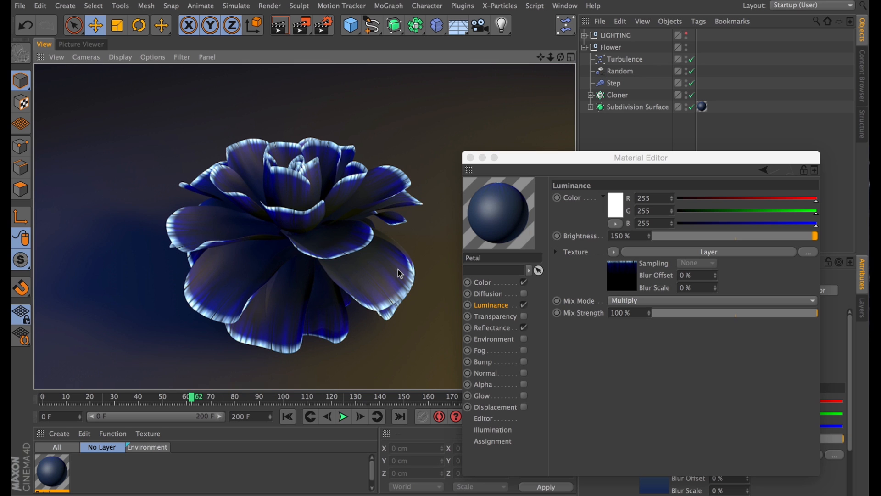
mouse_move(531, 352)
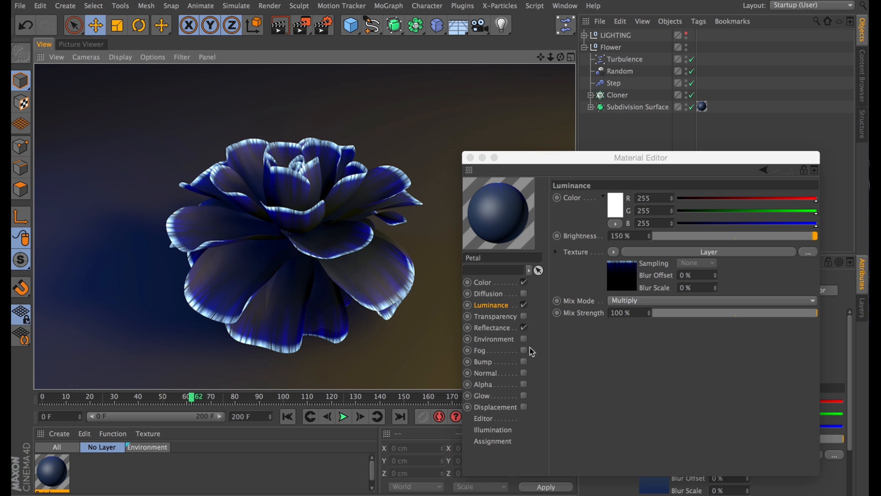
left_click(493, 328)
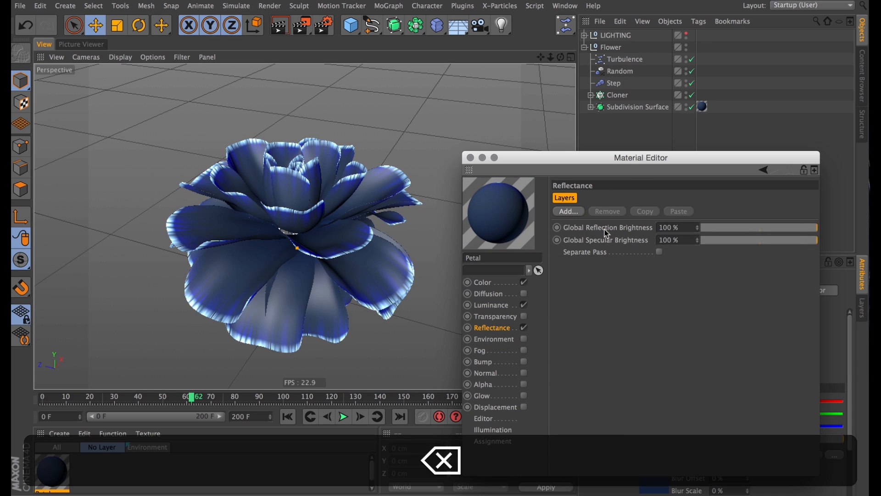
Add a GGX reflection layer to Reflectance and raise its roughness to about 33%.
left_click(568, 211)
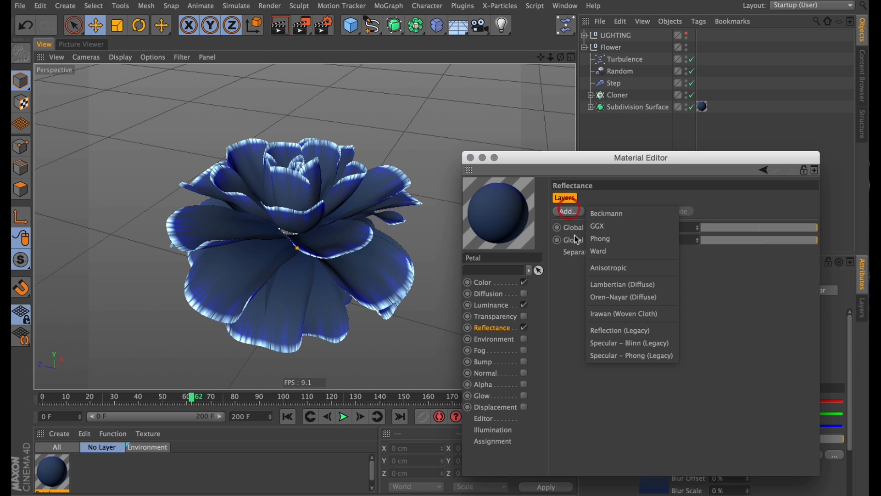
left_click(597, 226)
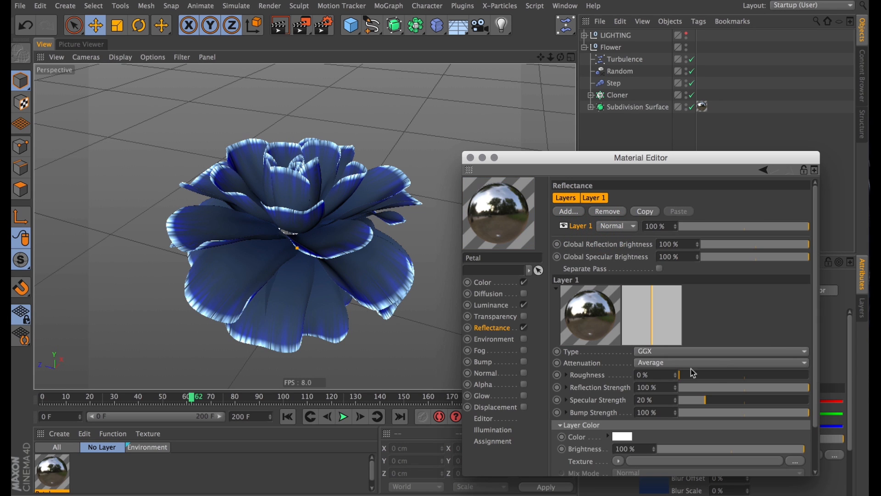
left_click_drag(689, 374, 701, 374)
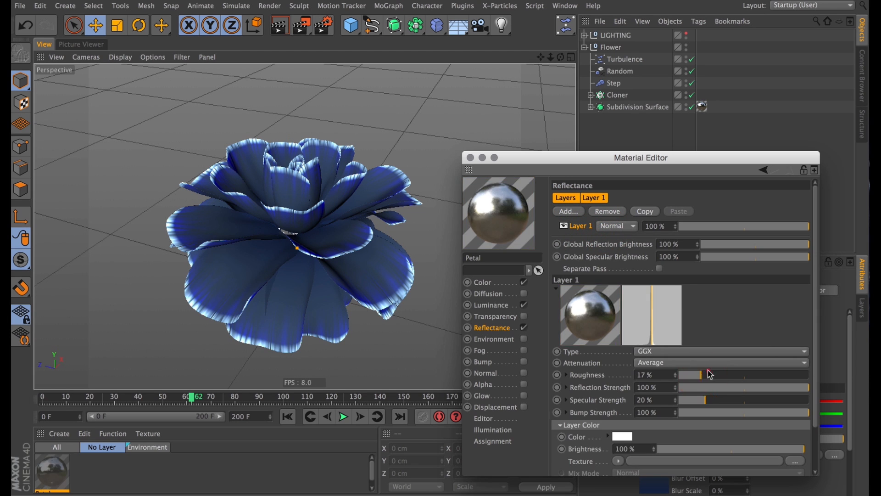
left_click_drag(691, 375, 702, 375)
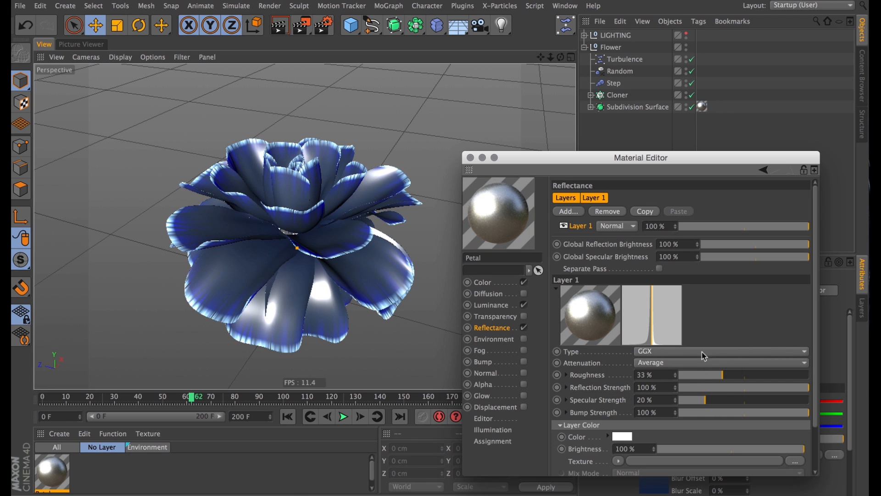
Expand the layer's Fresnel settings for a dielectric Whiskey preset and settle roughness at 25%.
scroll("down", 3)
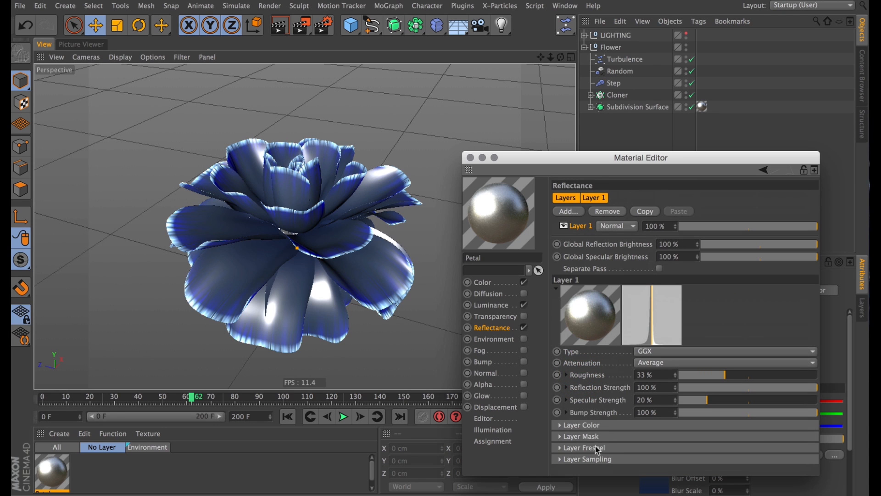
left_click(585, 447)
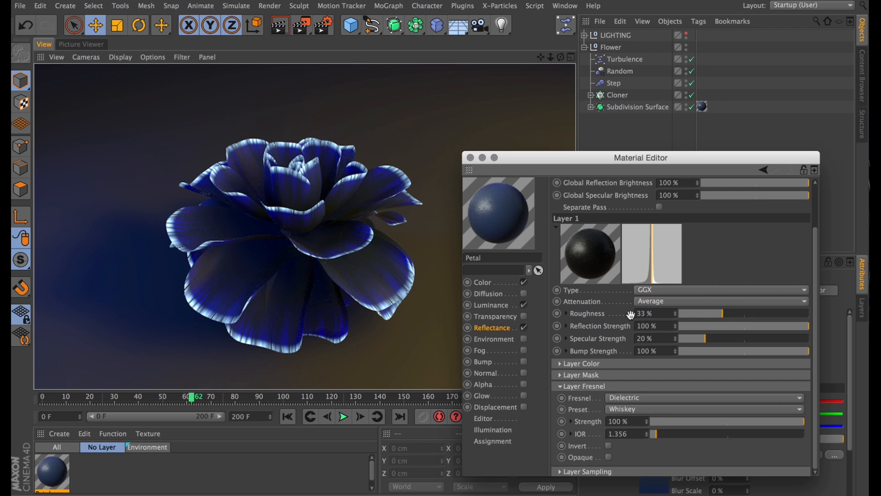
left_click_drag(728, 313, 710, 314)
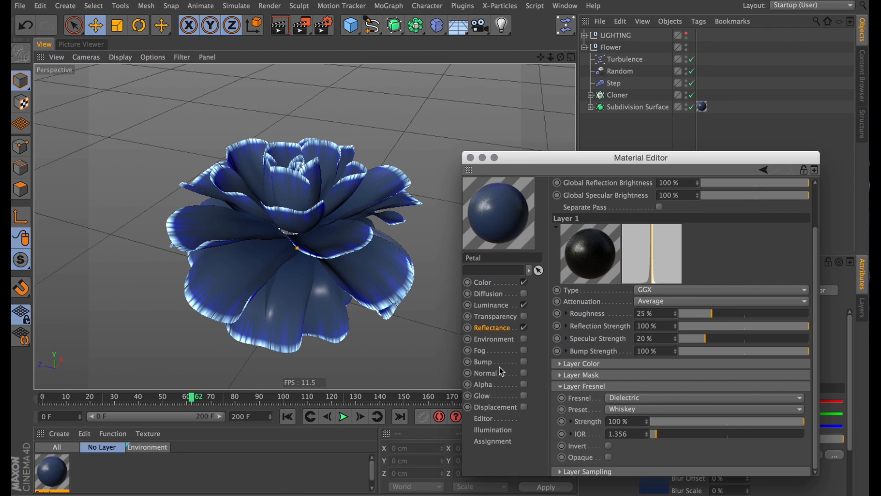
Enable Bump with a Noise shader mapped in UV (2D) space at 50% strength.
left_click(482, 362)
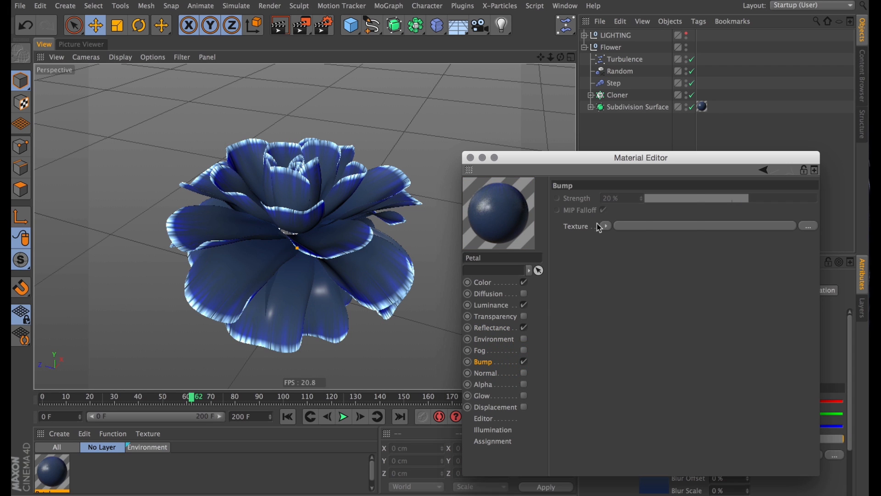
left_click(606, 225)
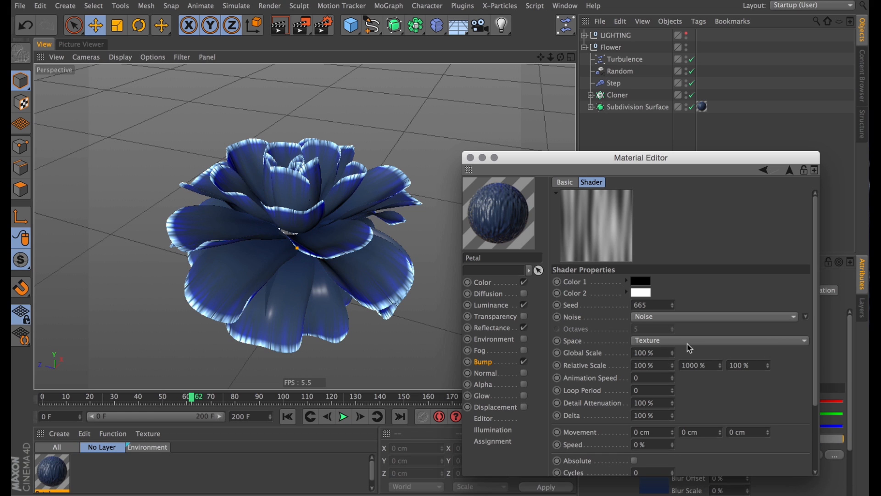
left_click(720, 339)
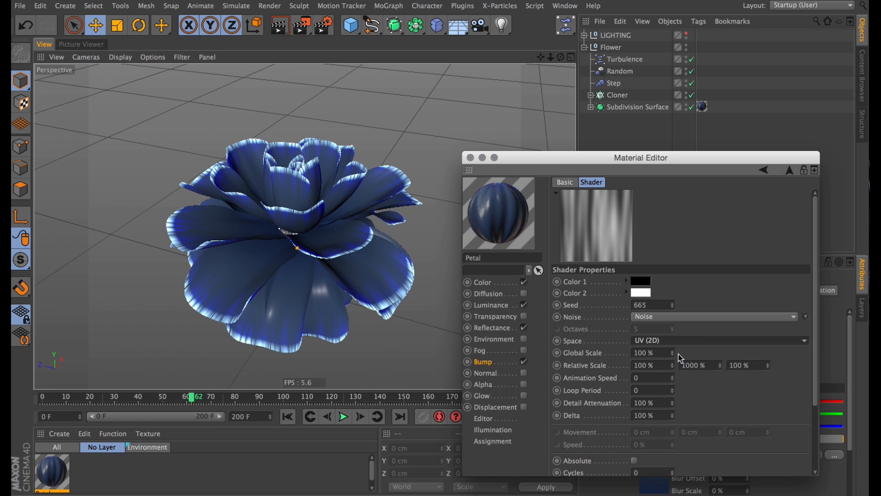
mouse_move(485, 379)
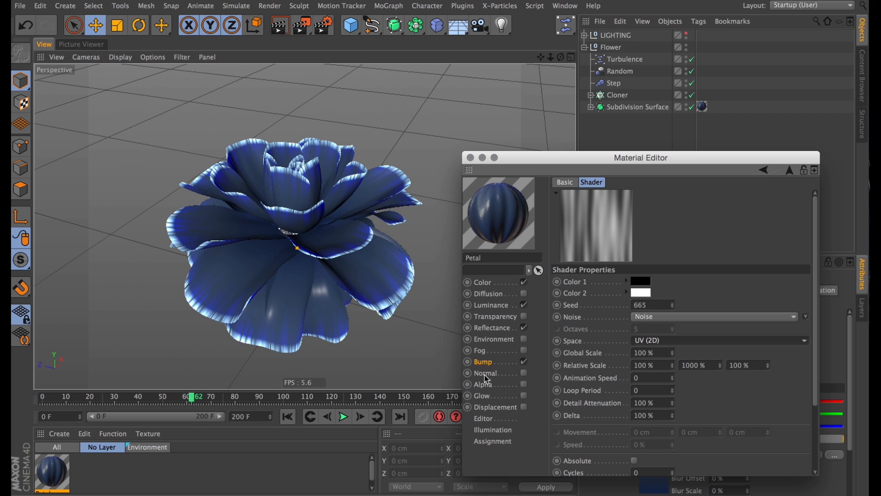
left_click(482, 362)
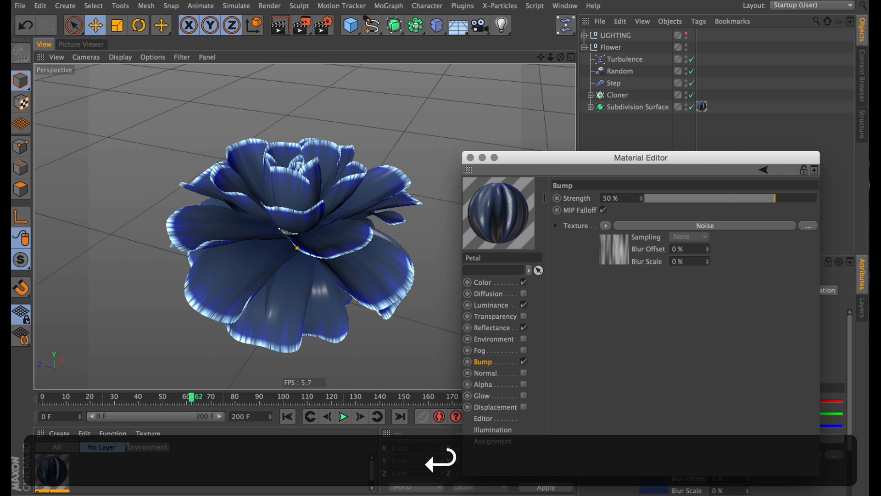
key("cmd+r")
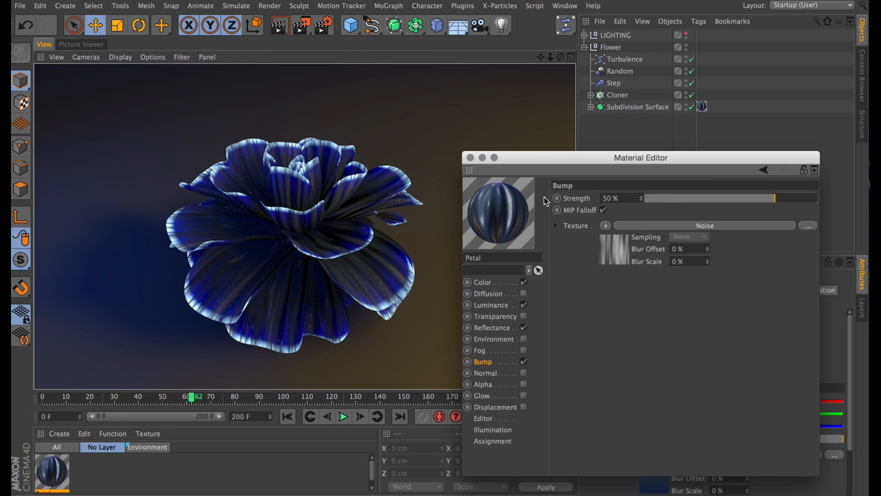
mouse_move(477, 167)
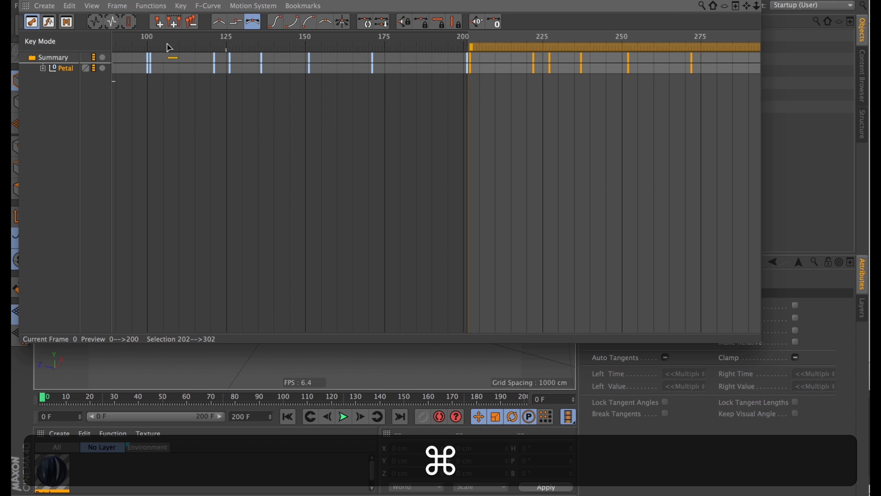
Select the Petal's timeline tracks and set their Before and After behaviour to Repeat.
left_click(64, 68)
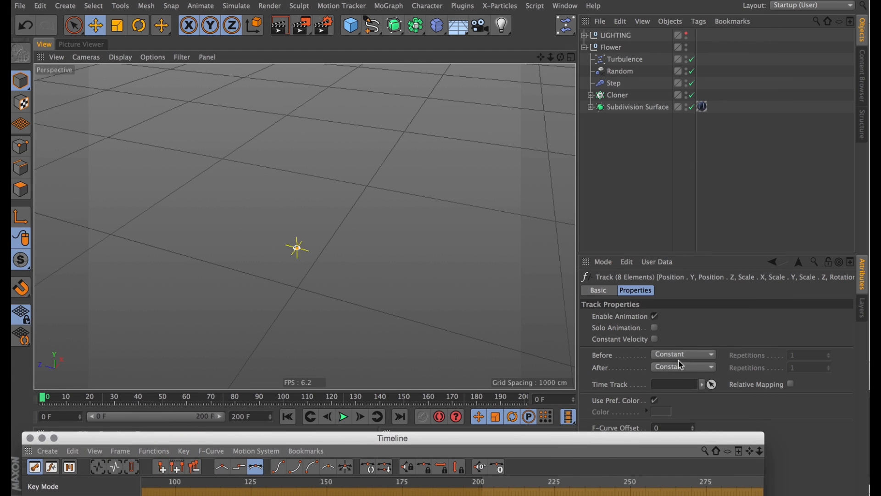
left_click(683, 355)
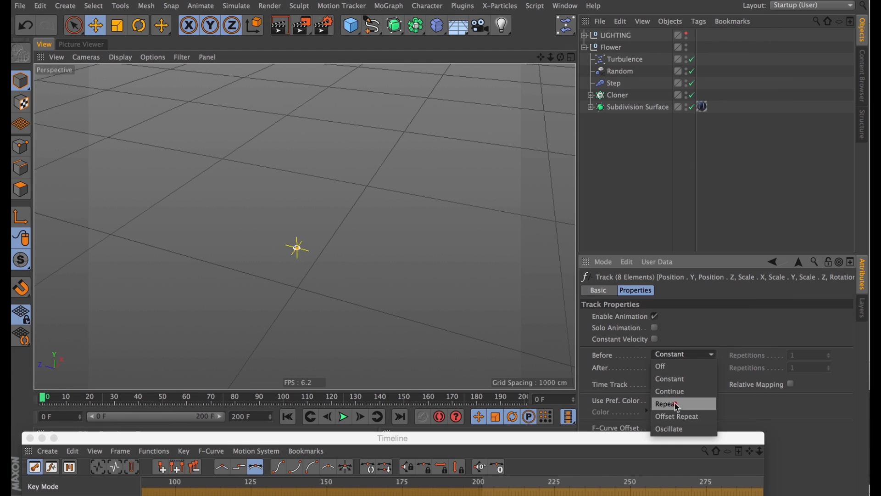
left_click(665, 404)
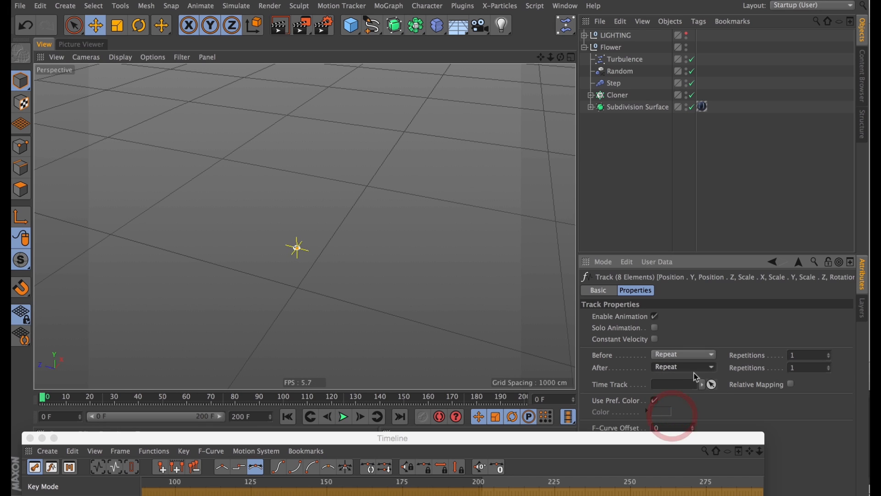